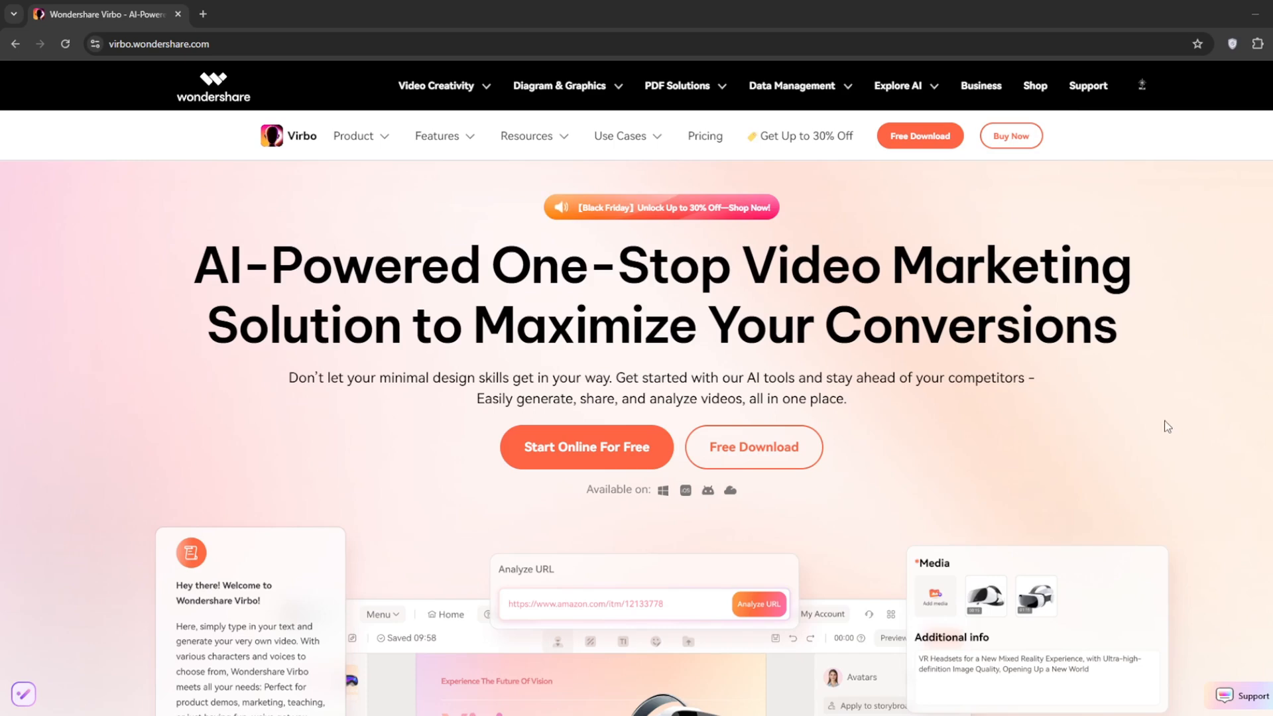
pyautogui.moveTo(318, 333)
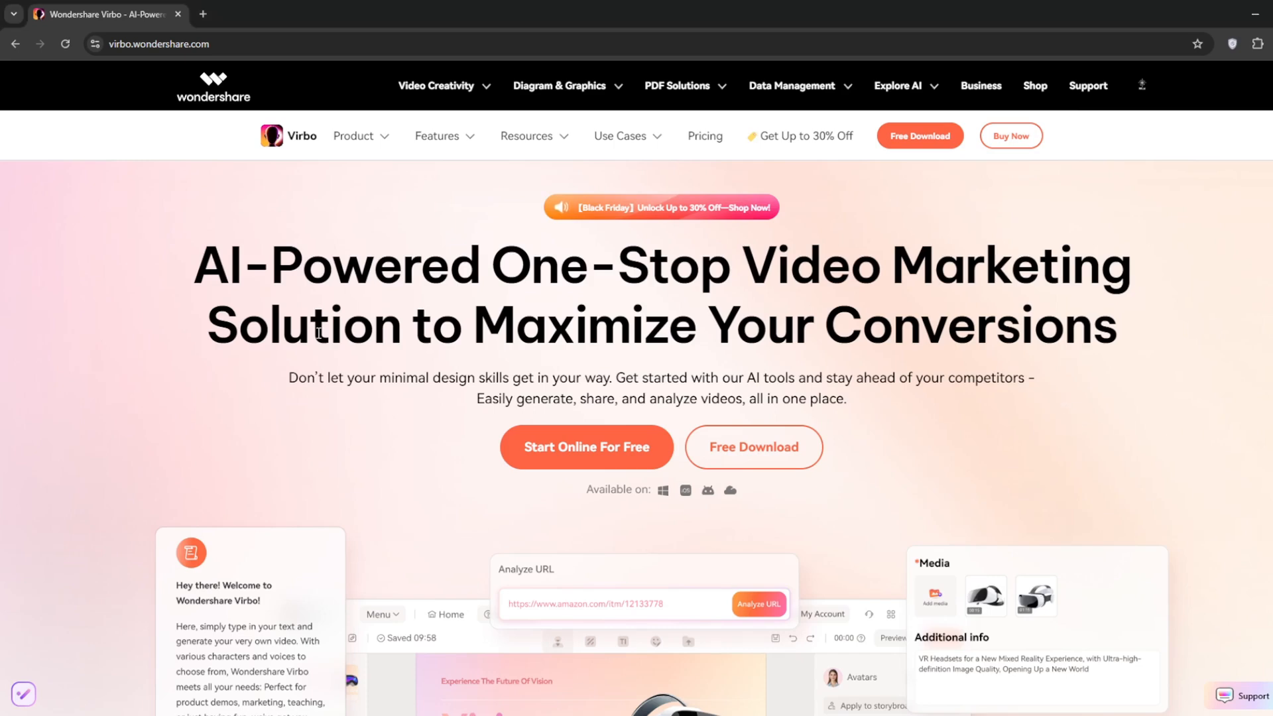
# - Browse the Virbo homepage down to the testimonials and request the desktop installer download
pyautogui.scroll(-3)
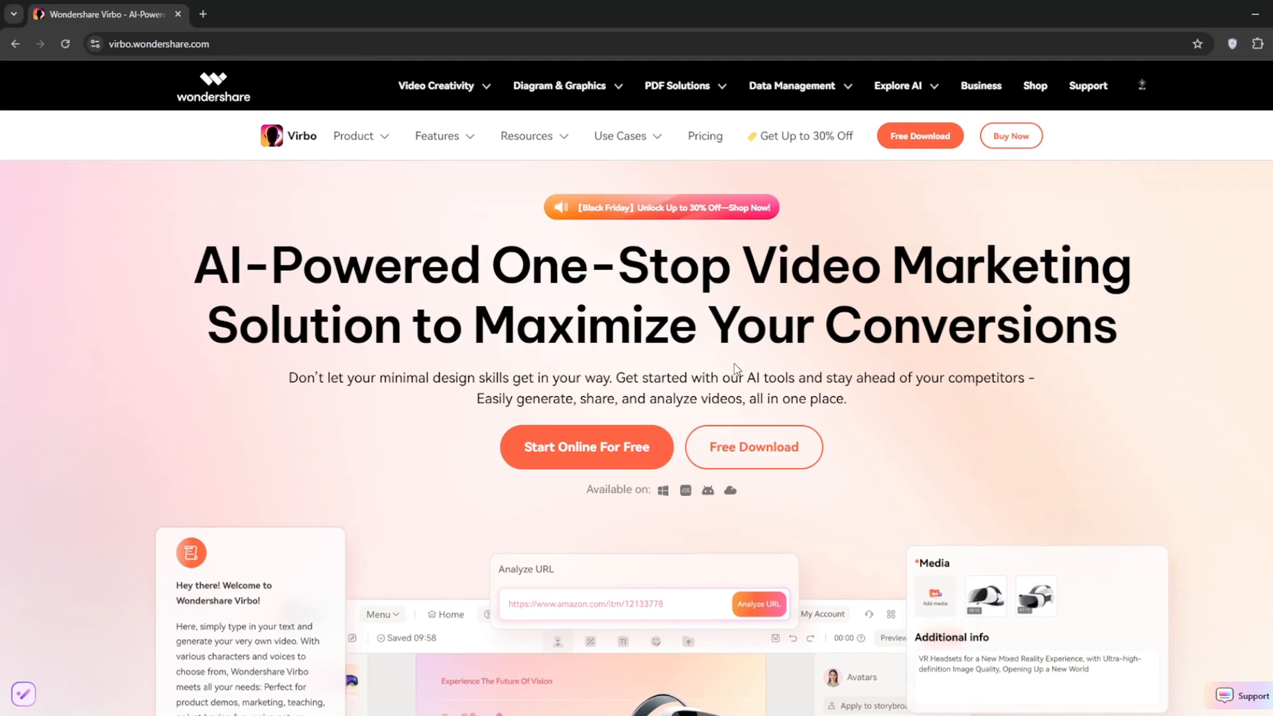
pyautogui.scroll(-3)
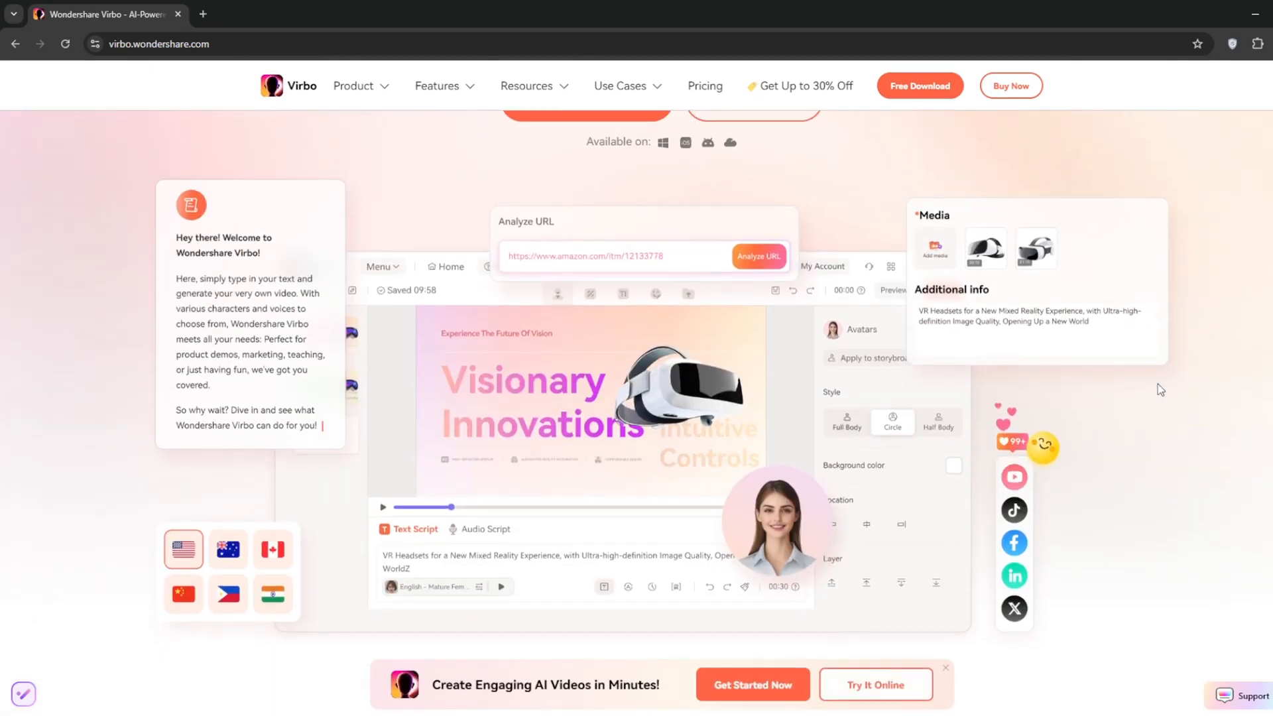
pyautogui.scroll(-3)
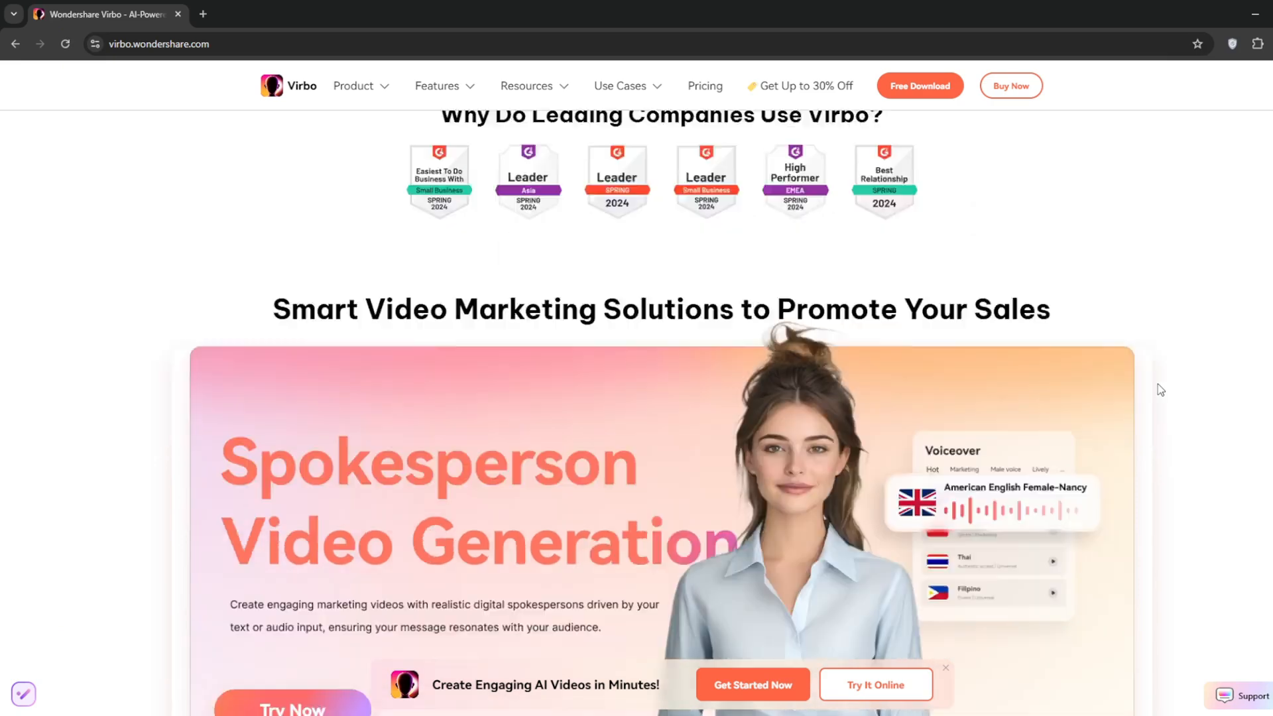
pyautogui.scroll(-3)
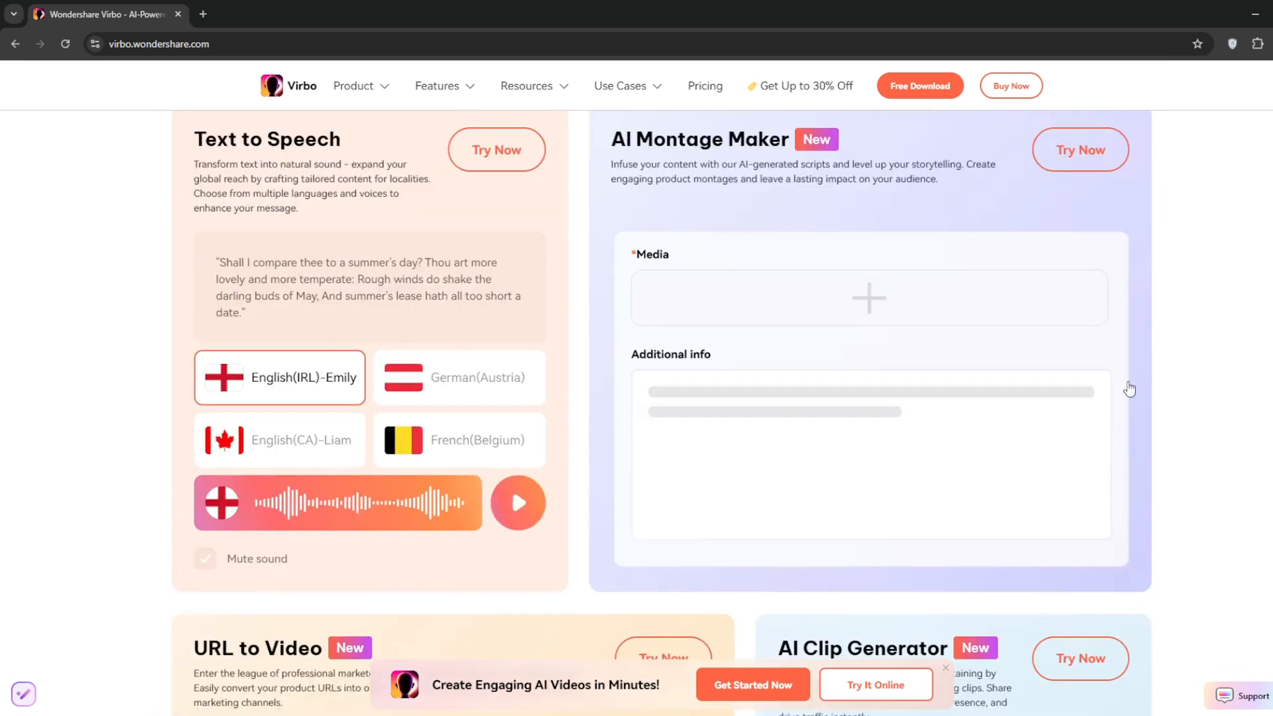
pyautogui.moveTo(451, 159)
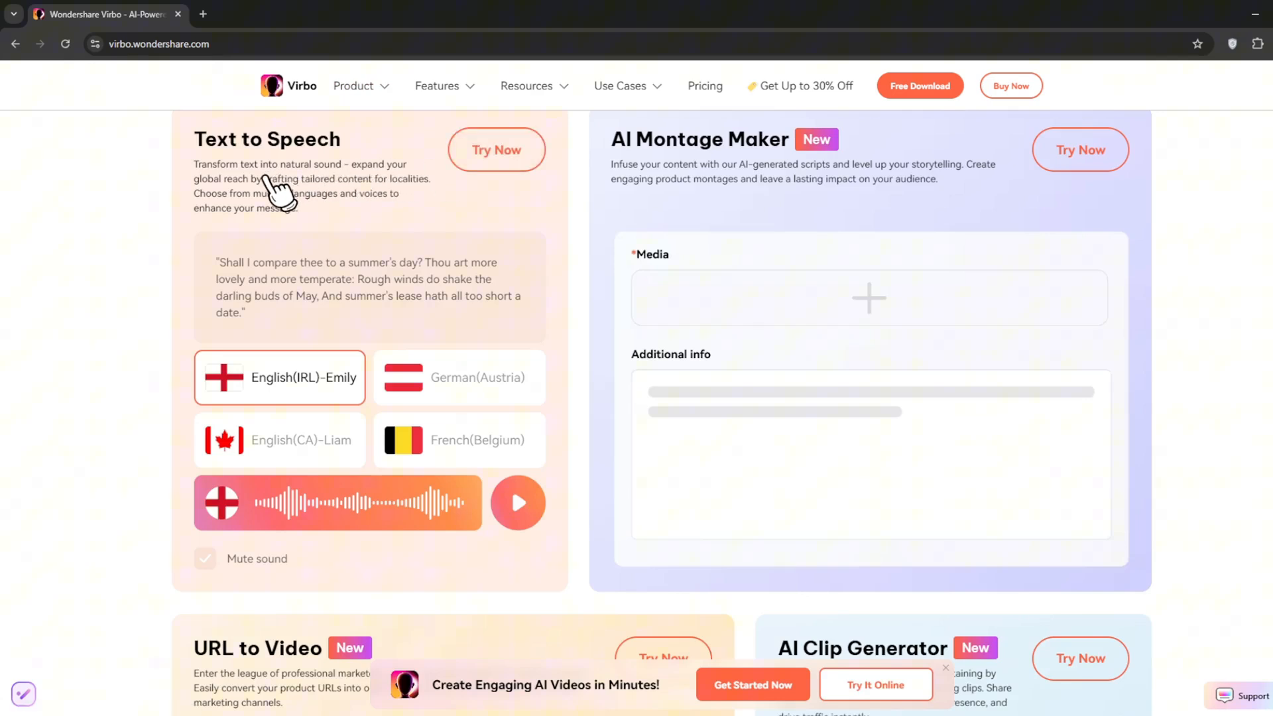
pyautogui.moveTo(462, 394)
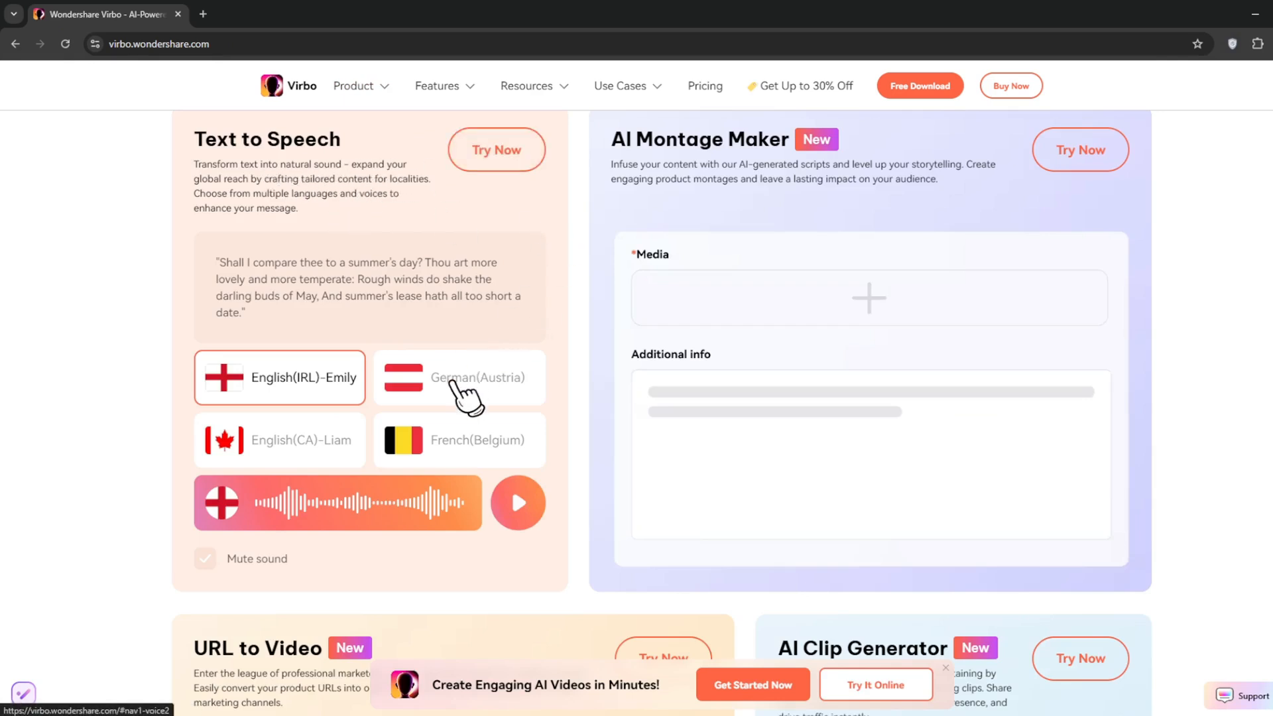
pyautogui.moveTo(564, 415)
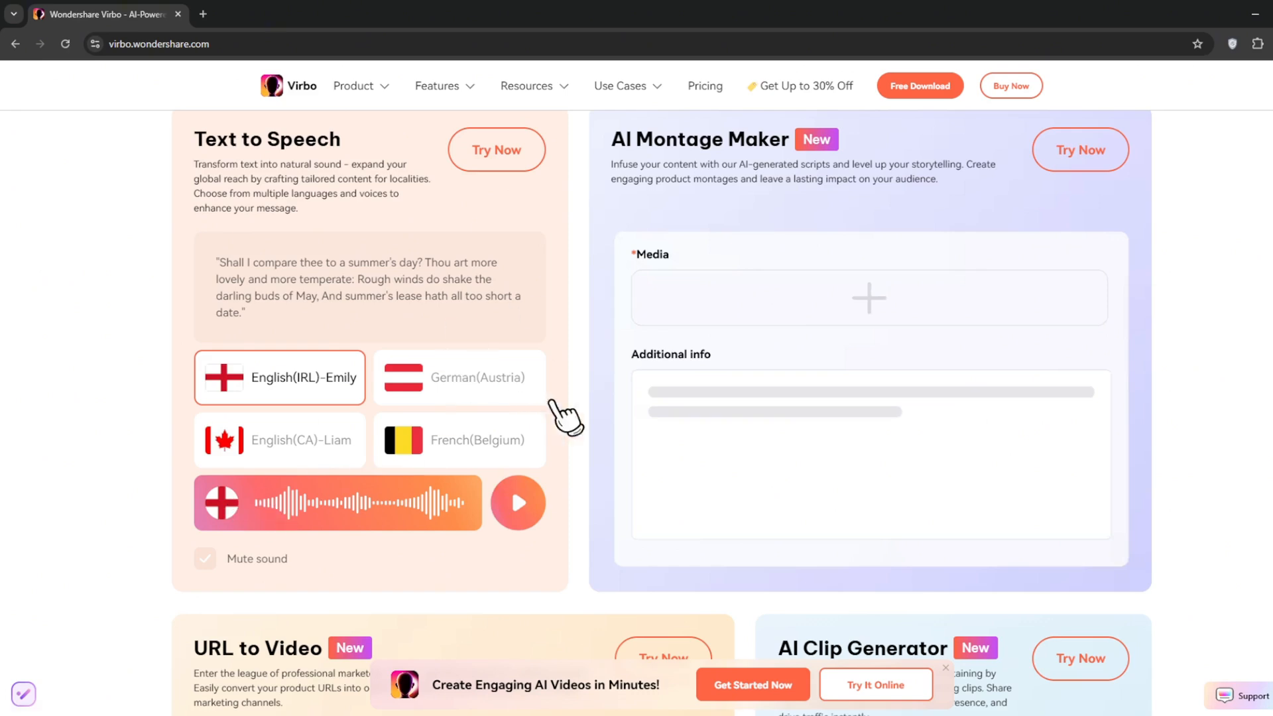
pyautogui.scroll(-3)
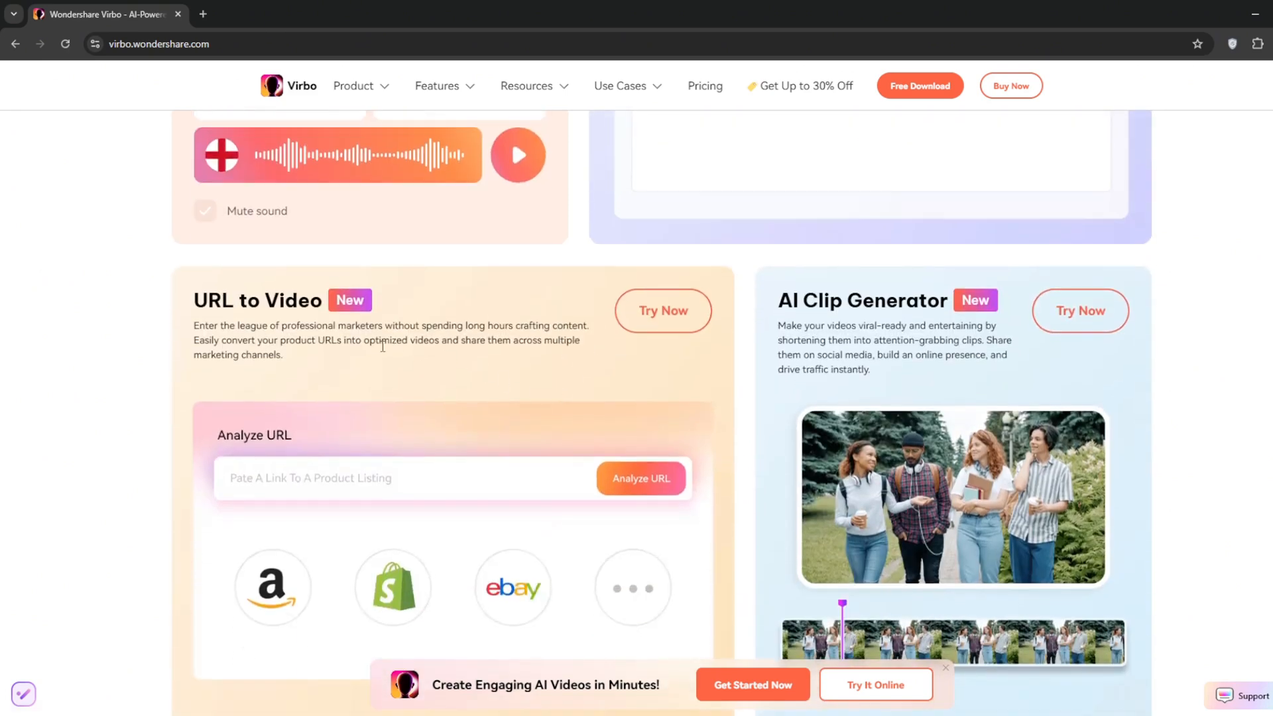
pyautogui.moveTo(889, 309)
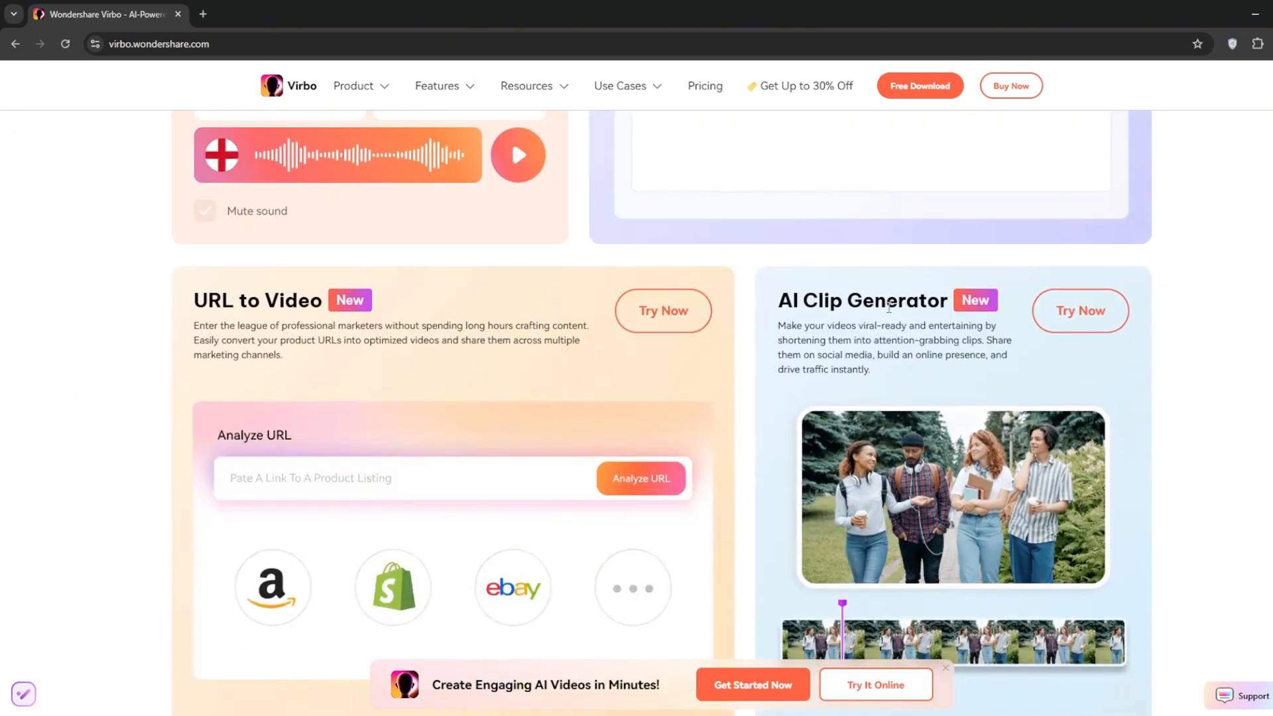
pyautogui.scroll(3)
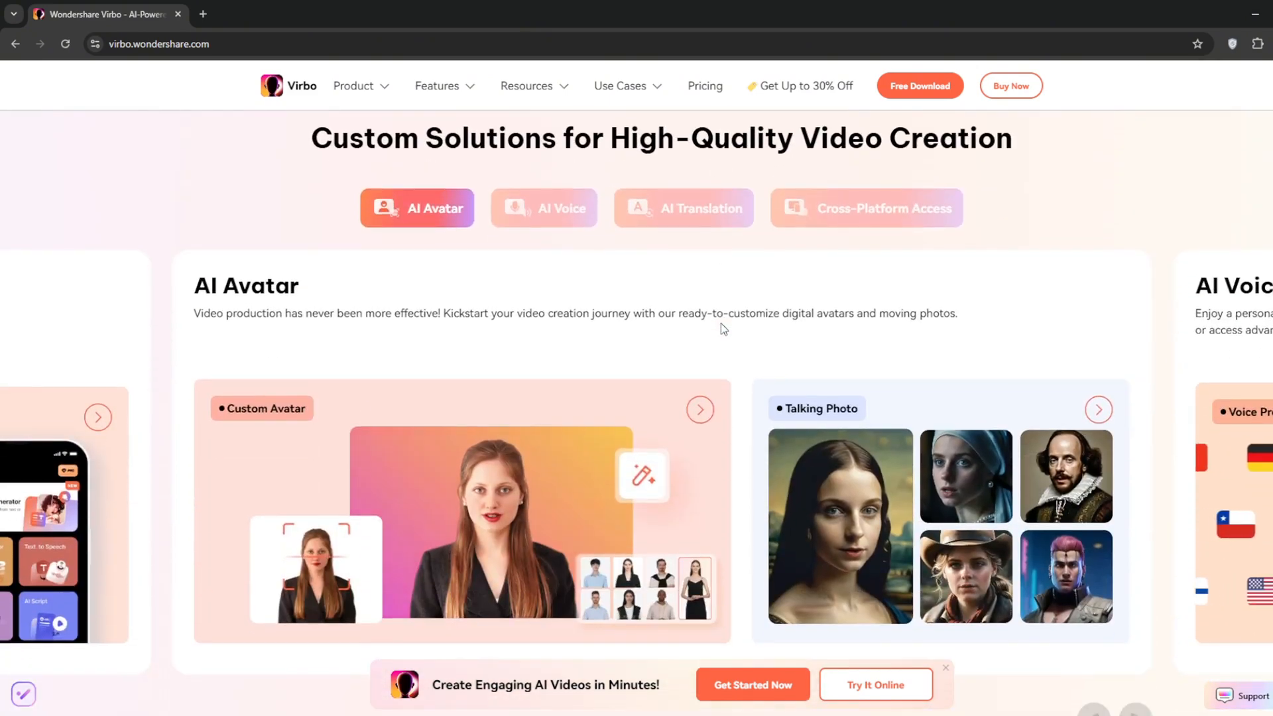
pyautogui.scroll(-3)
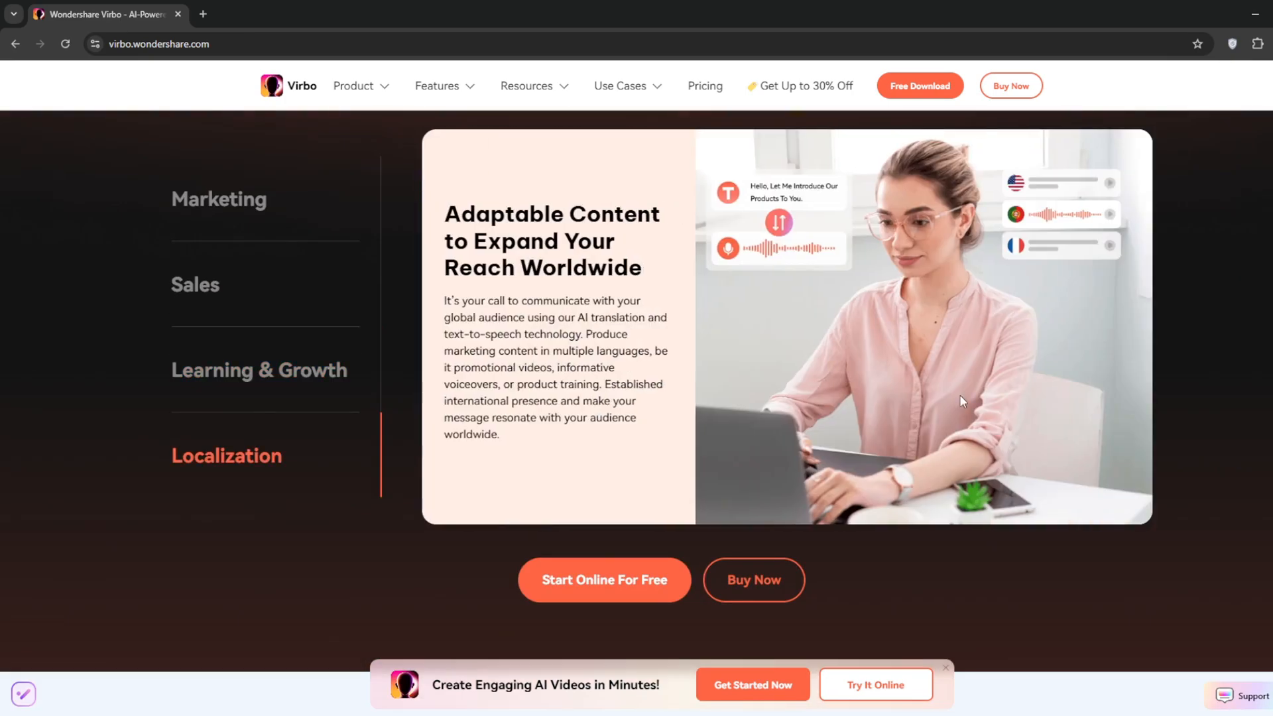
pyautogui.scroll(-3)
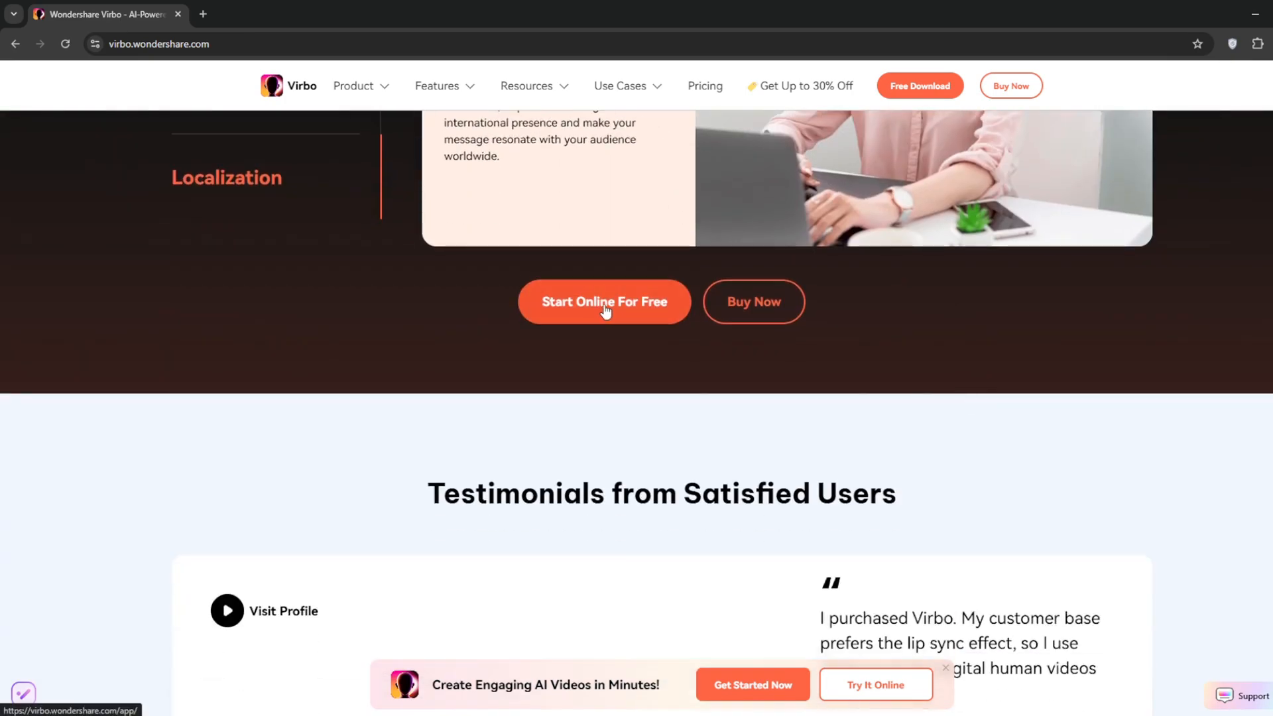
pyautogui.click(919, 86)
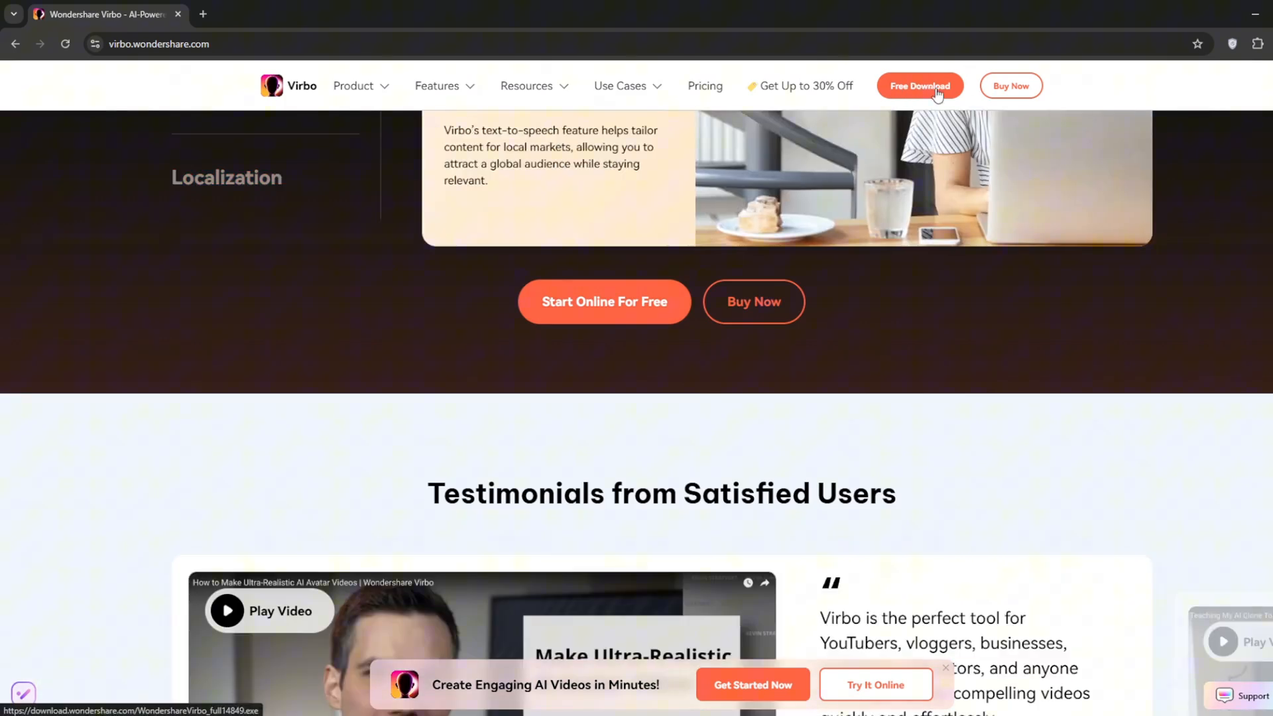
# - Launch the Virbo desktop app on its Home screen with the avatar gallery
pyautogui.click(919, 85)
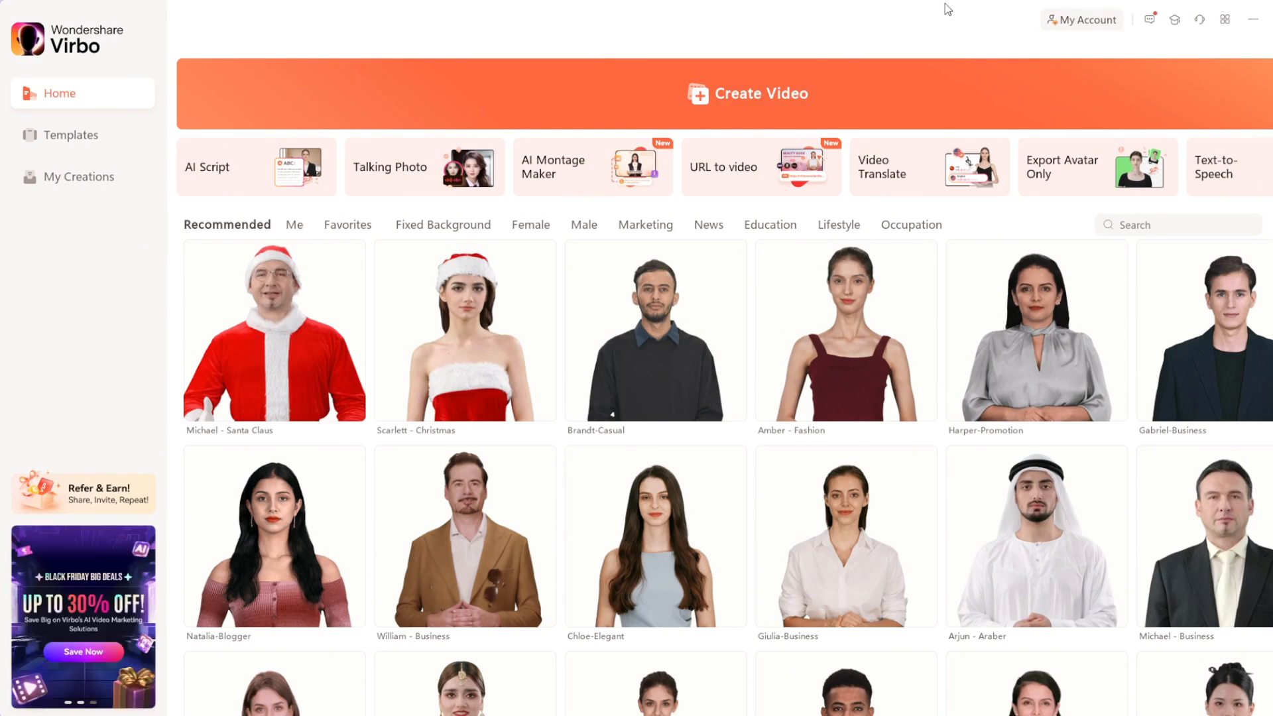
pyautogui.moveTo(679, 8)
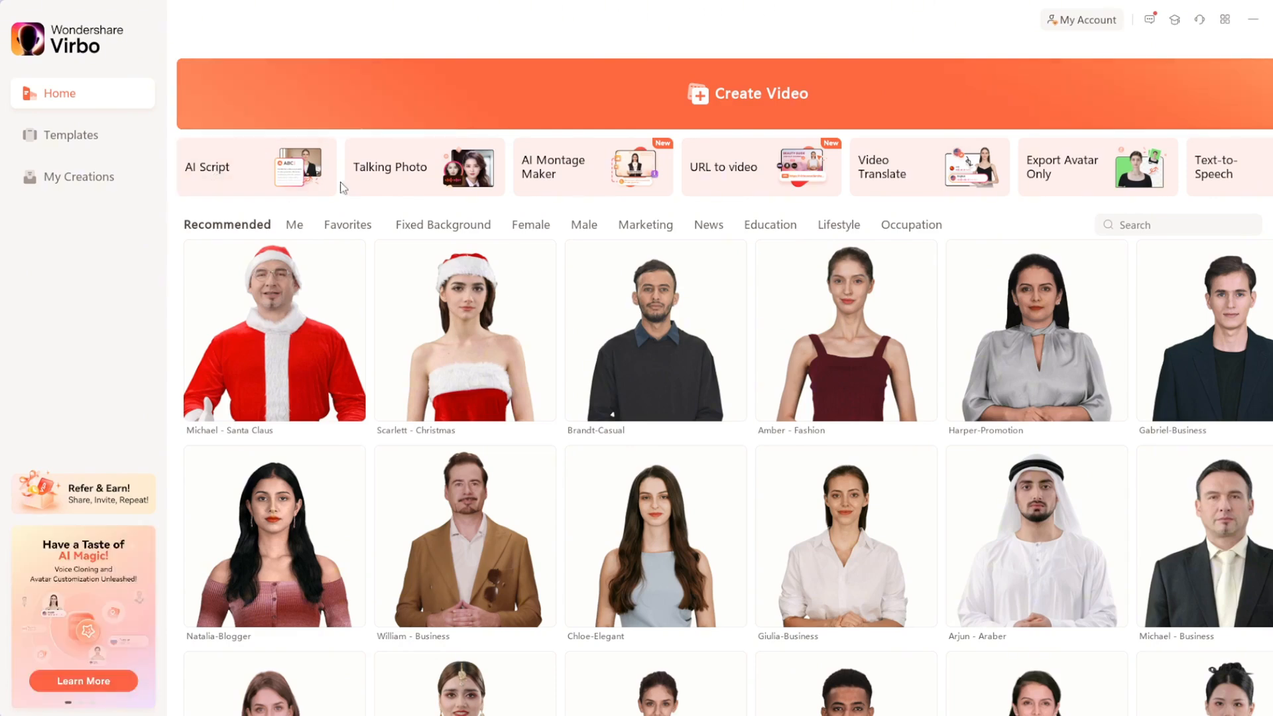
pyautogui.moveTo(763, 166)
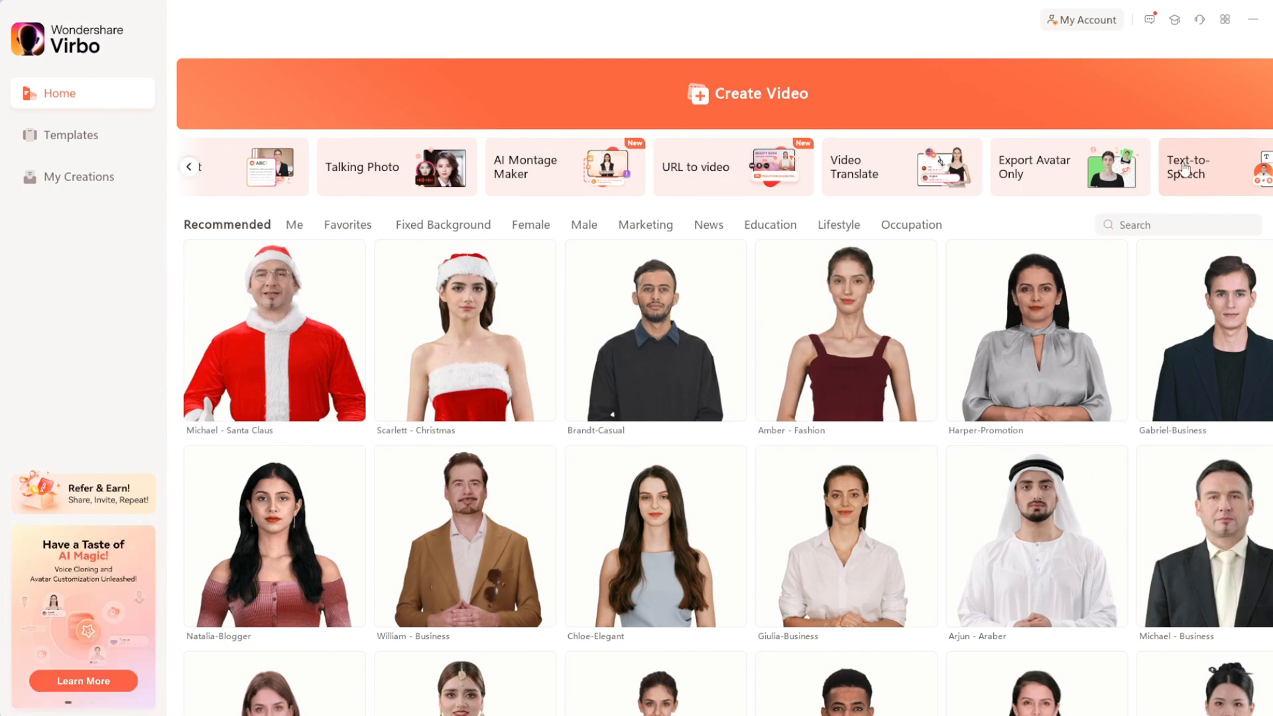
# - In Text-to-Speech, preview the Emma, Michael and Serena voices, then select Serena
pyautogui.click(1190, 167)
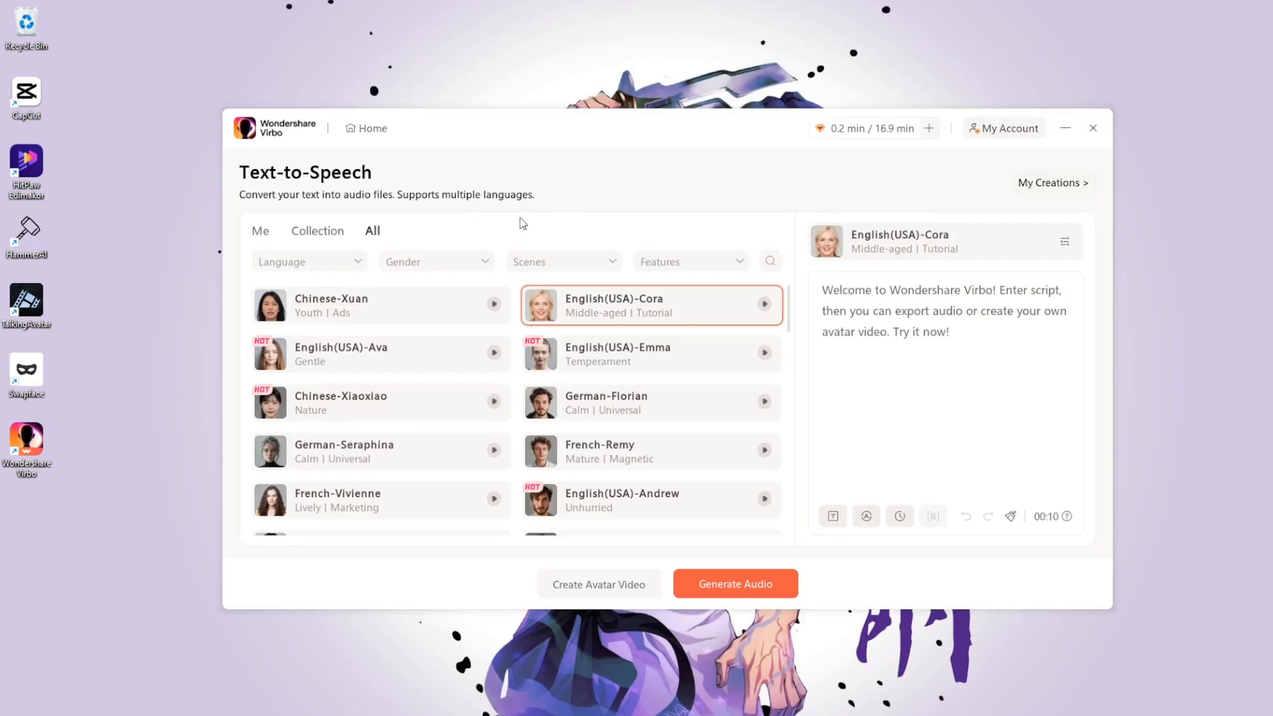
pyautogui.moveTo(952, 552)
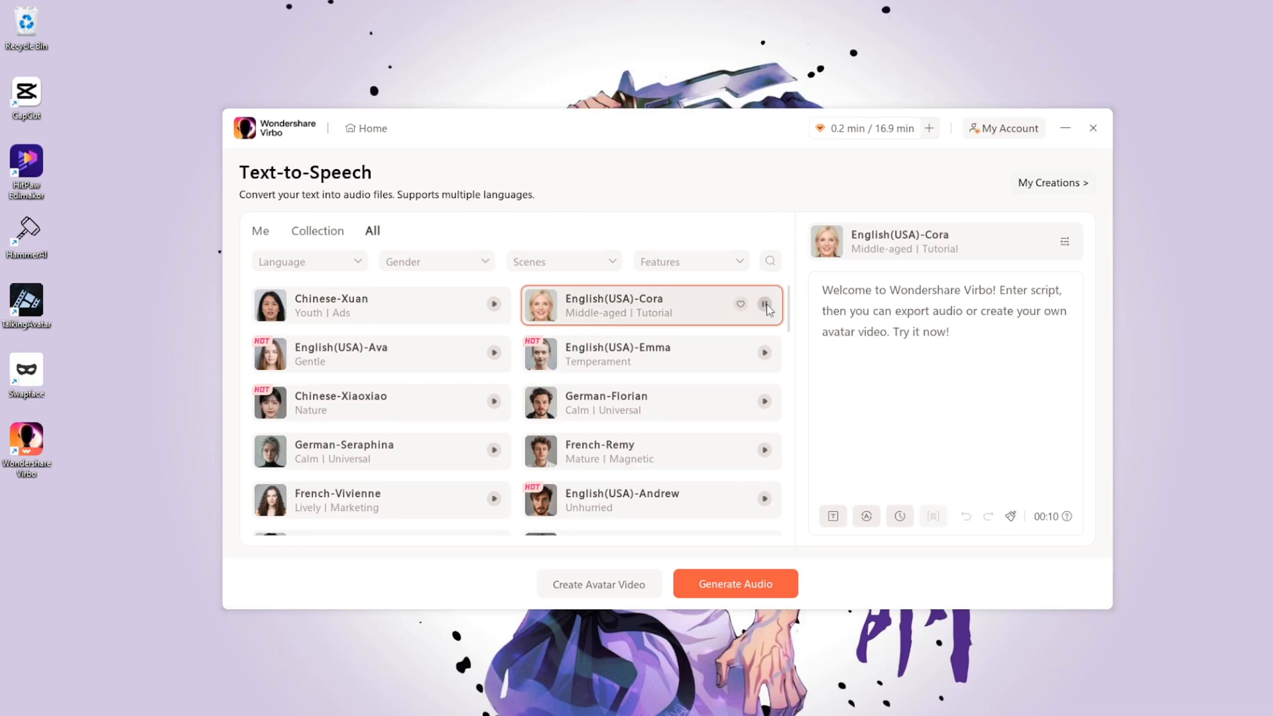
pyautogui.moveTo(760, 365)
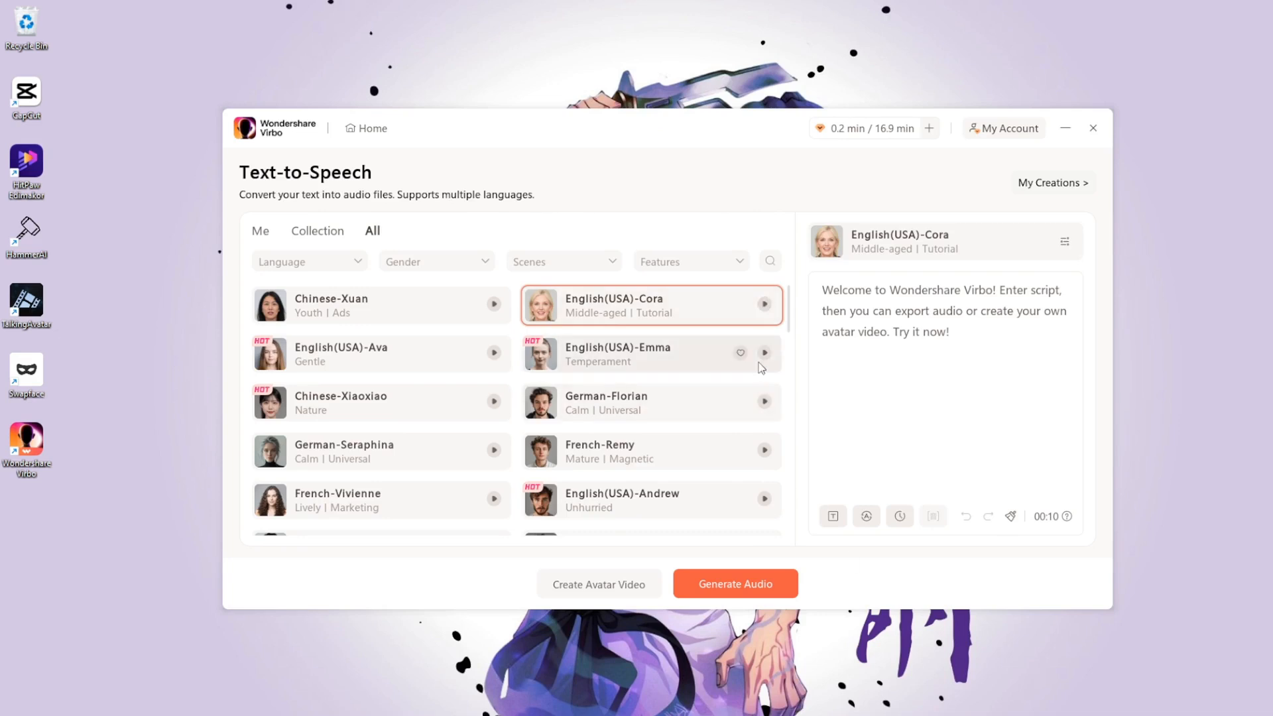
pyautogui.click(763, 352)
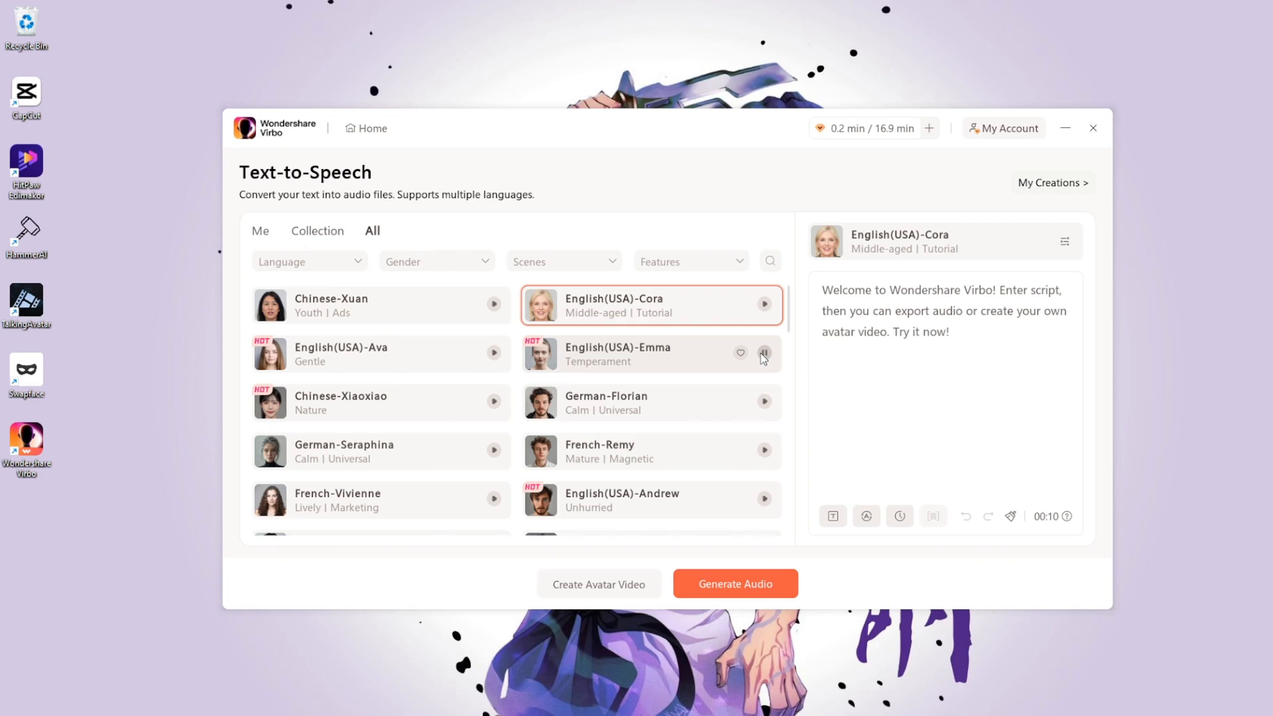
pyautogui.scroll(-3)
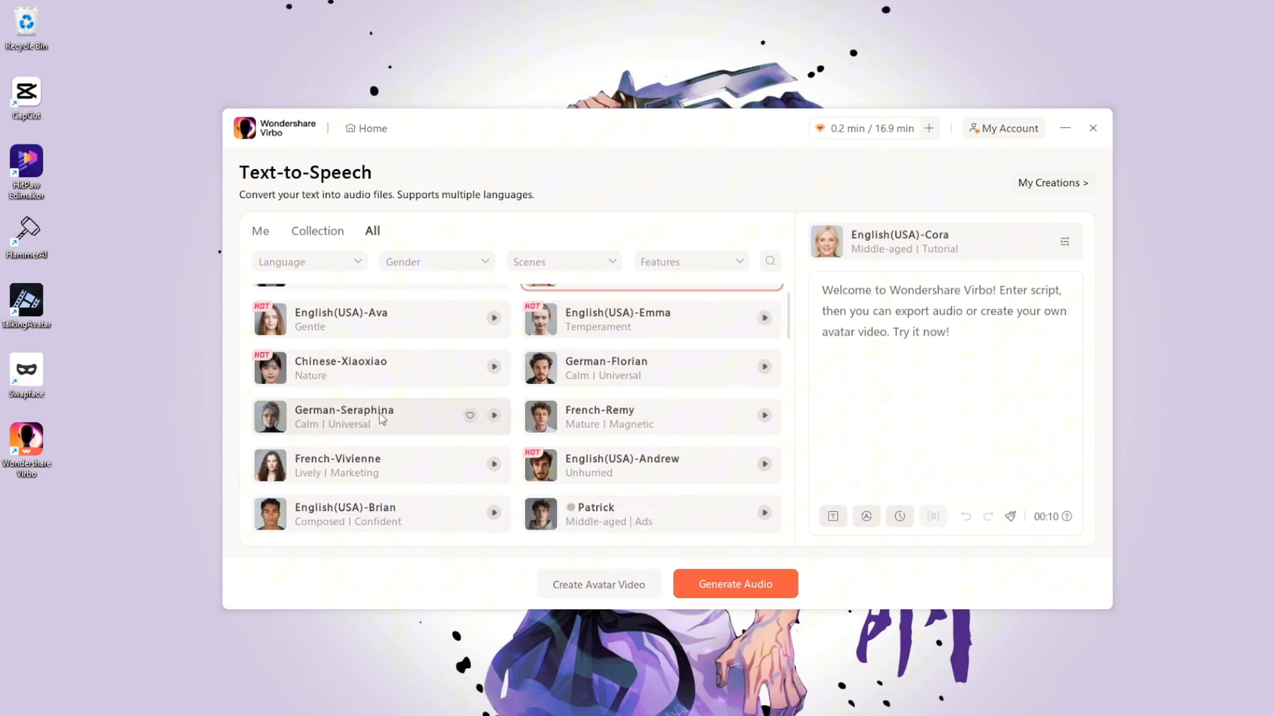
pyautogui.scroll(-3)
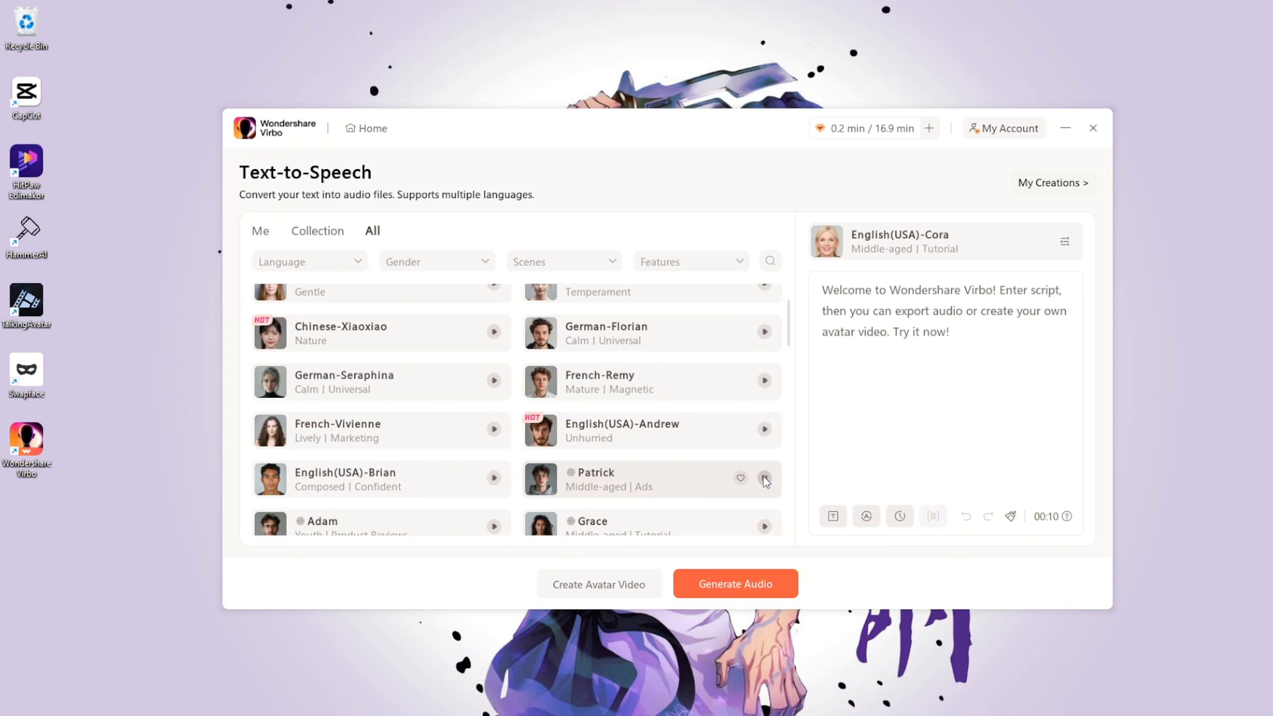
pyautogui.scroll(-3)
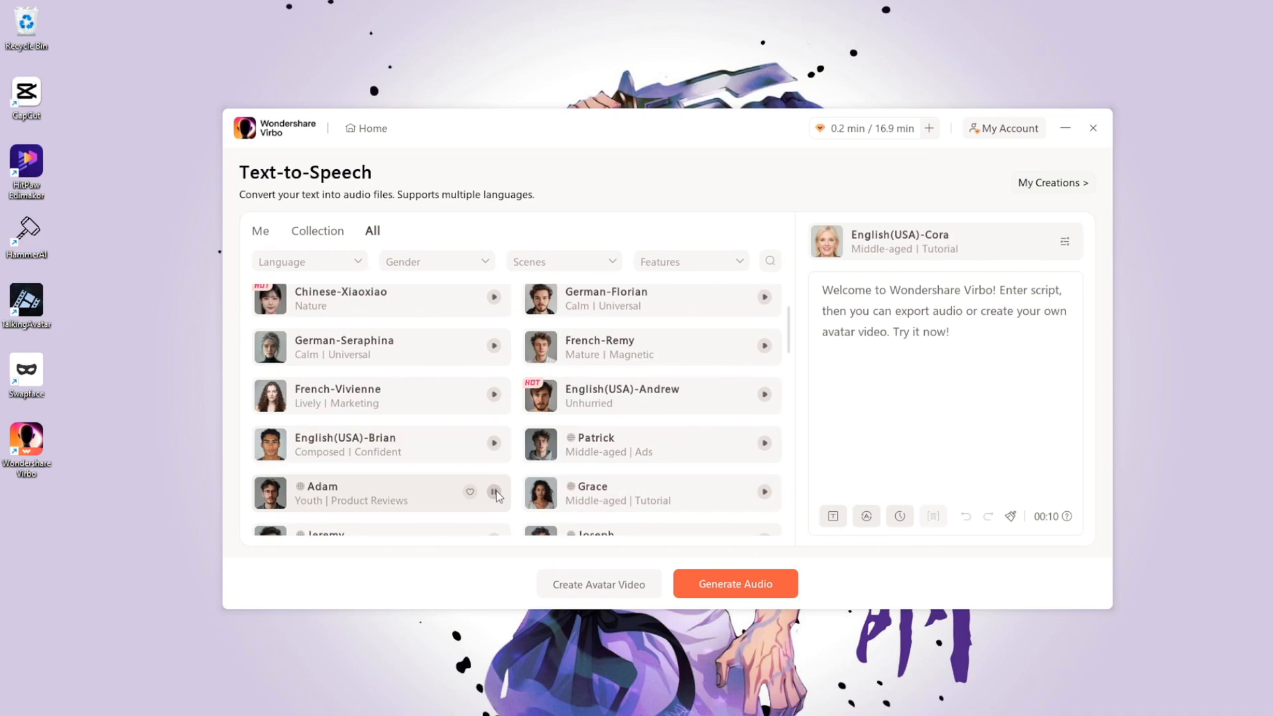
pyautogui.moveTo(763, 492)
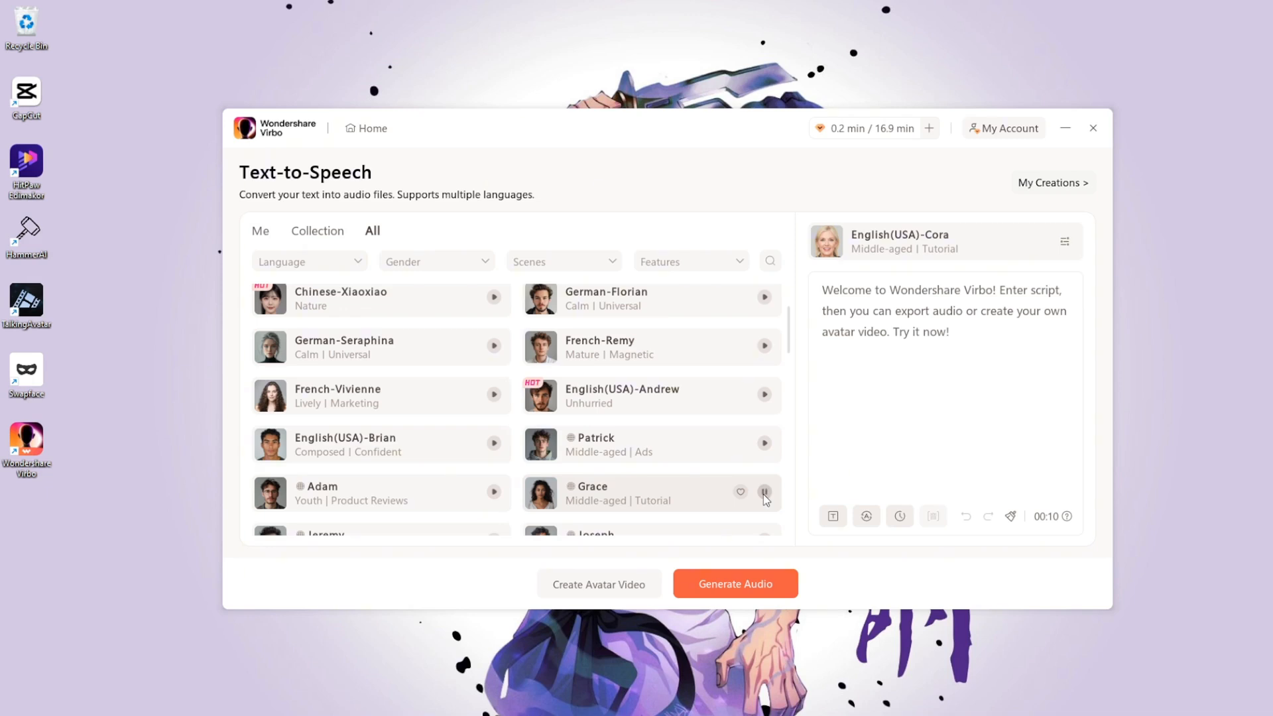
pyautogui.moveTo(518, 473)
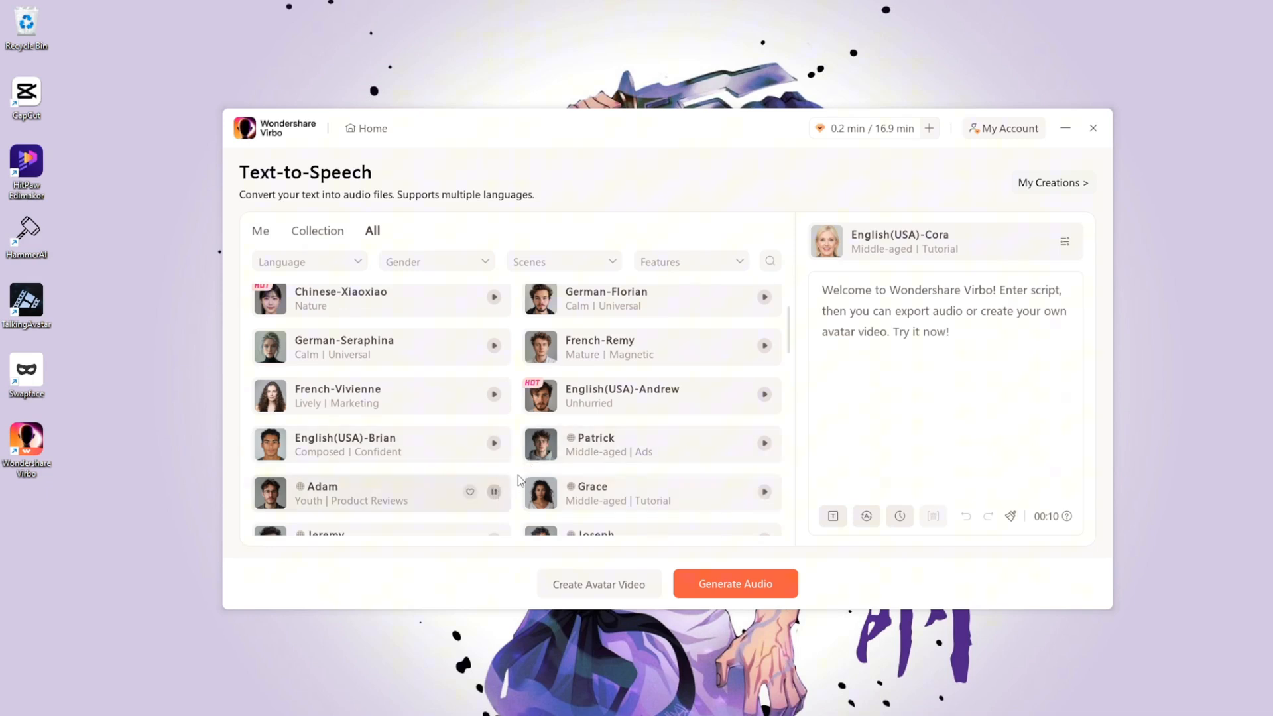
pyautogui.scroll(-3)
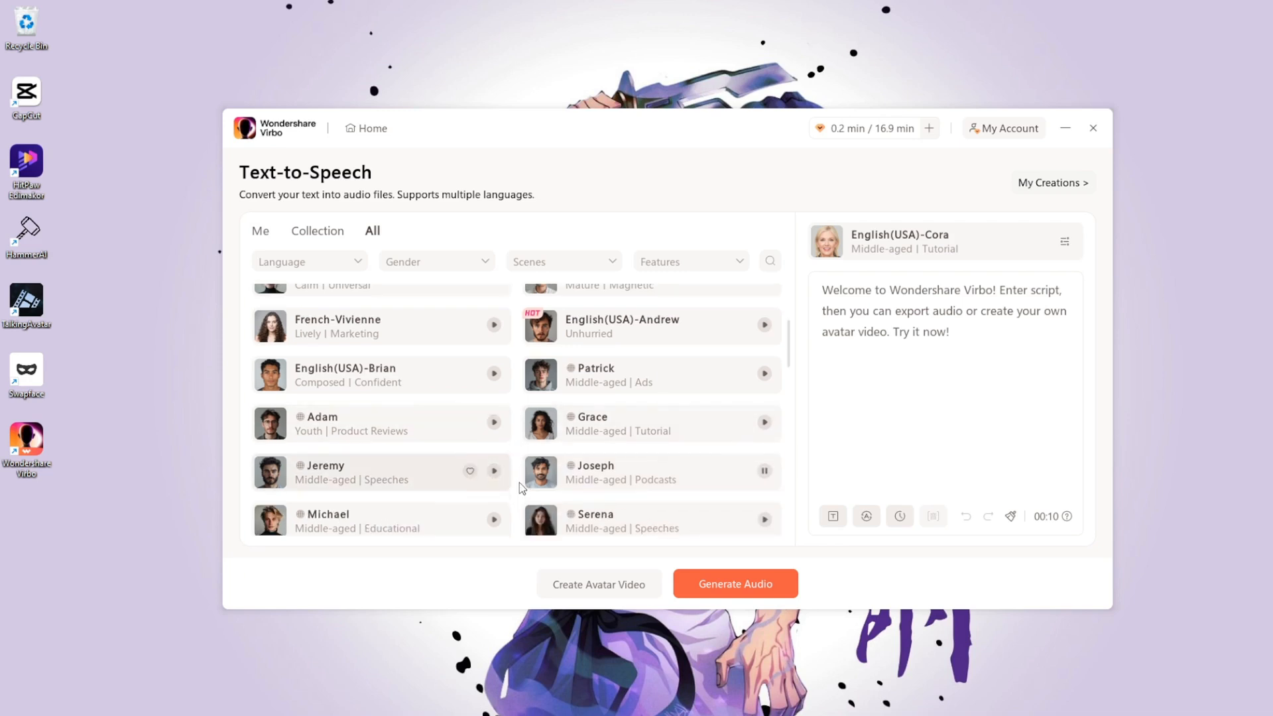
pyautogui.scroll(-3)
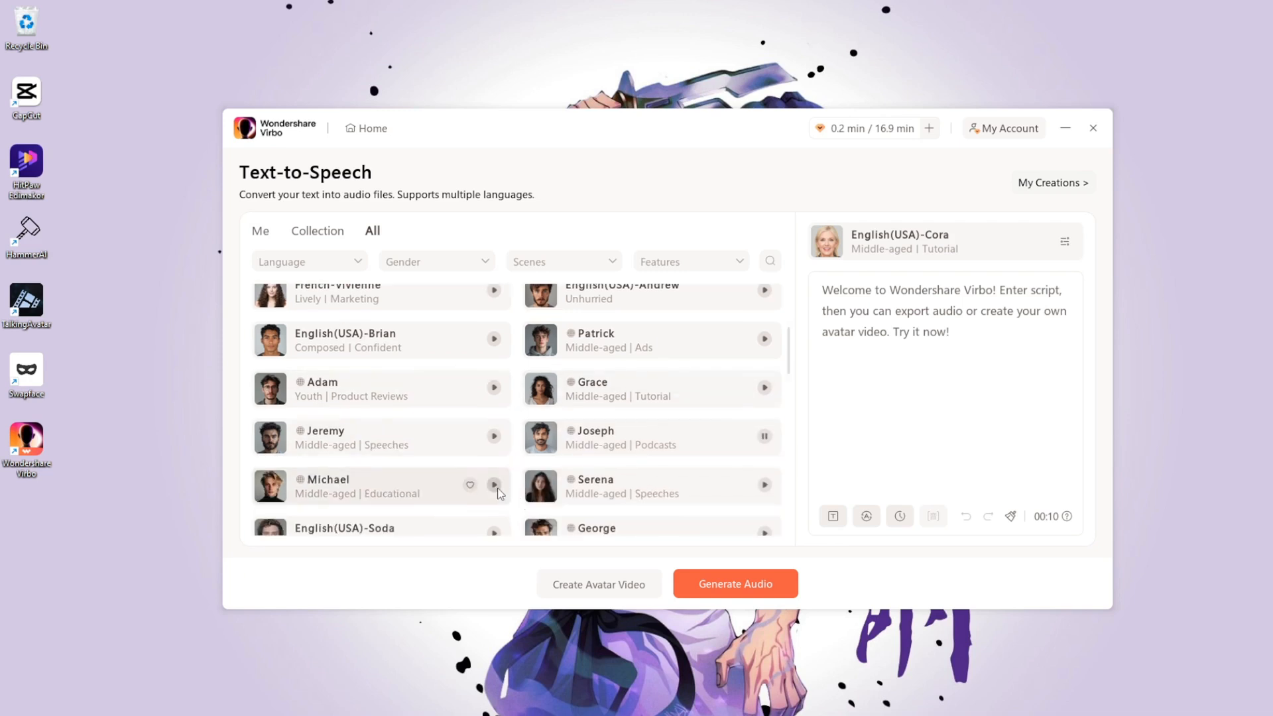
pyautogui.click(495, 485)
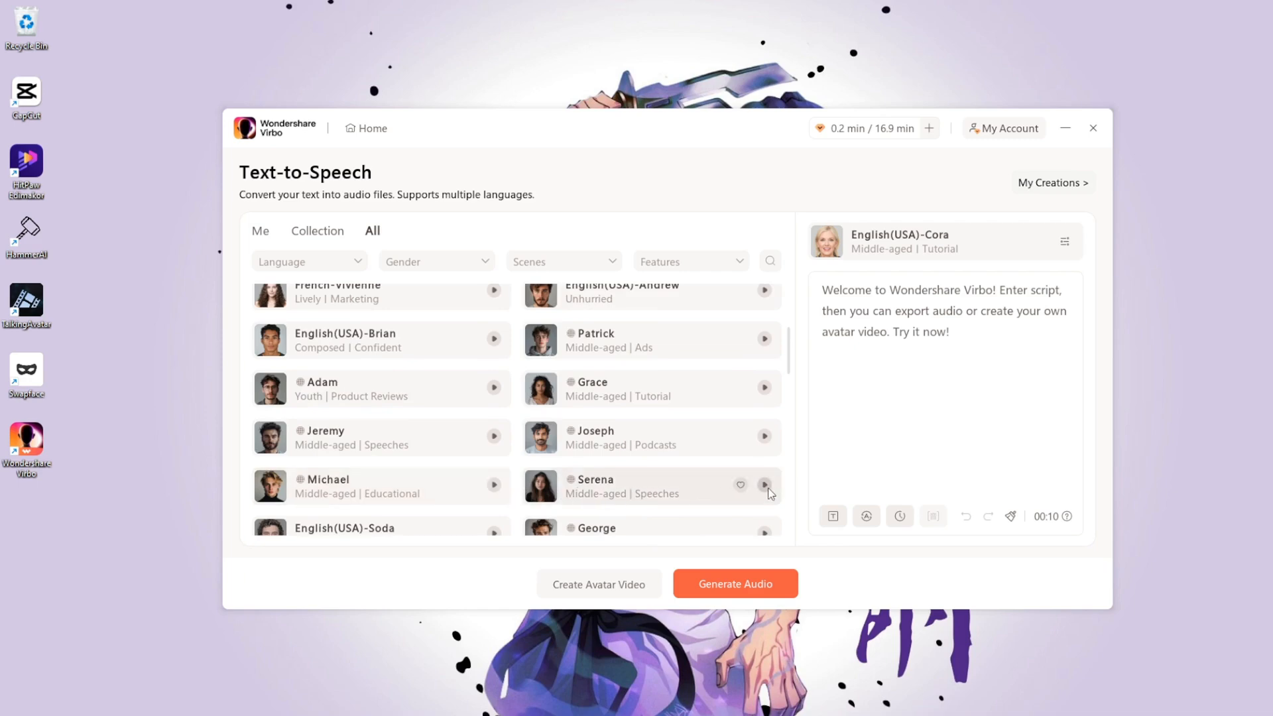
pyautogui.click(763, 485)
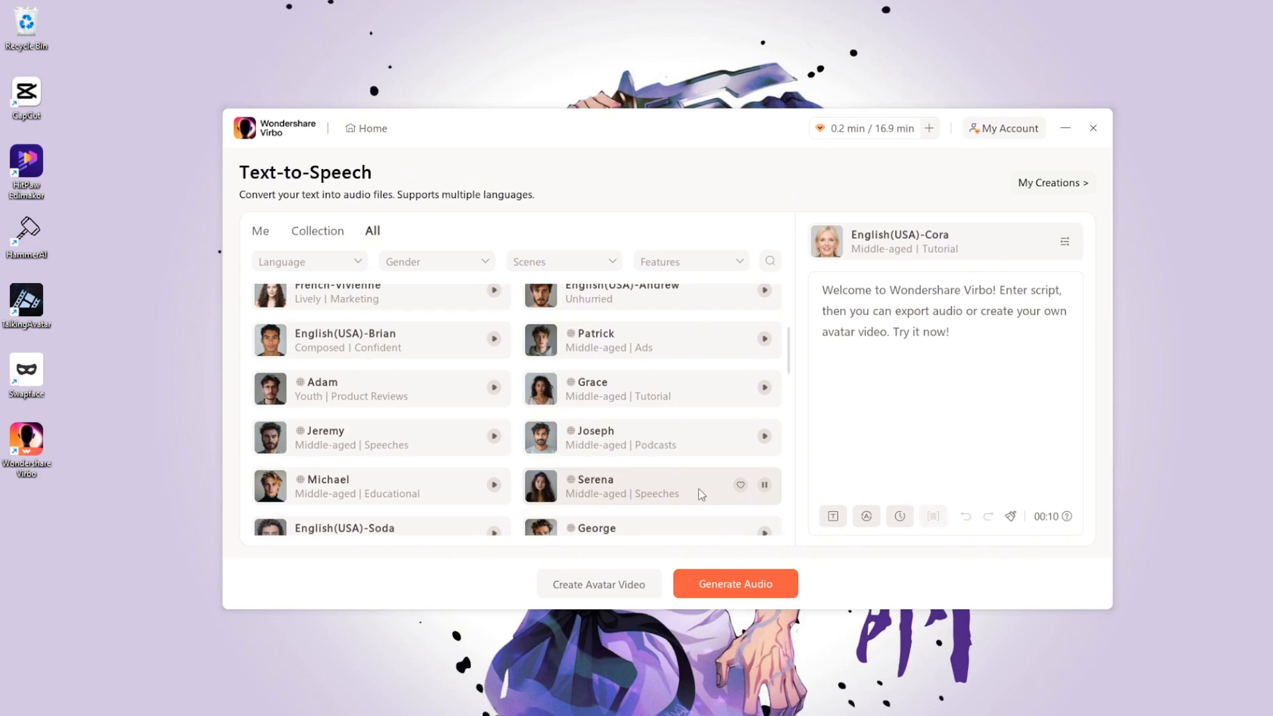
pyautogui.click(617, 485)
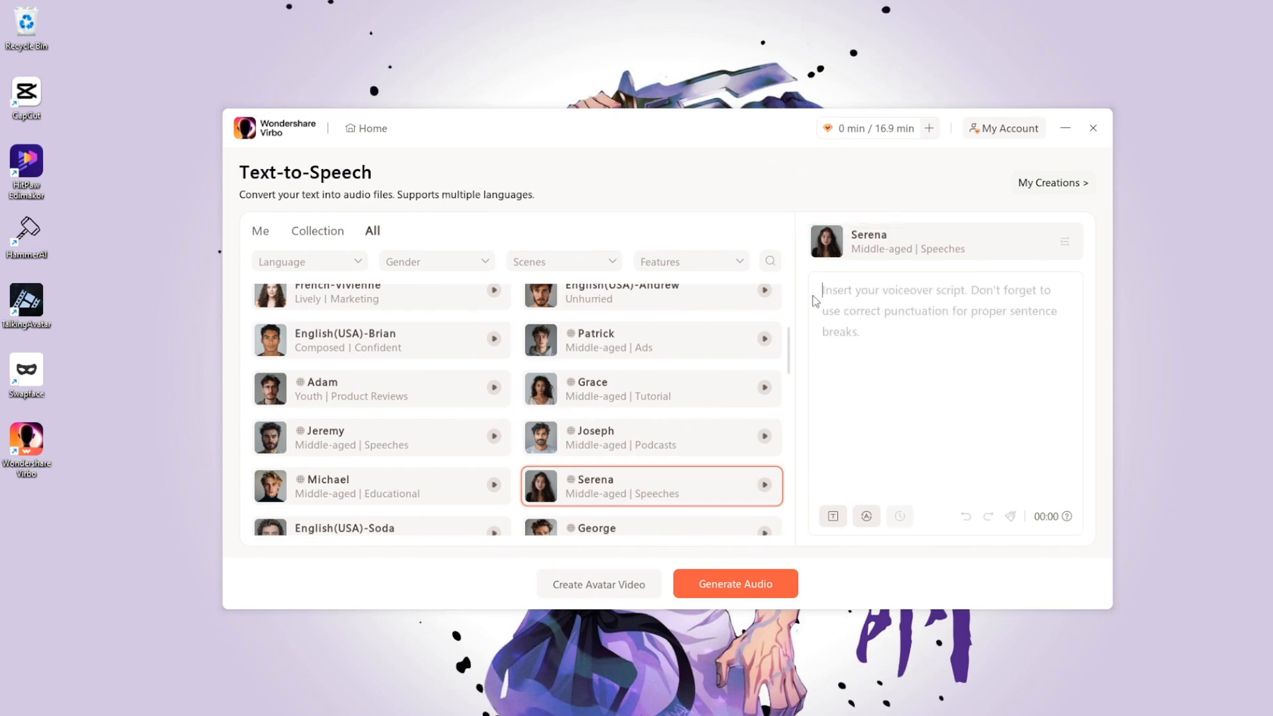
# - Generate and play speech for the 'Hey, Have you ever heard of brain project' script
pyautogui.write('Hey, Have you ever heard of brain proj')
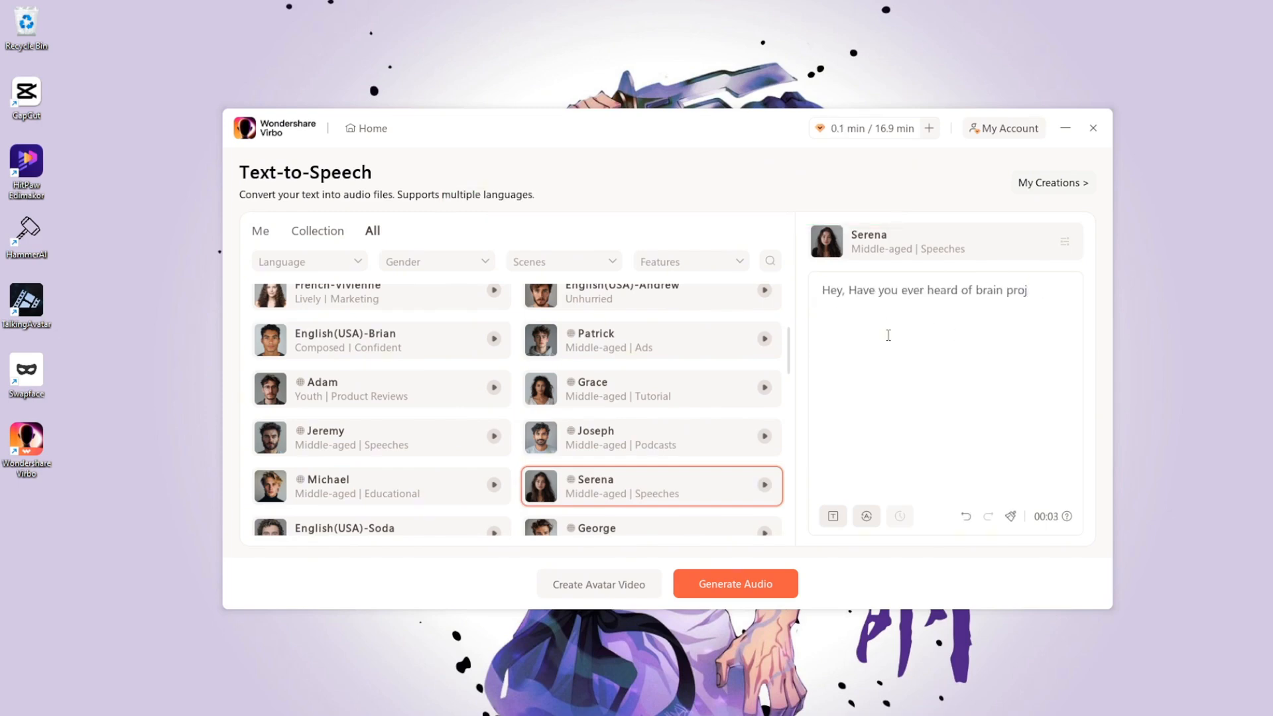
pyautogui.write('ect. He is literally the best ai channel')
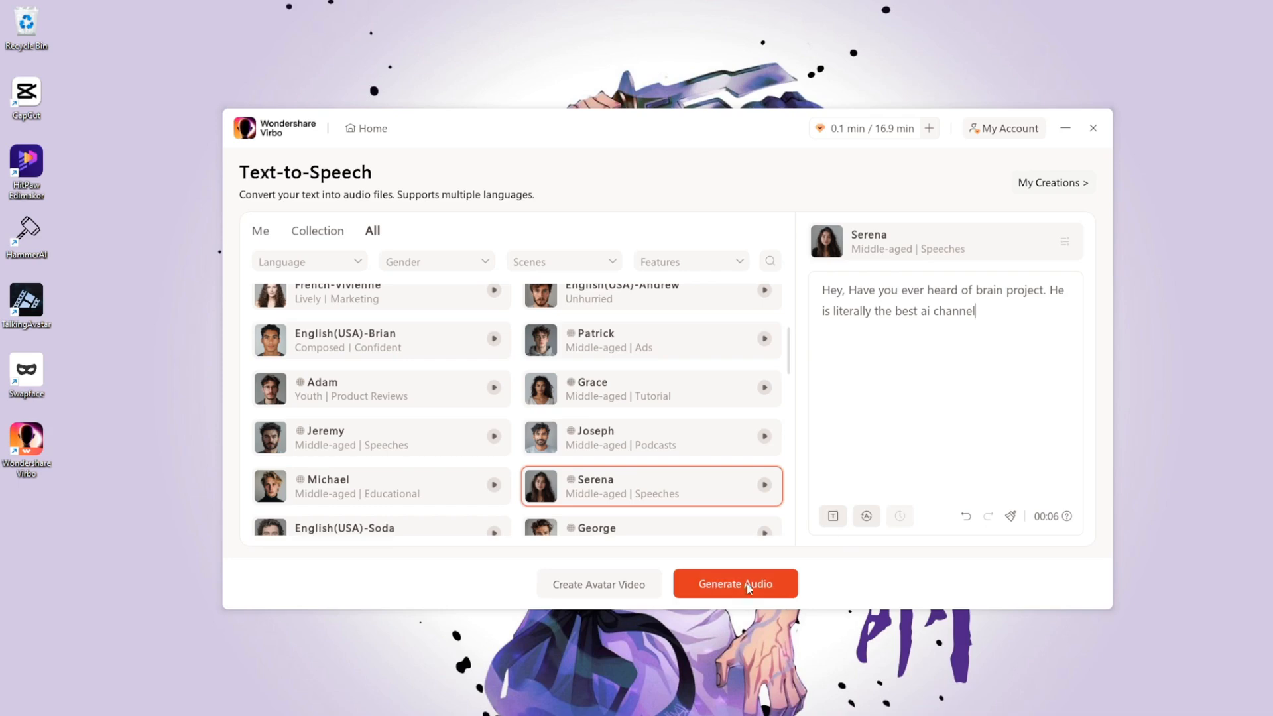
pyautogui.click(734, 583)
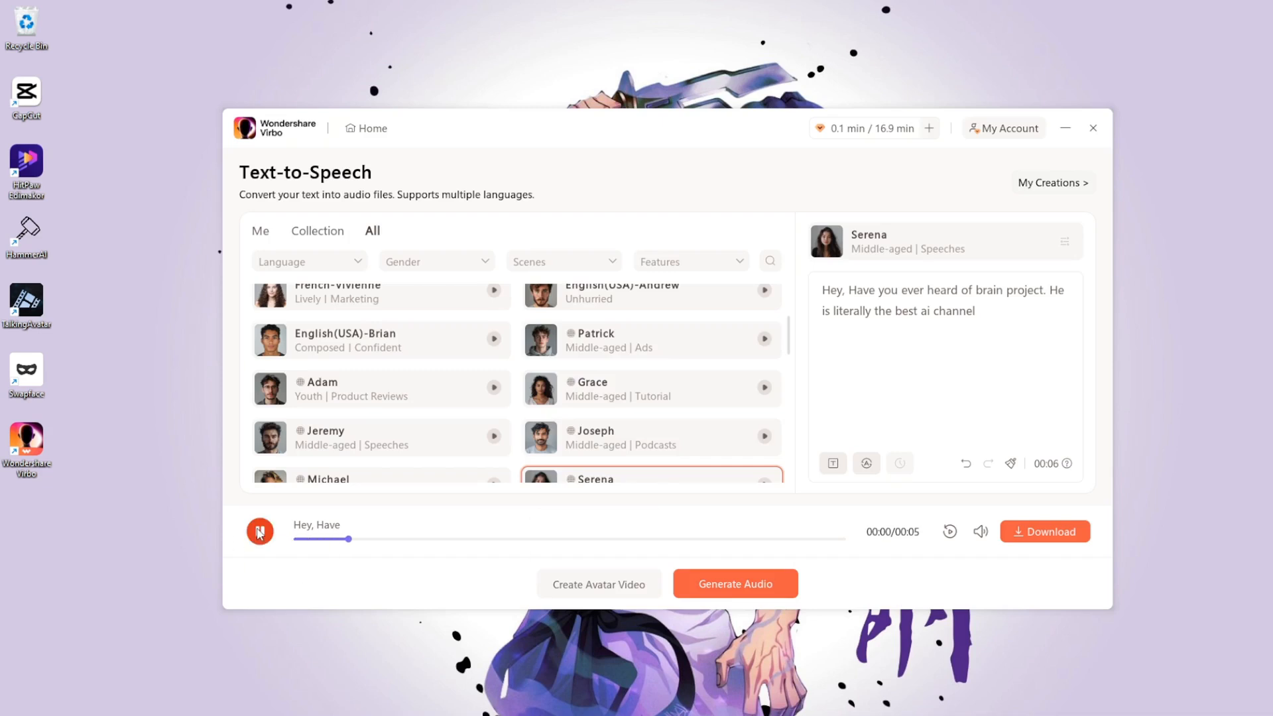
pyautogui.click(260, 531)
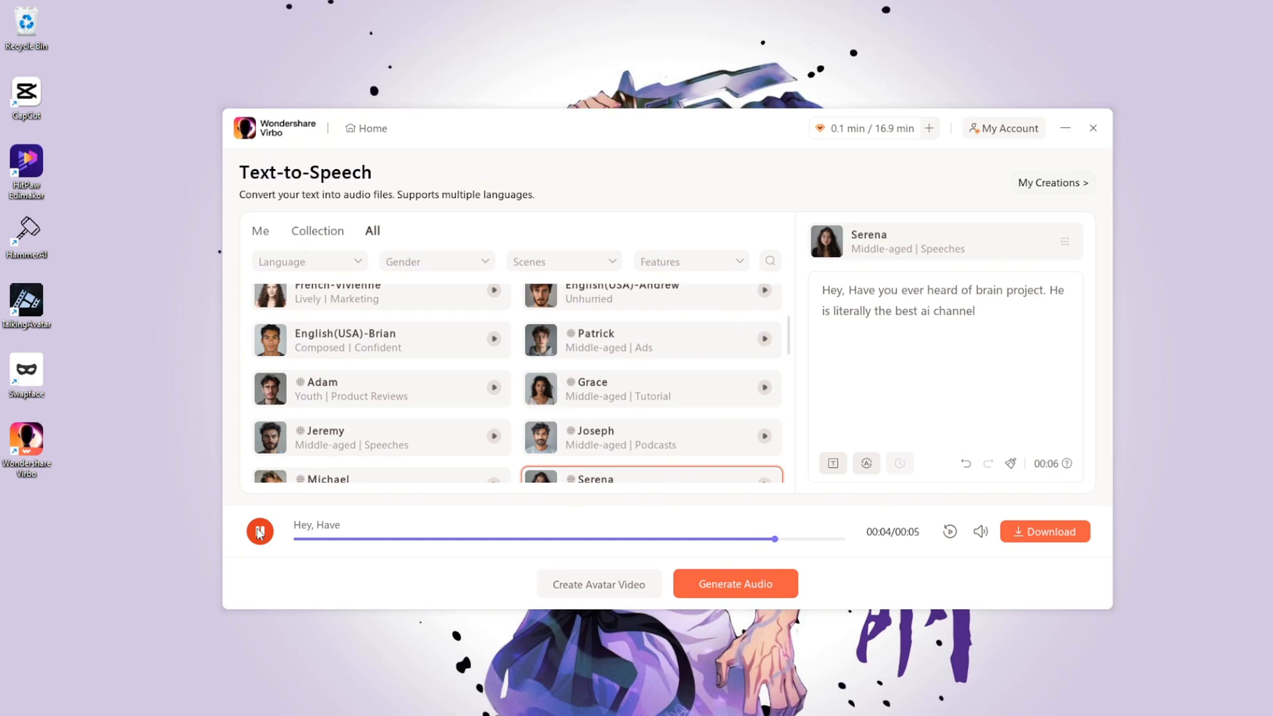
# - Regenerate the speech in Michael's voice and open the audio download dialog
pyautogui.click(260, 531)
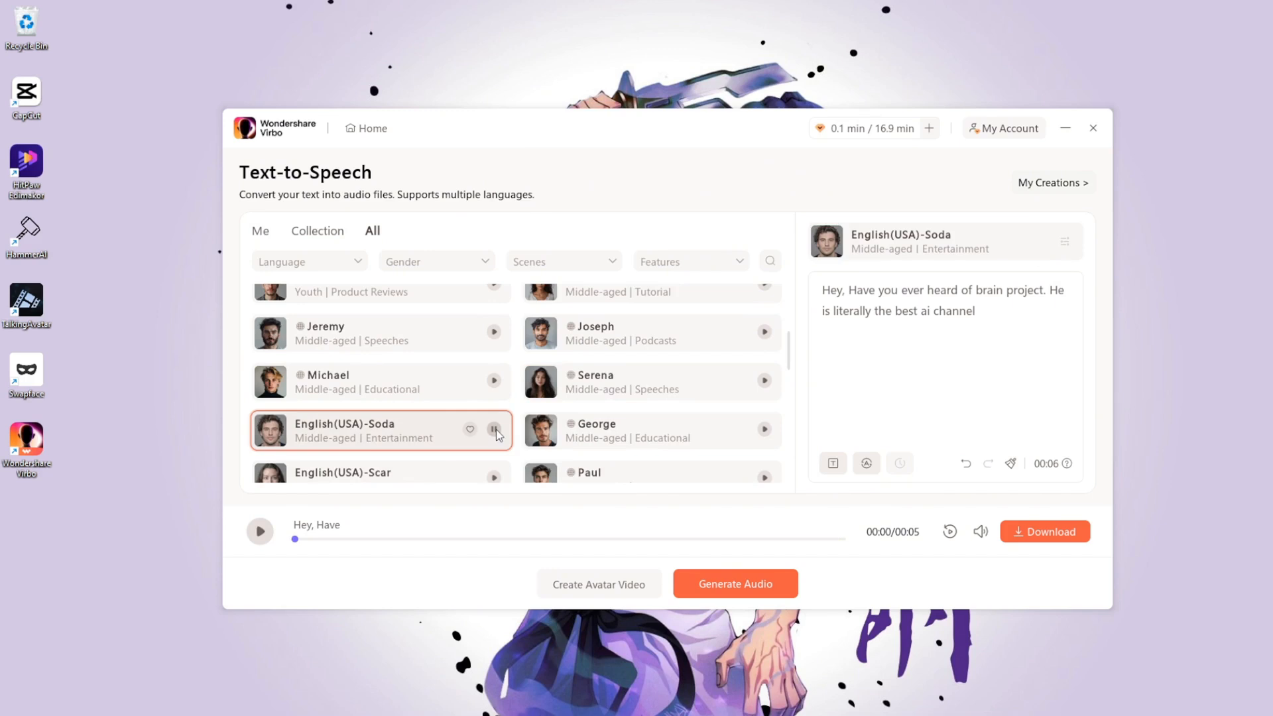
pyautogui.click(365, 382)
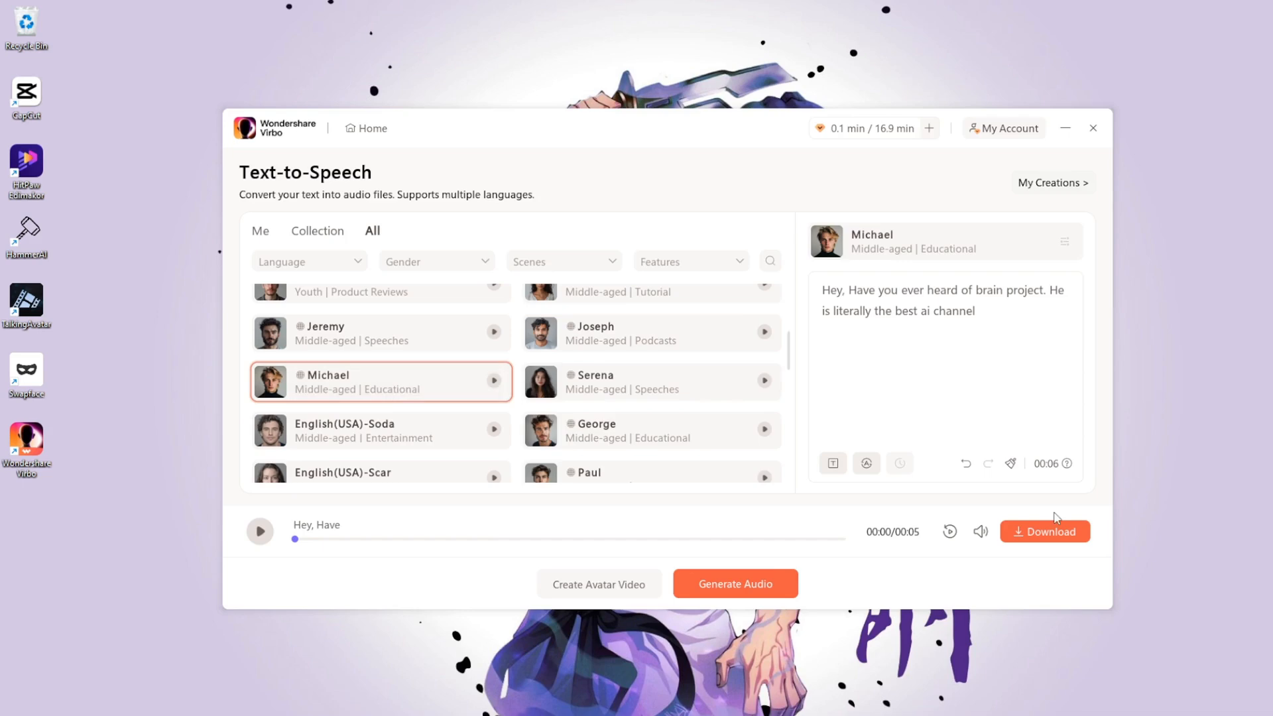
pyautogui.click(260, 531)
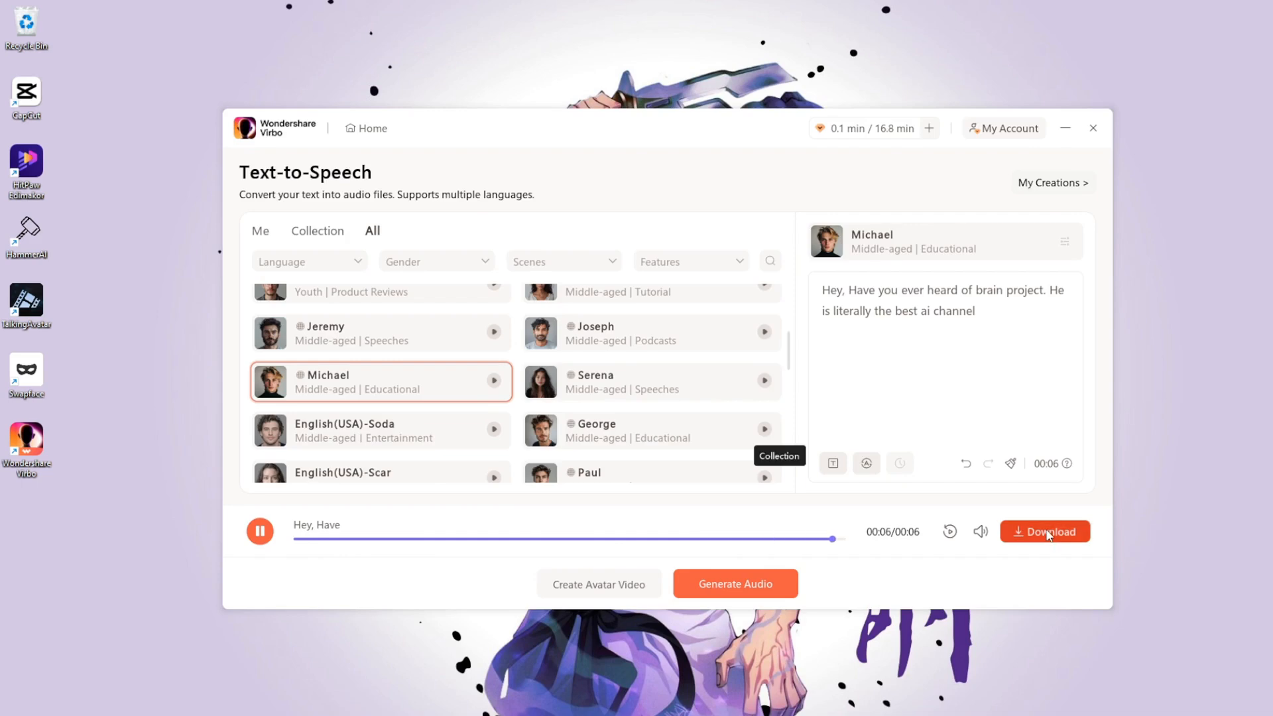
pyautogui.click(1049, 532)
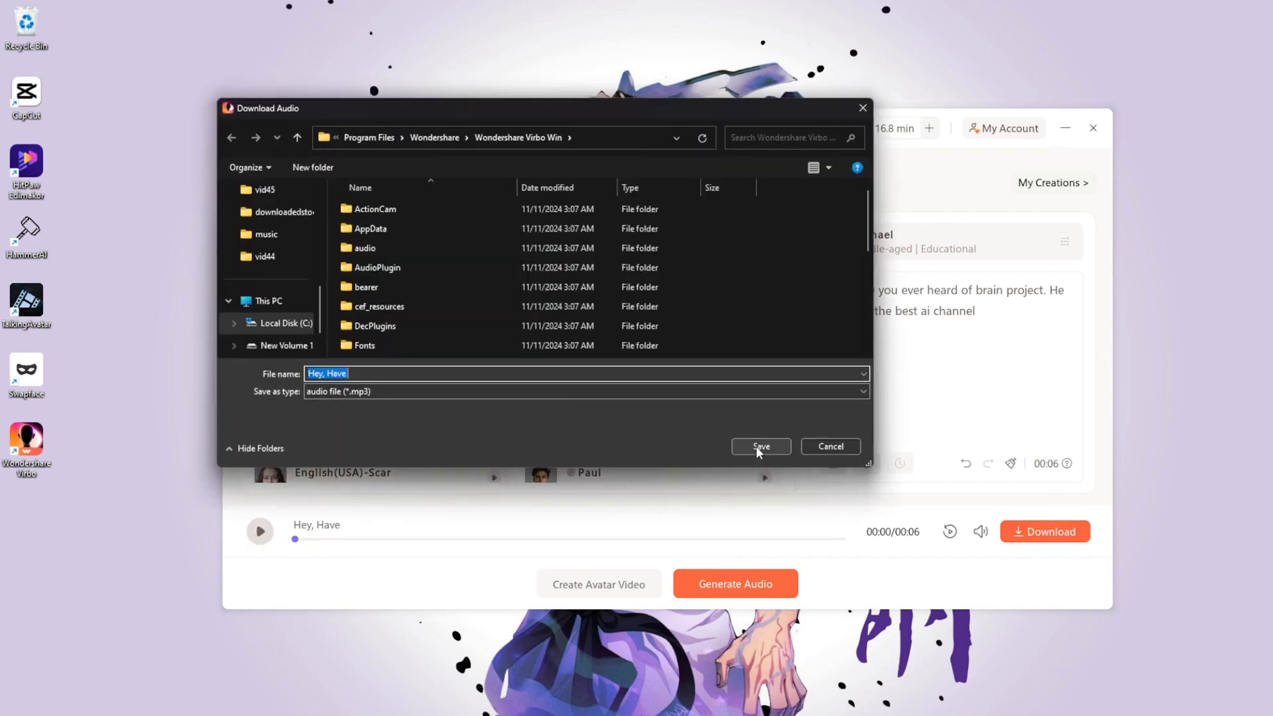
# - Save the audio file, check the Collection and Me voice tabs, then return Home
pyautogui.click(760, 446)
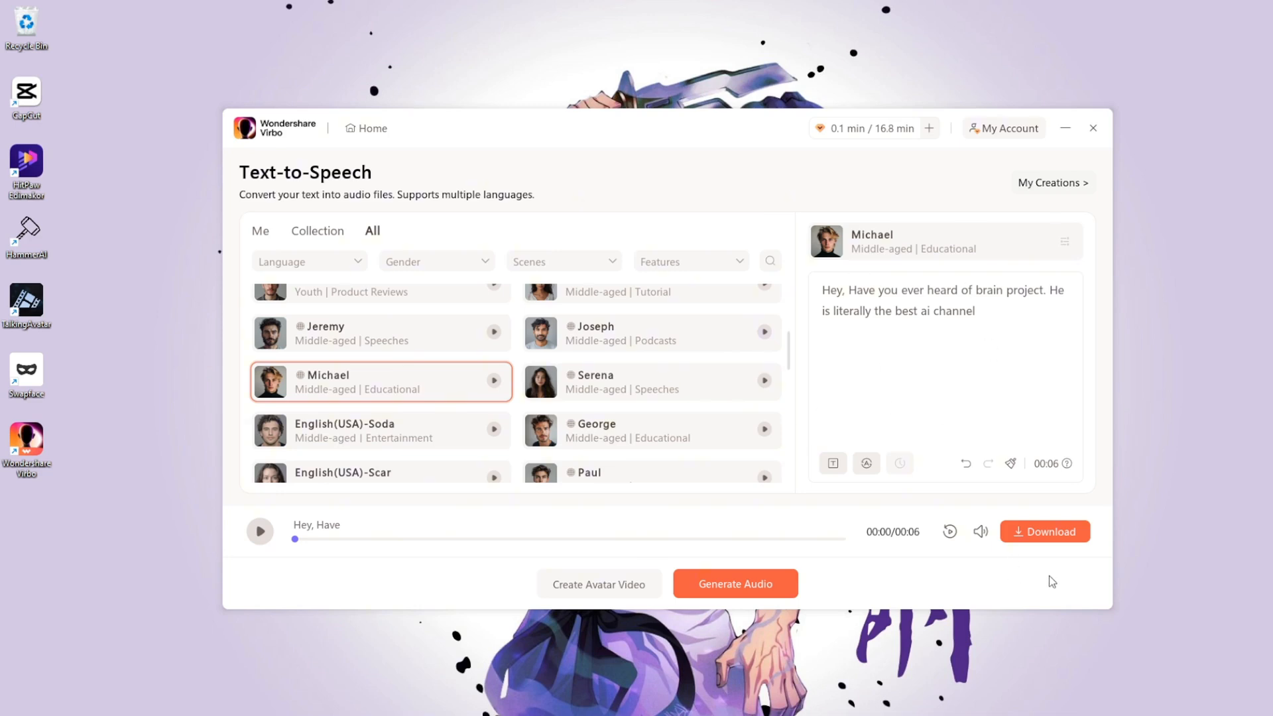
pyautogui.moveTo(946, 572)
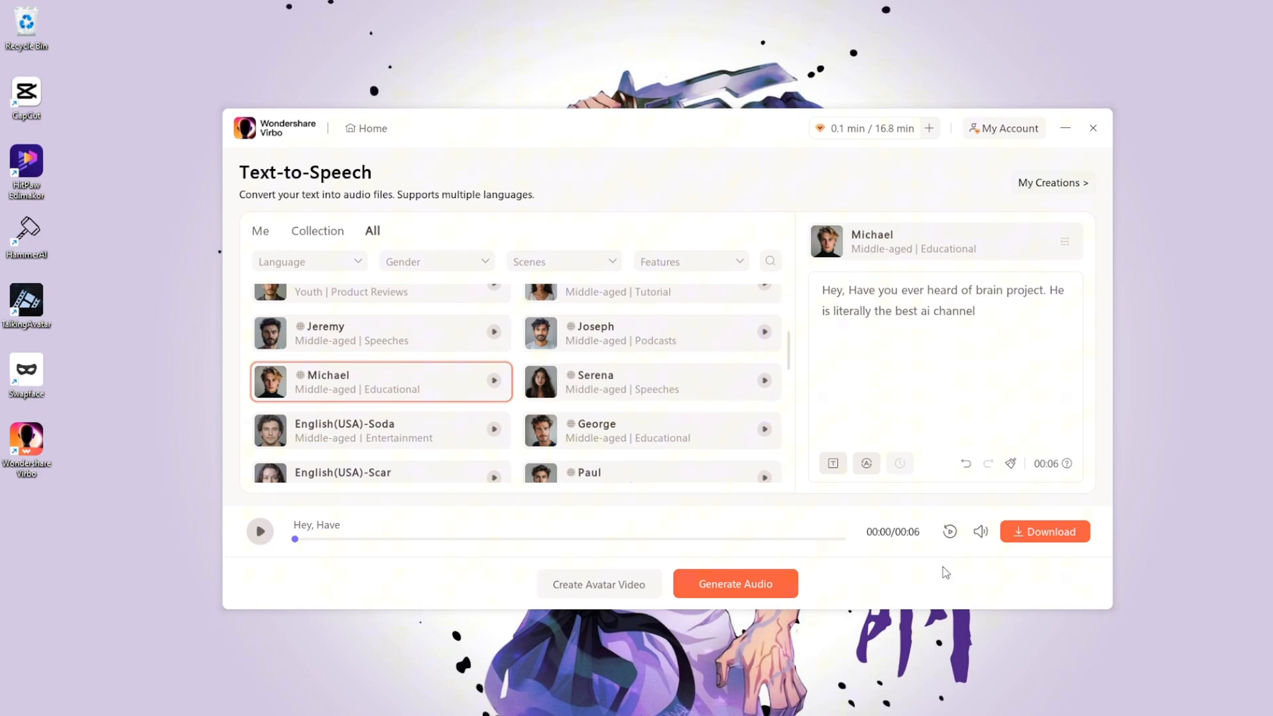
pyautogui.click(317, 231)
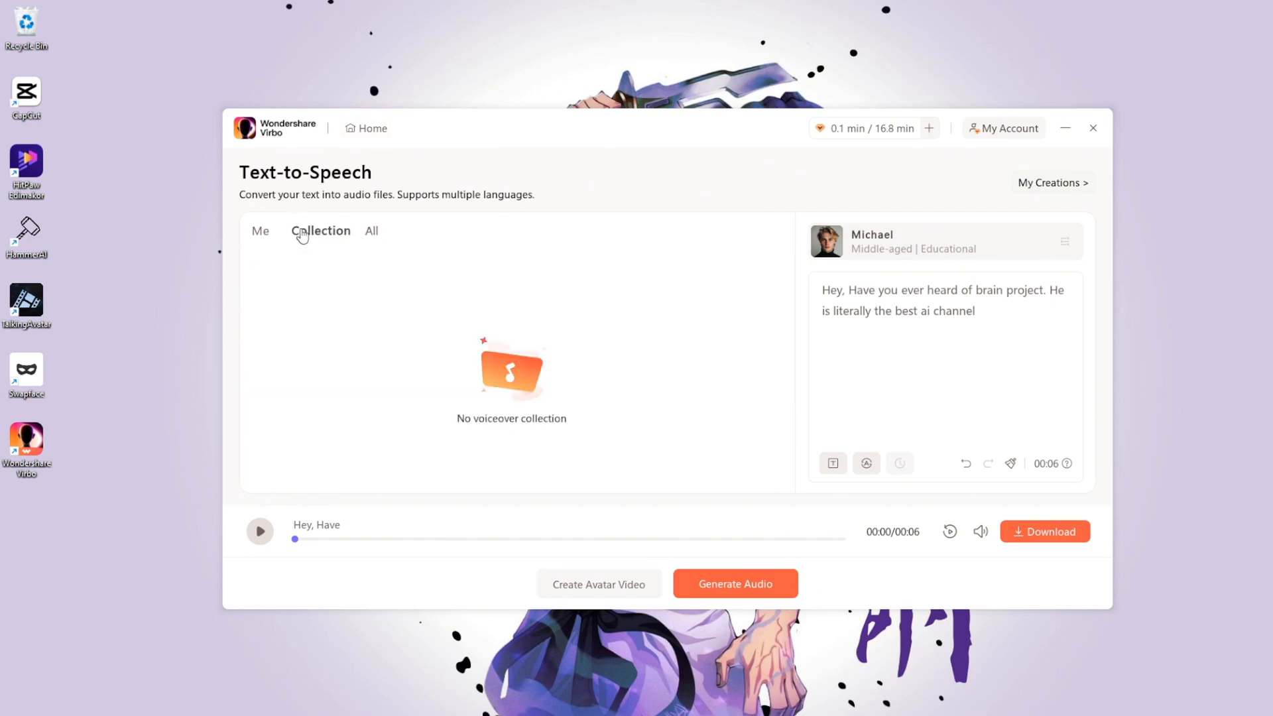
pyautogui.click(261, 231)
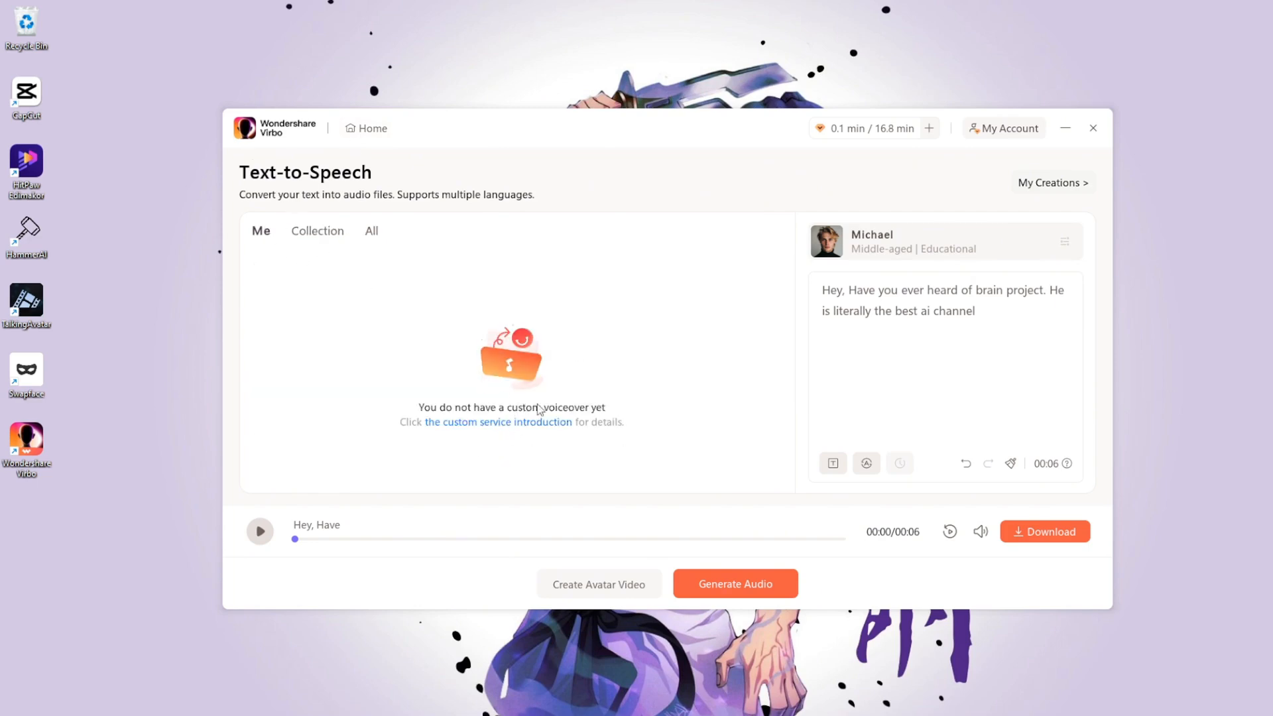
pyautogui.click(366, 128)
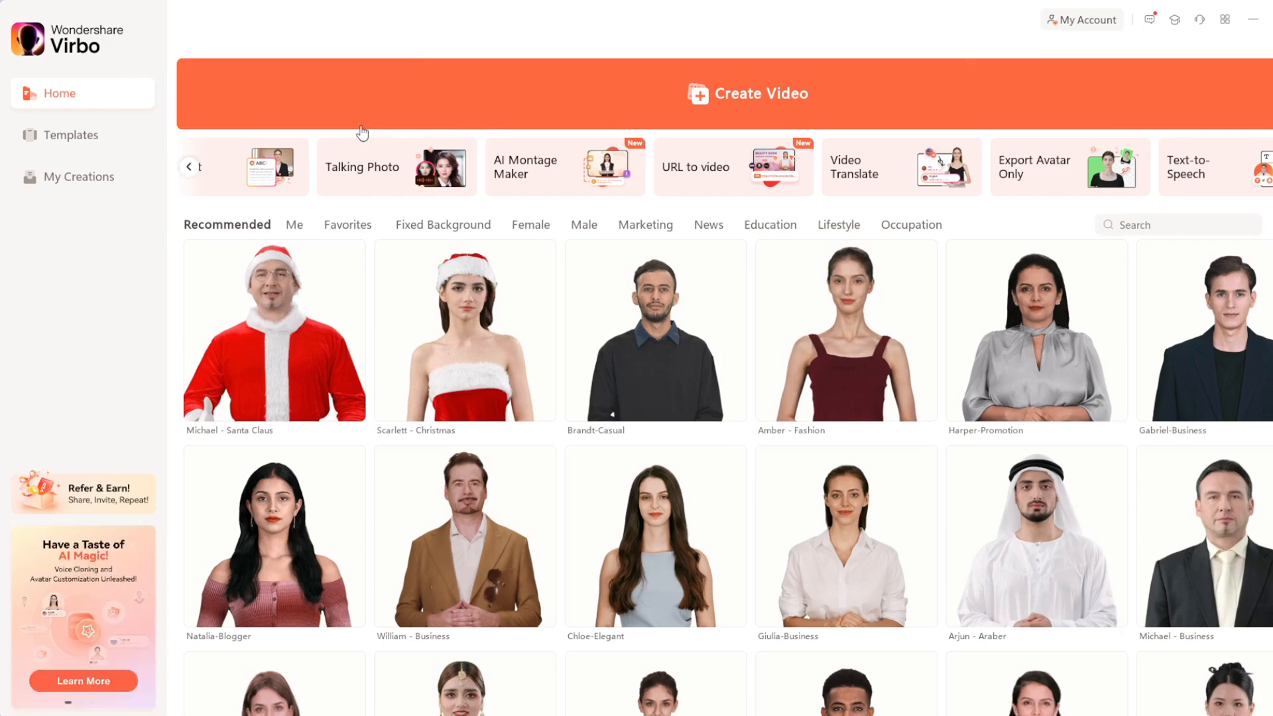
pyautogui.moveTo(289, 349)
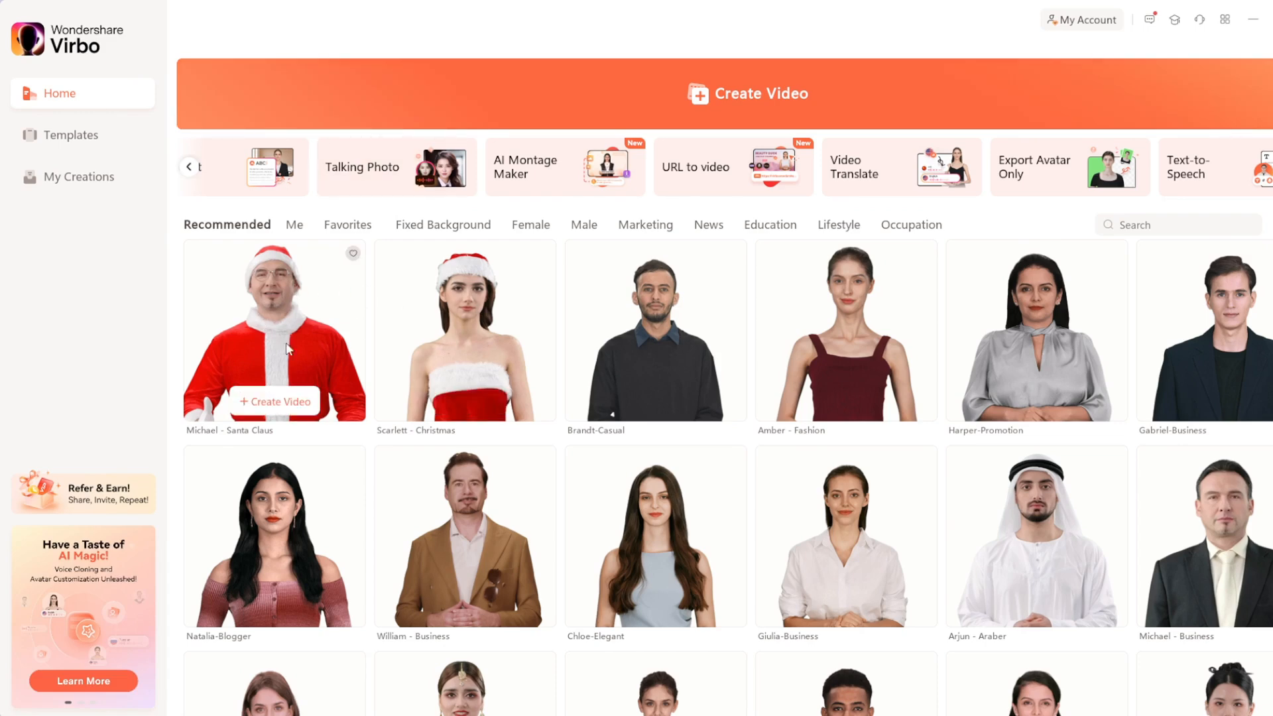
# - Start a Landscape (16:9) video with the Michael - Santa Claus avatar
pyautogui.click(274, 330)
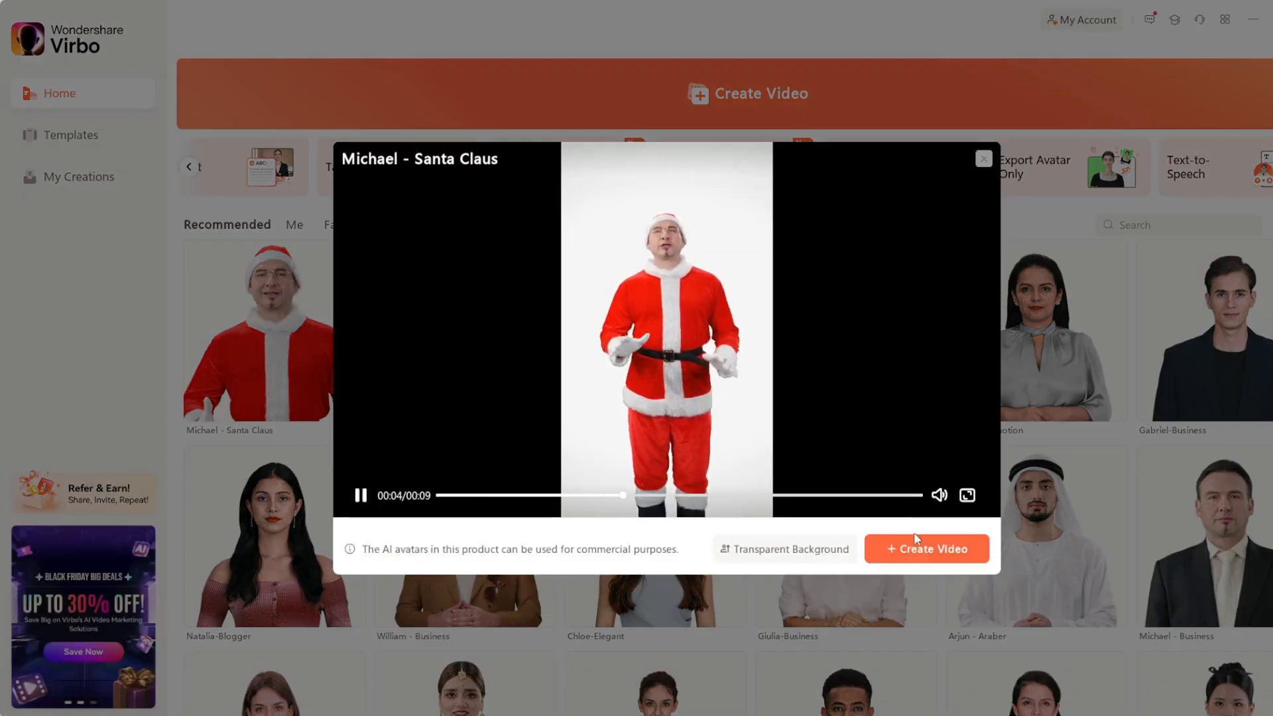
pyautogui.click(983, 158)
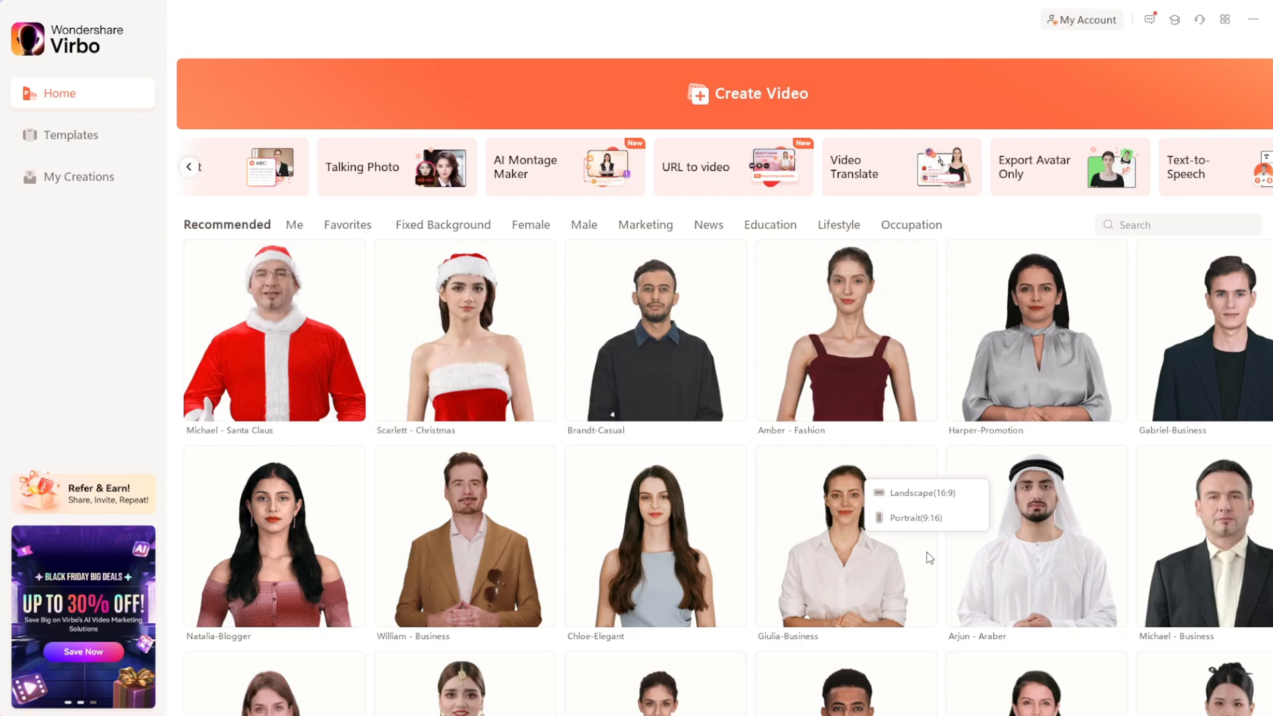
pyautogui.click(918, 493)
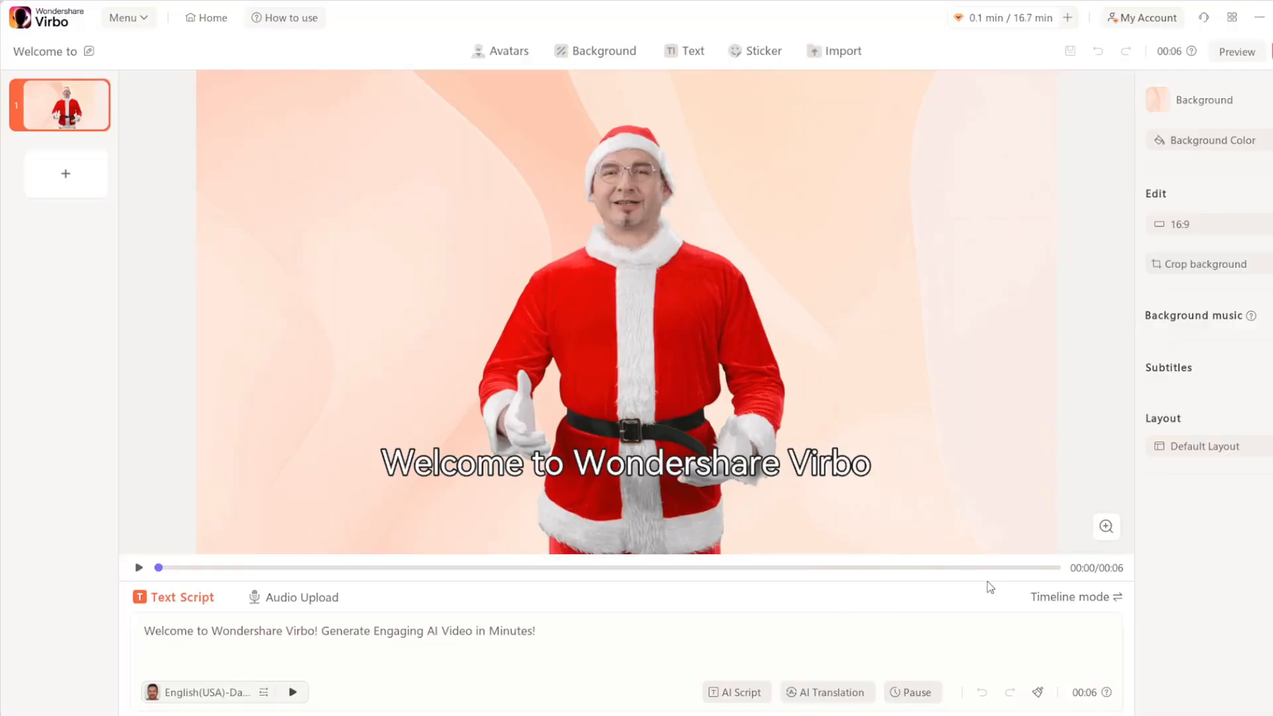
pyautogui.moveTo(1127, 430)
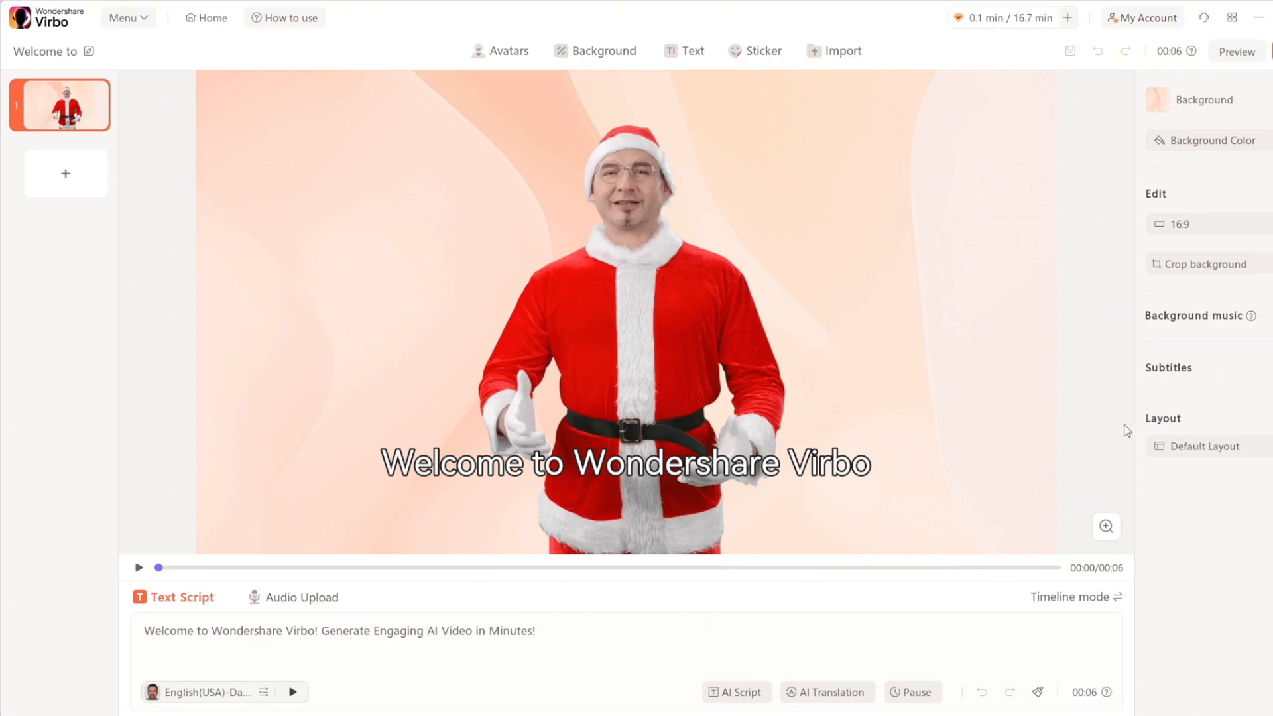
# - Type 'You should mo' into the script and preview the English(USA)-Andrew voice
pyautogui.write('You should most definetely subscribe to brain project this christmas')
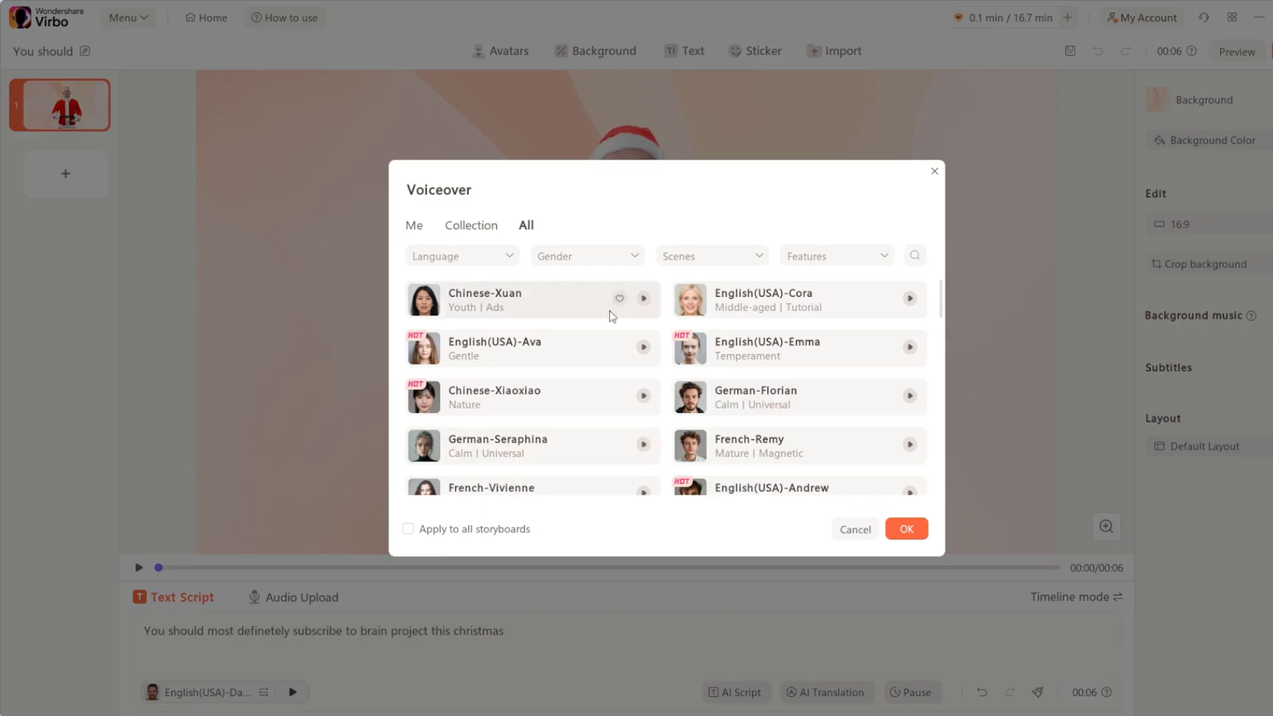
pyautogui.scroll(-3)
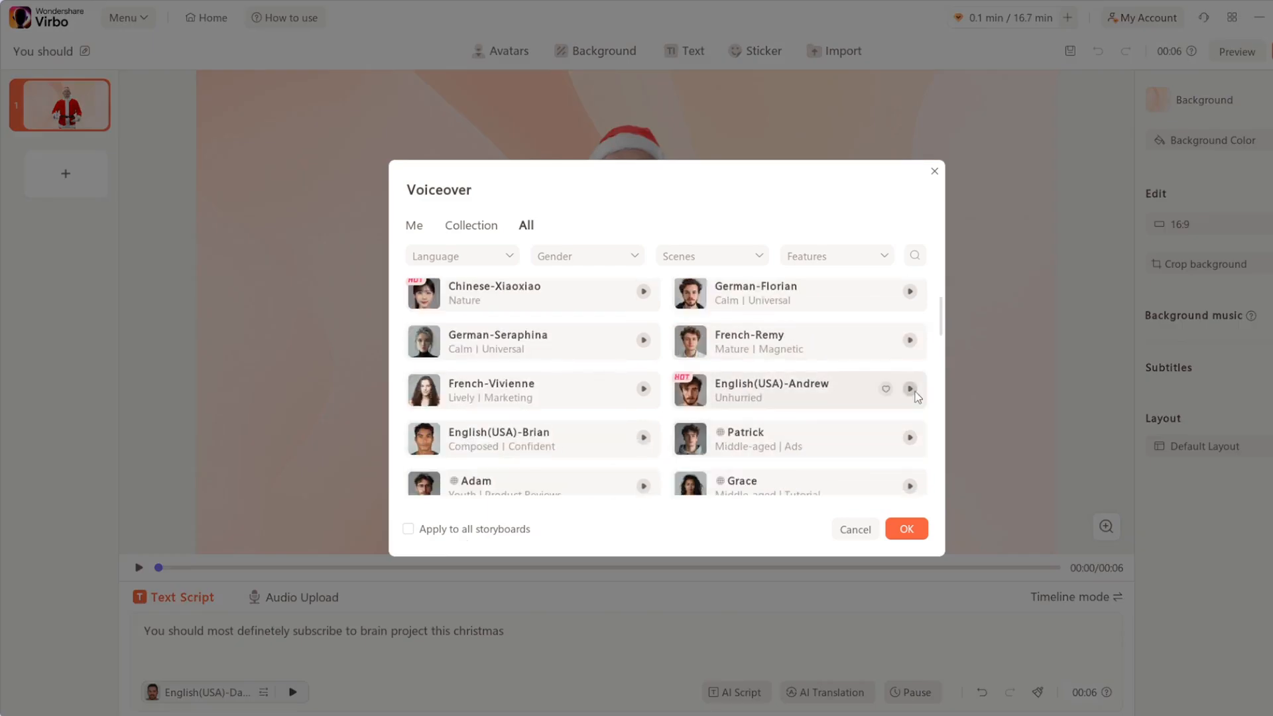
pyautogui.click(909, 389)
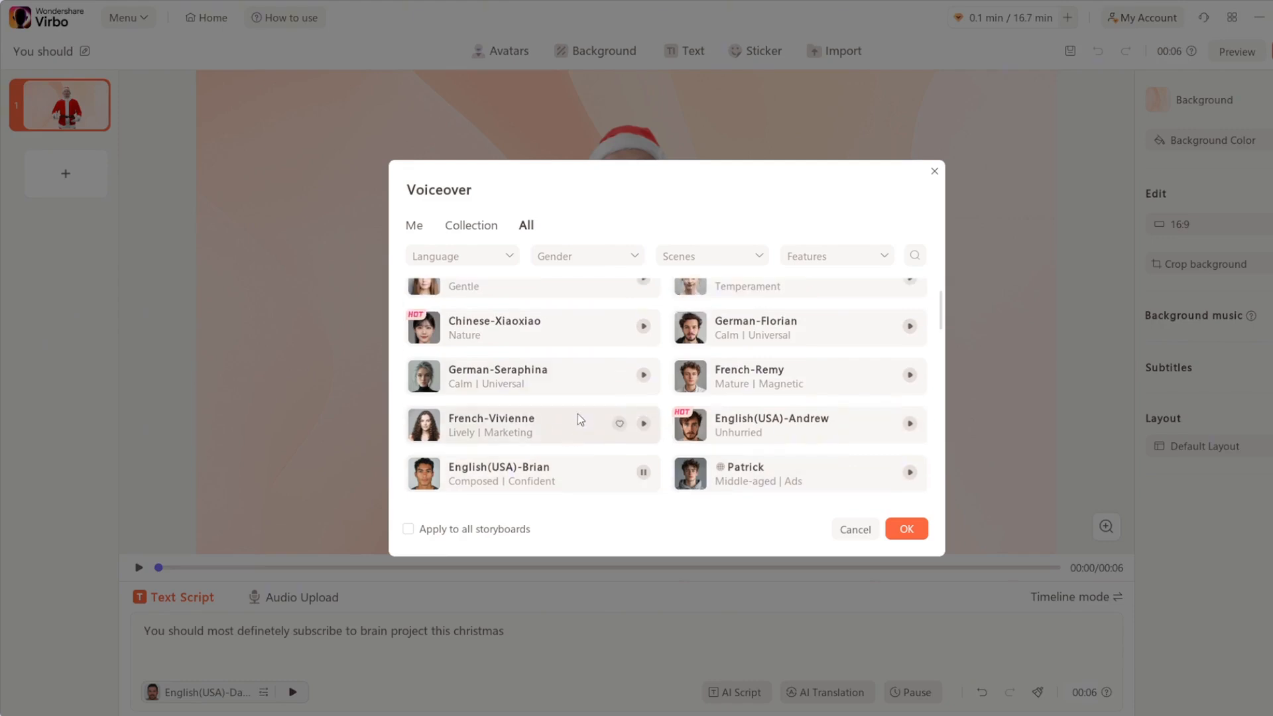
pyautogui.moveTo(578, 438)
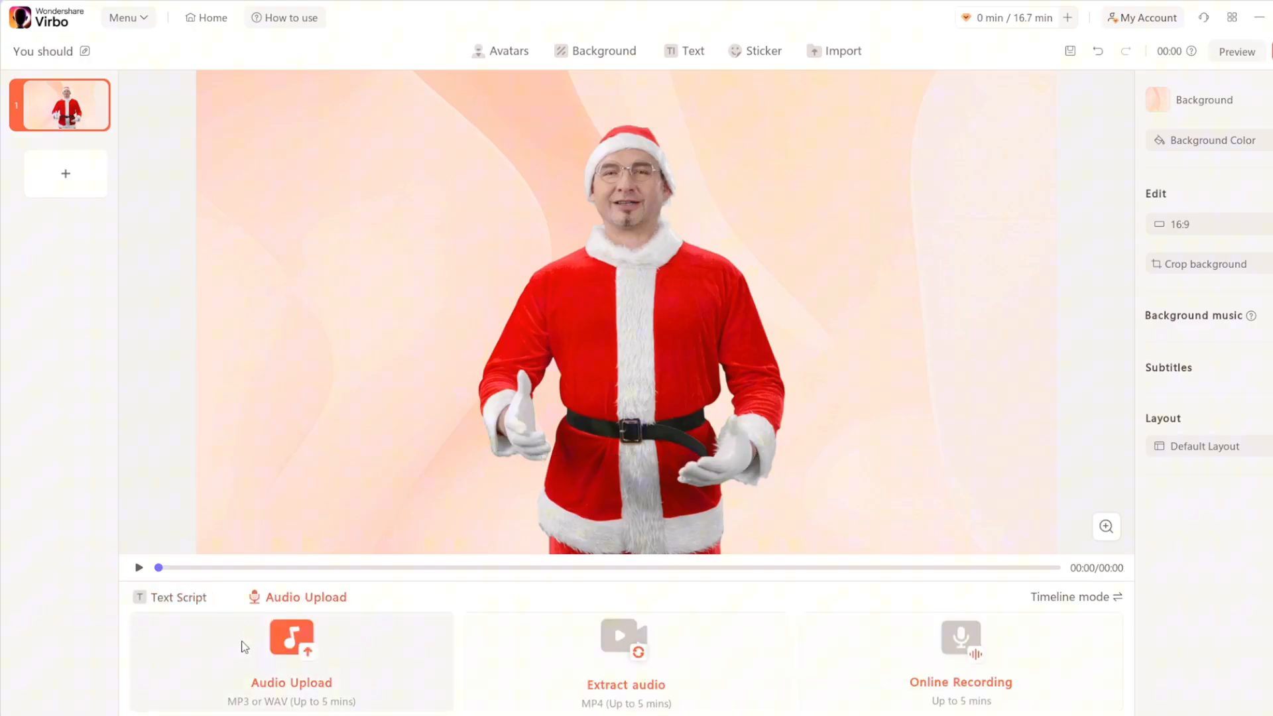
# - Return to Text Script, set a pink background, and switch the video to 9:16 portrait
pyautogui.click(176, 596)
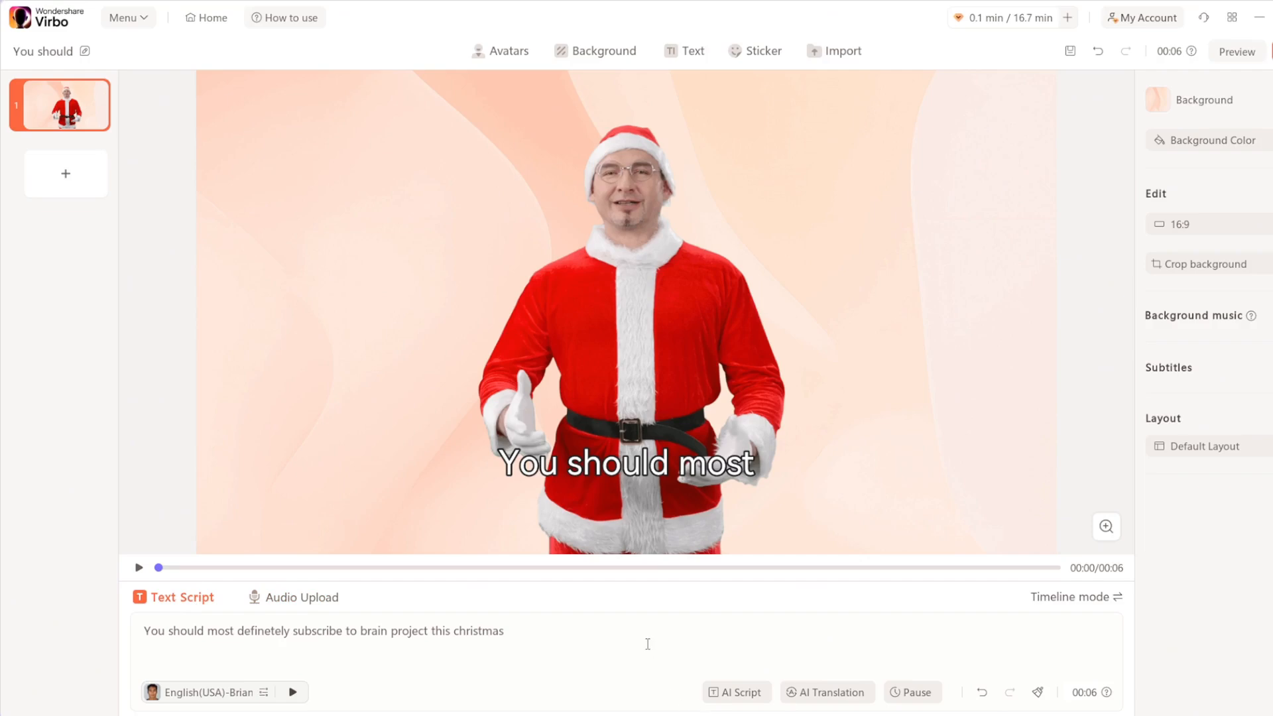
pyautogui.click(1209, 140)
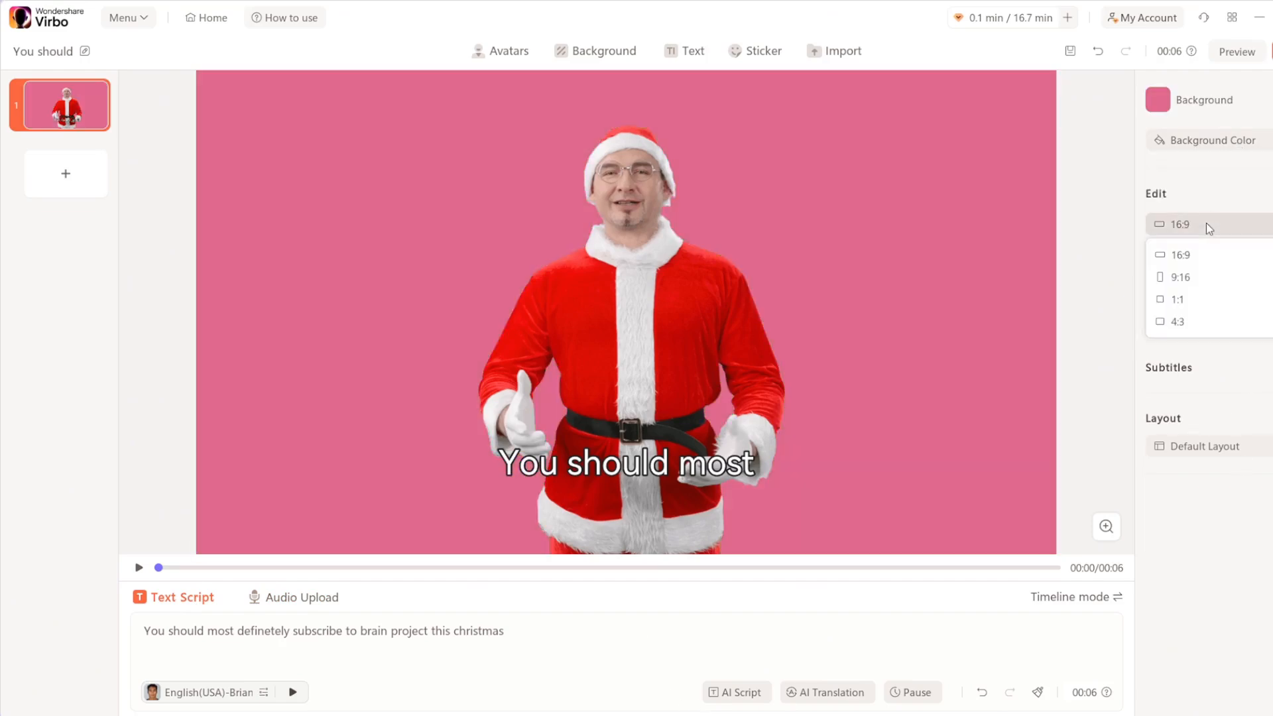
pyautogui.click(1179, 277)
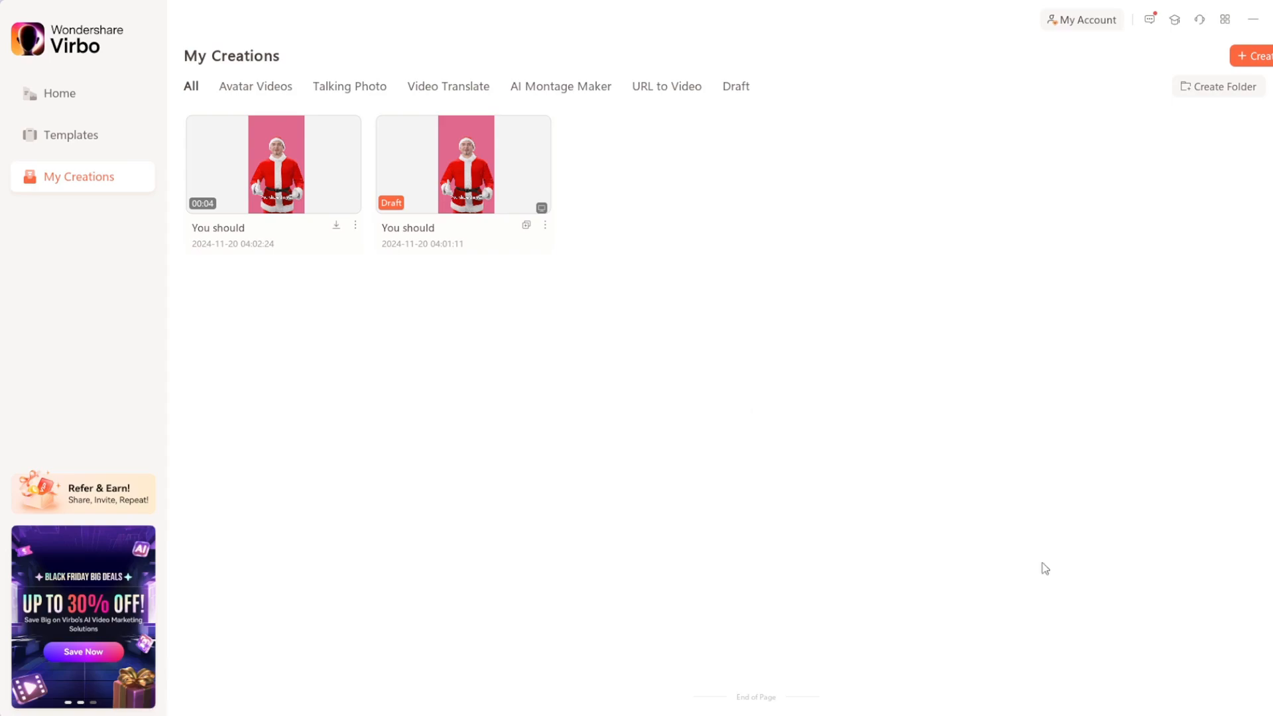
# - Download the finished Santa video as an MP4 into the download folder, then go Home
pyautogui.click(272, 164)
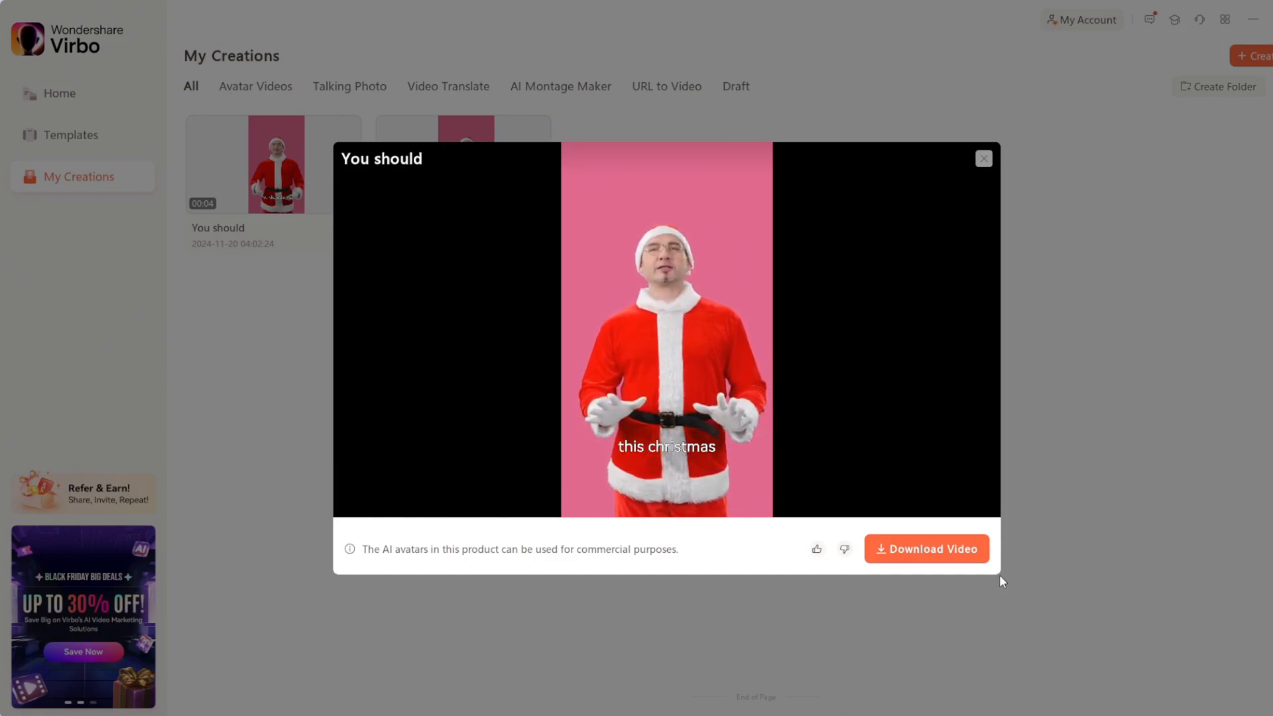
pyautogui.click(925, 548)
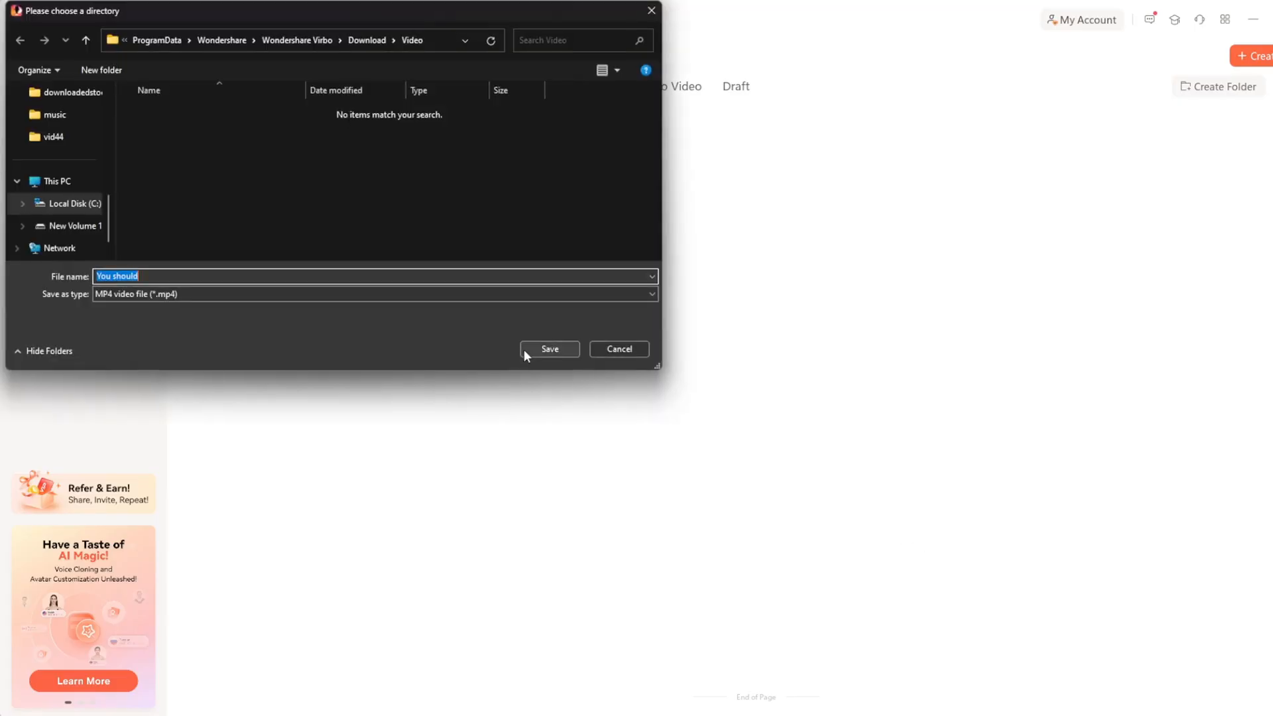
pyautogui.click(550, 349)
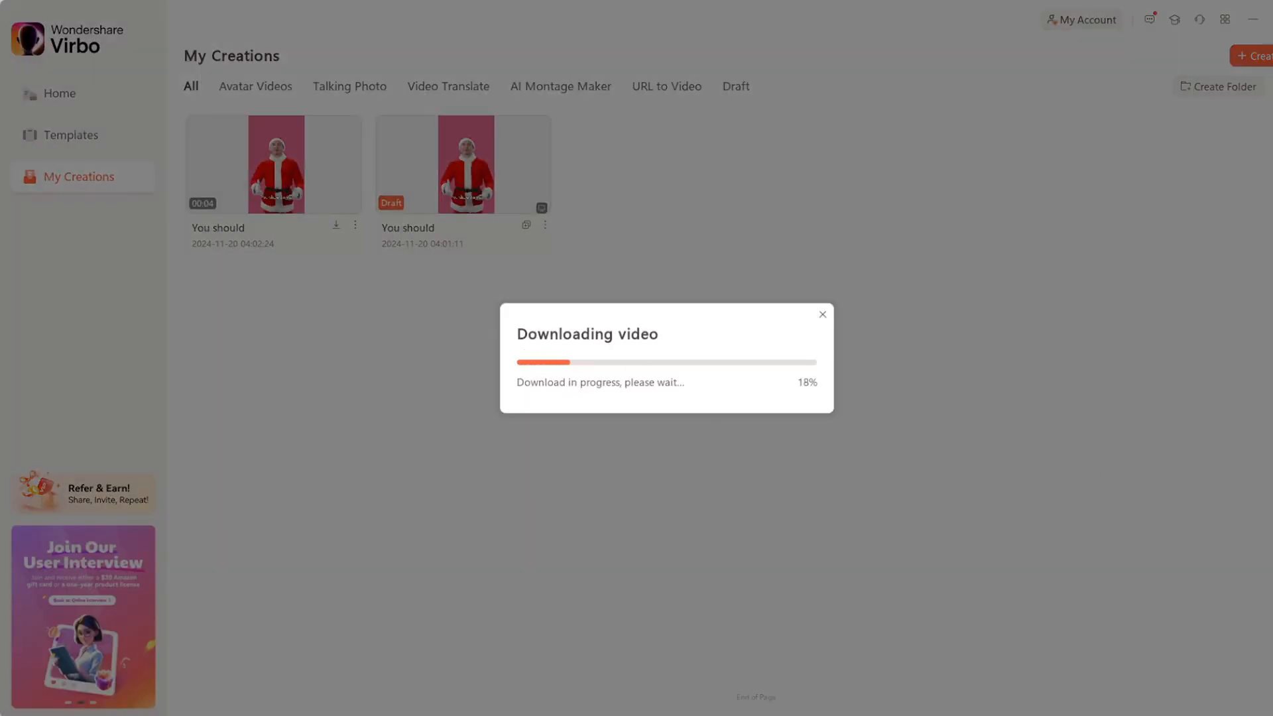
pyautogui.click(822, 314)
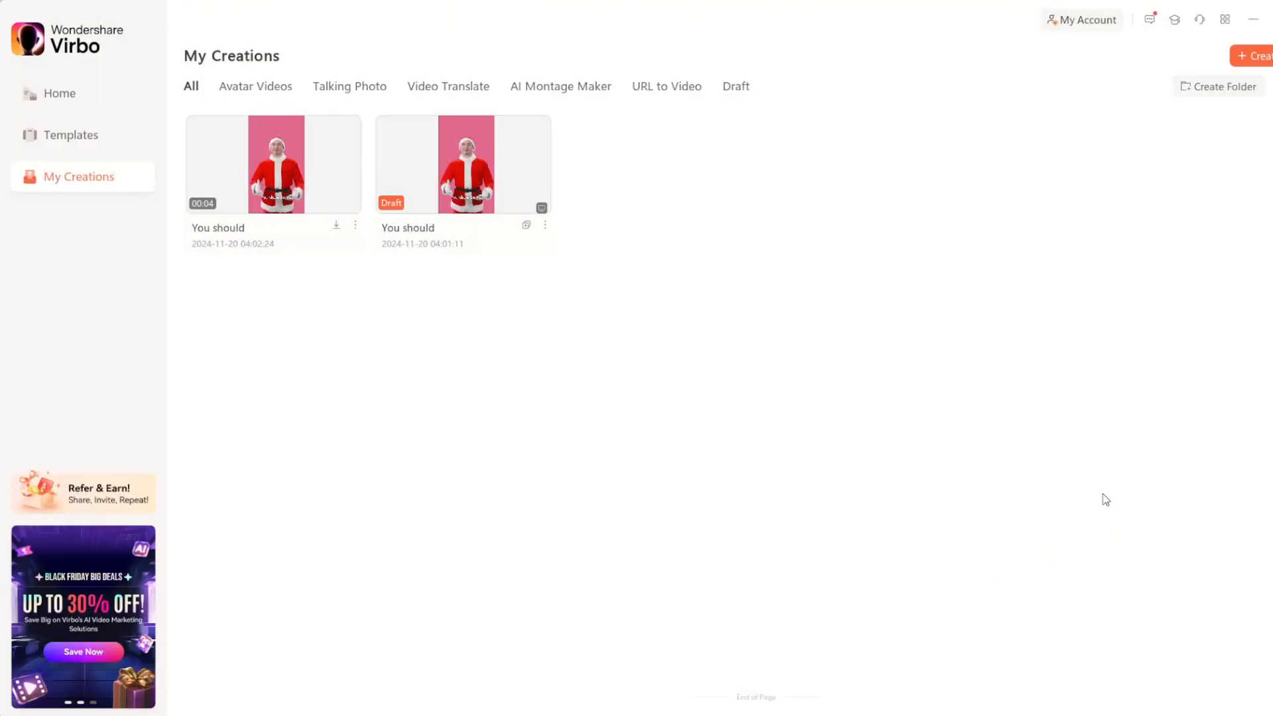
pyautogui.click(59, 94)
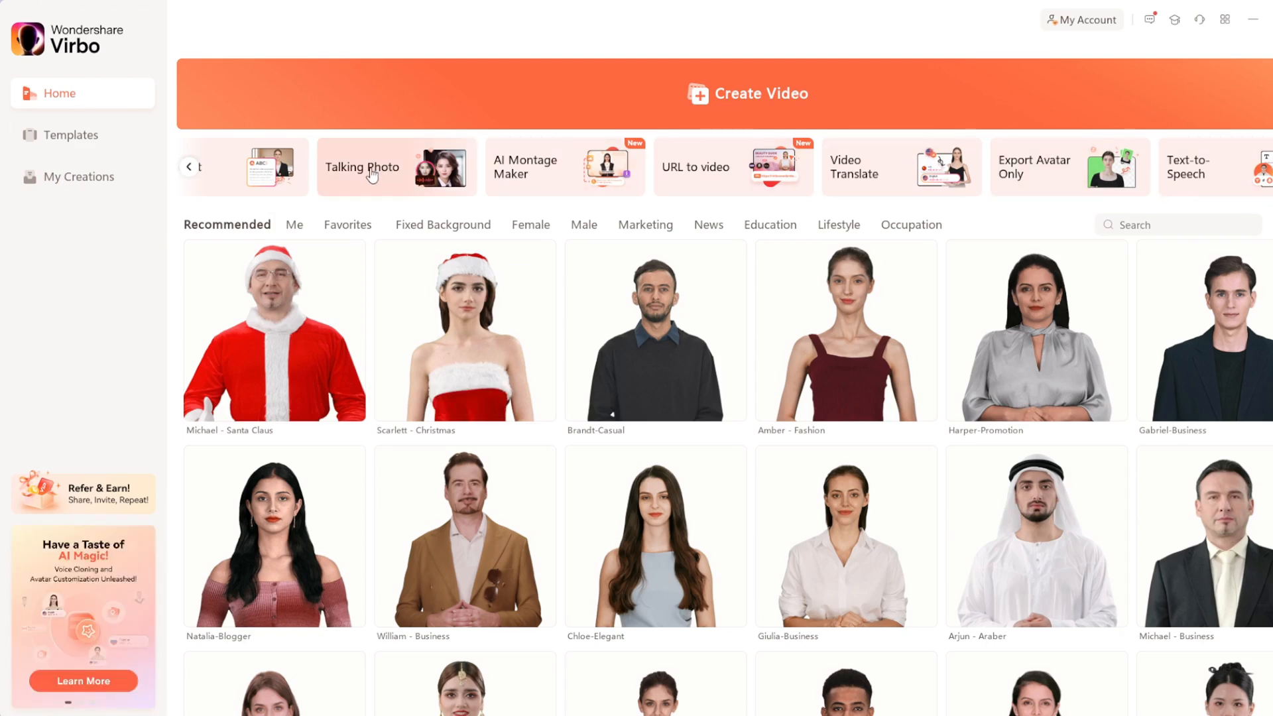
# - Start a Landscape (16:9) video with the Fixed Background Ethan-Lecturer avatar
pyautogui.click(442, 224)
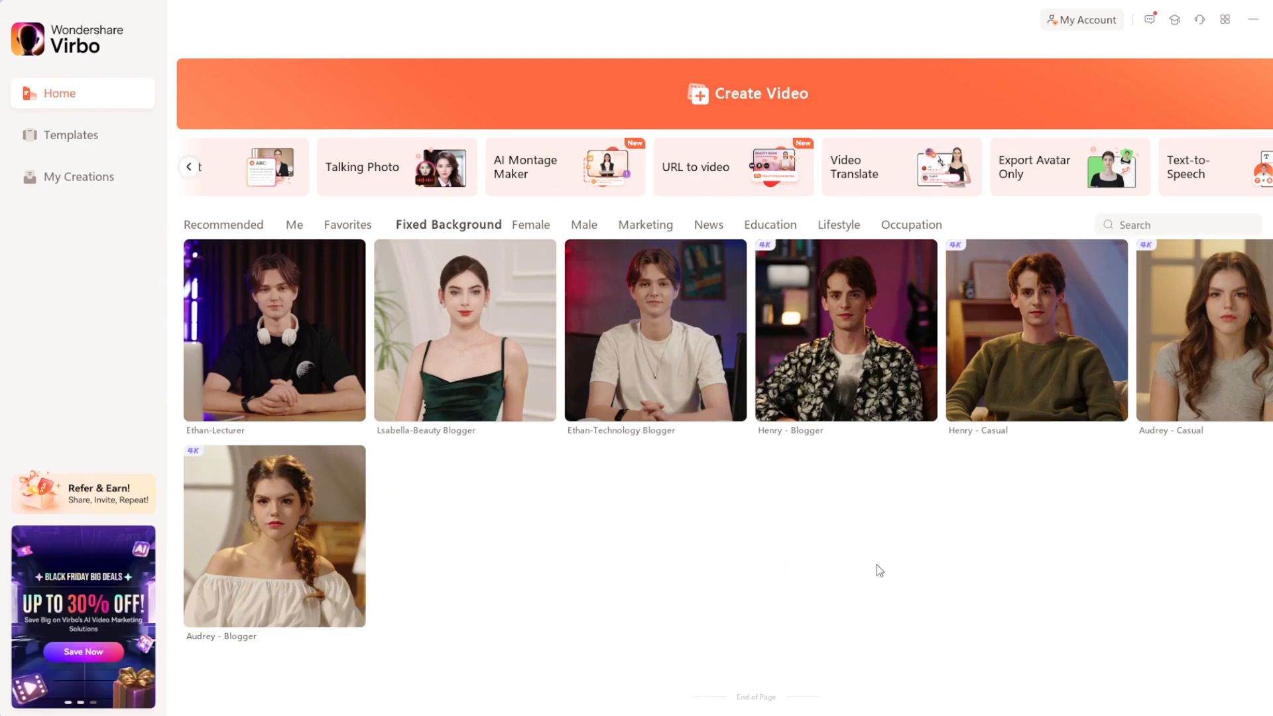
pyautogui.click(273, 330)
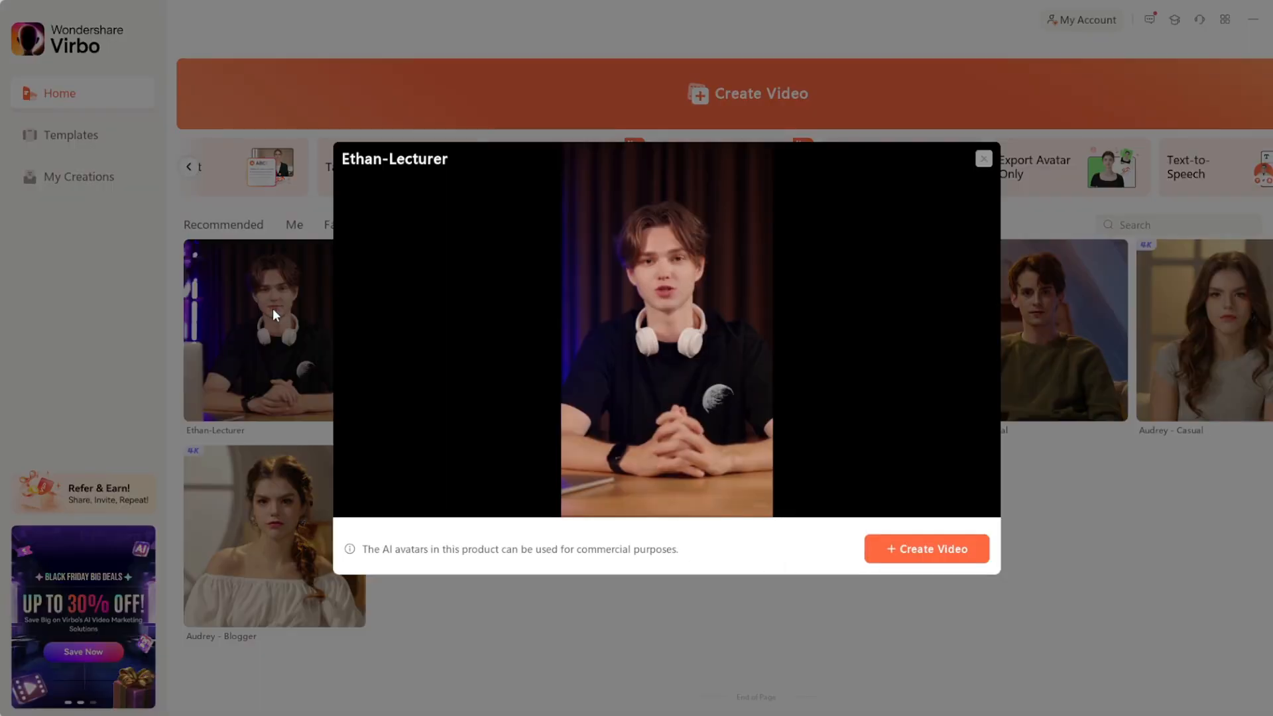
pyautogui.click(926, 548)
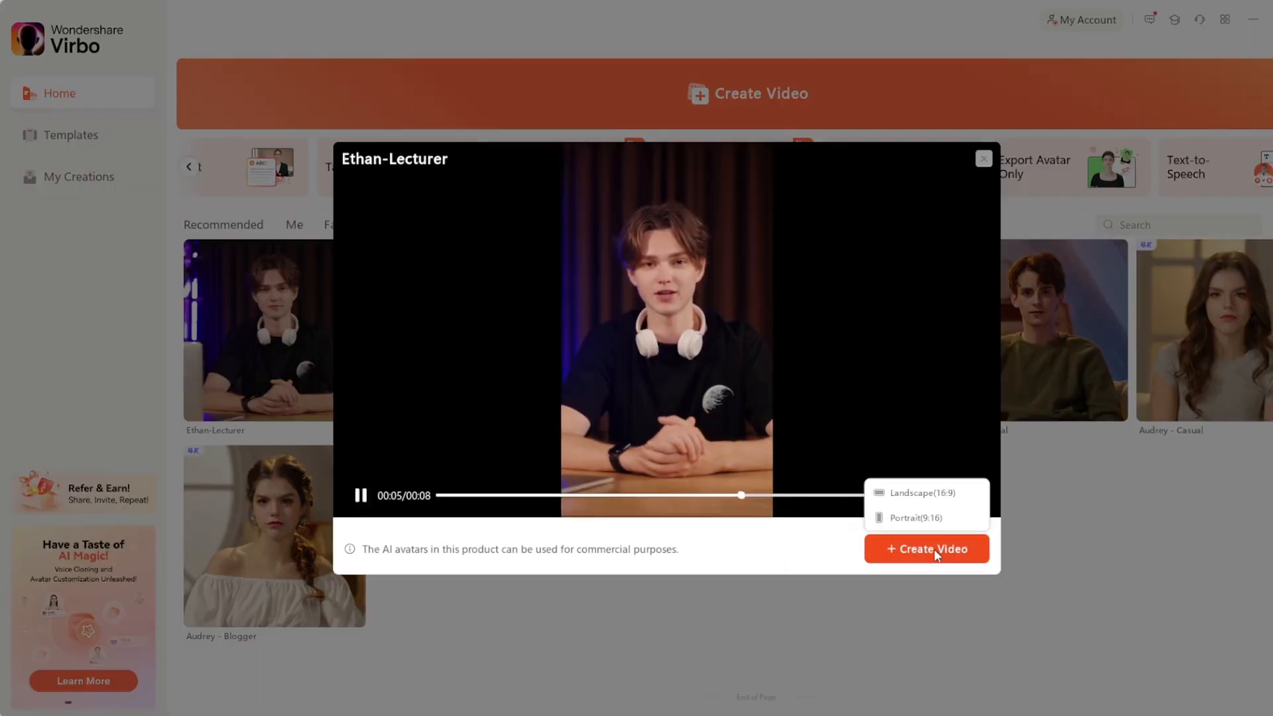
pyautogui.click(925, 549)
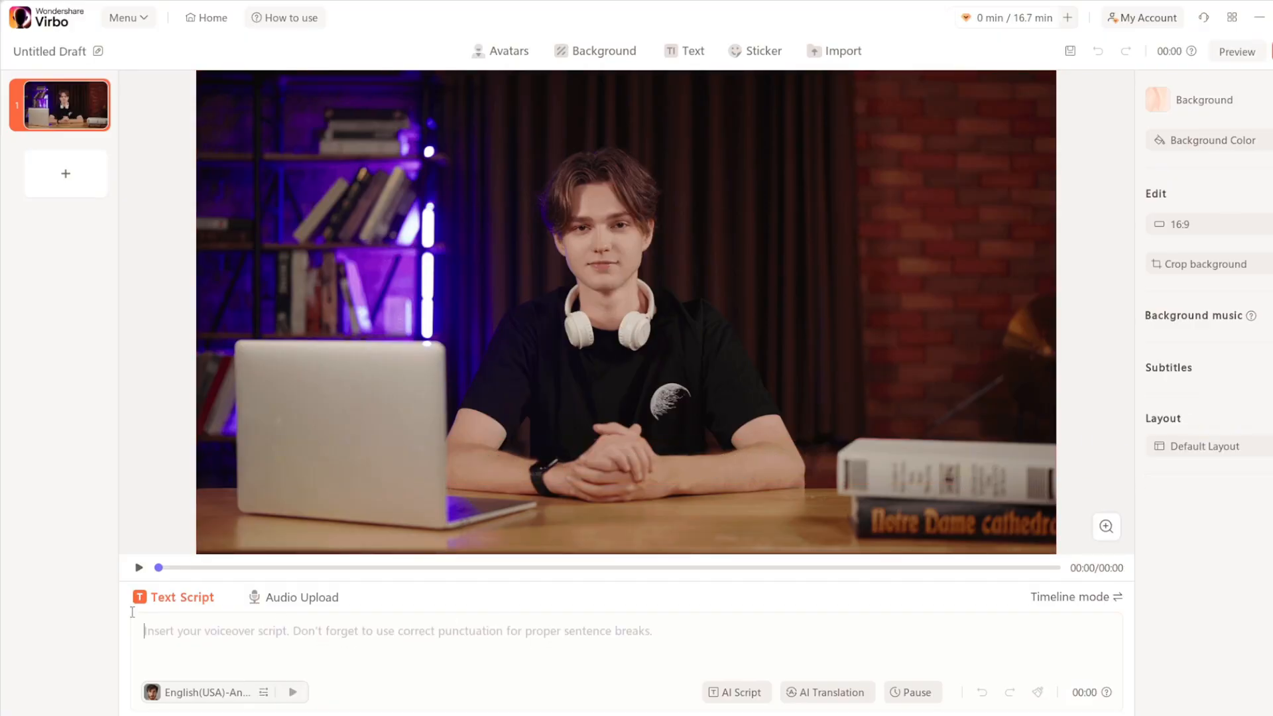
# - Enter the Ethan lecturer script 'Please give this video a like and subscribe'
pyautogui.write('Please give this video a like and subscribe fo')
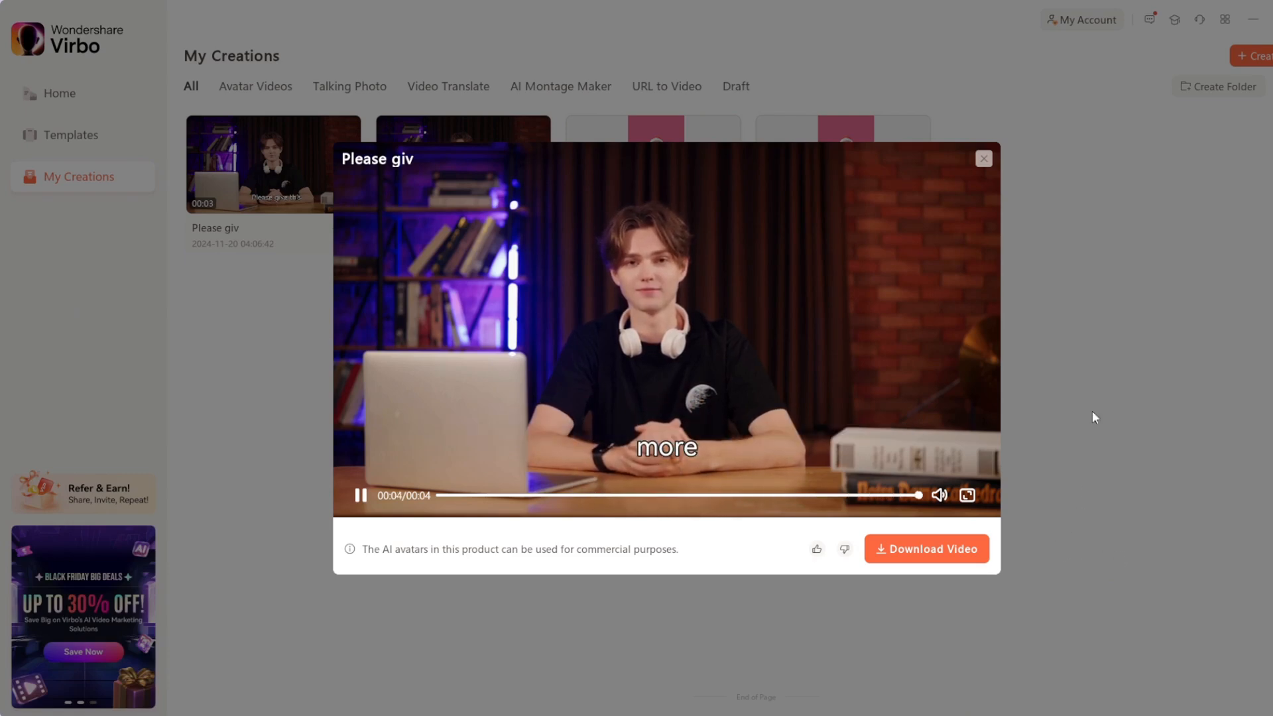
# - Close the lecturer preview and start a Talking Photo project from Home
pyautogui.click(983, 159)
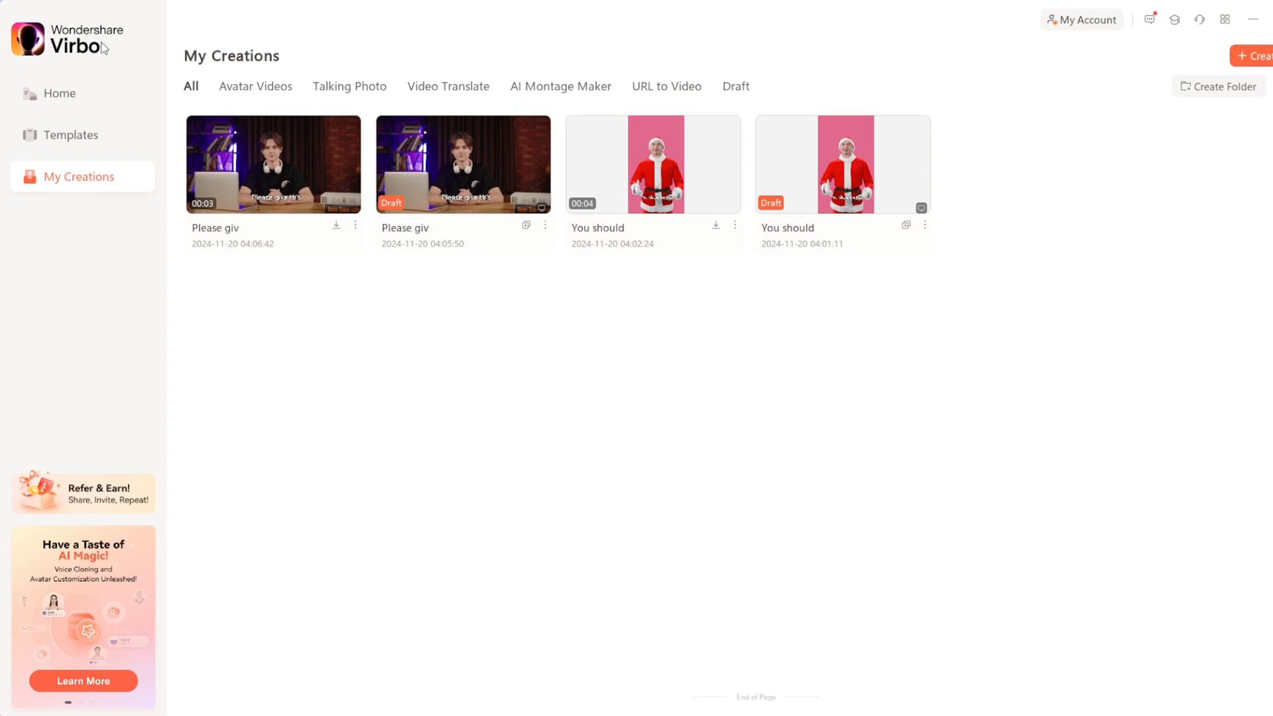
pyautogui.click(57, 93)
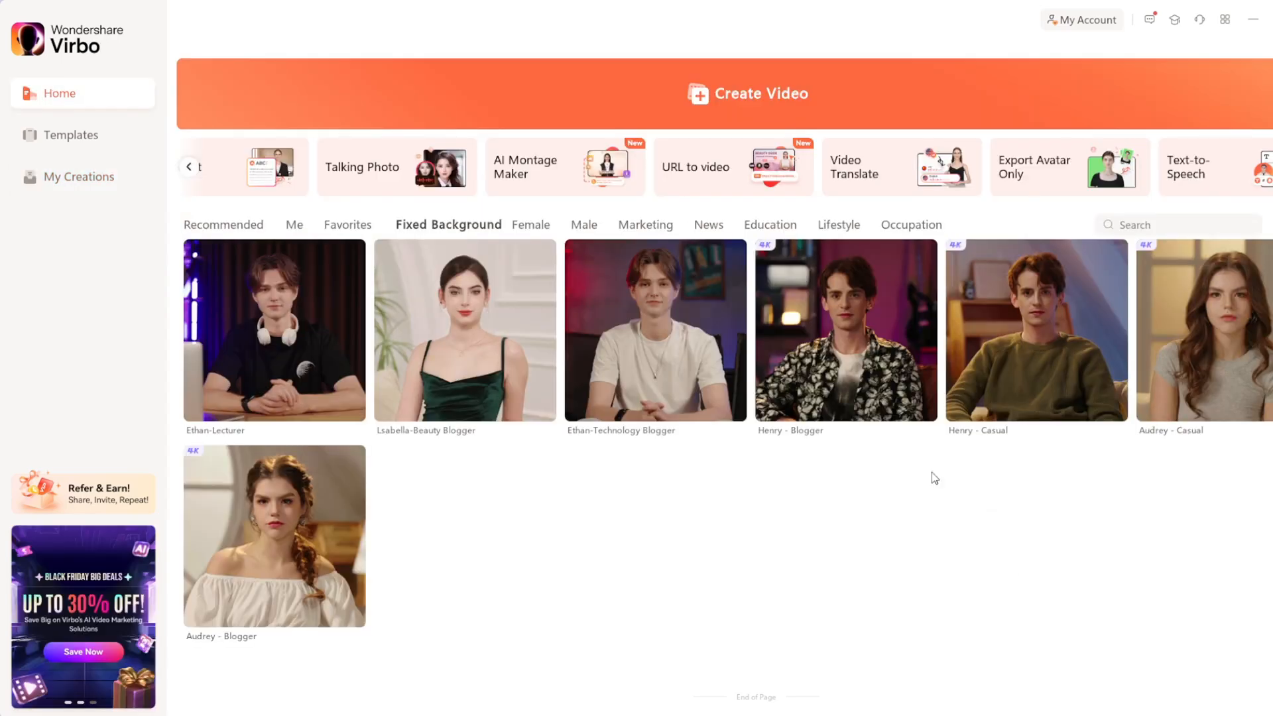
pyautogui.click(362, 167)
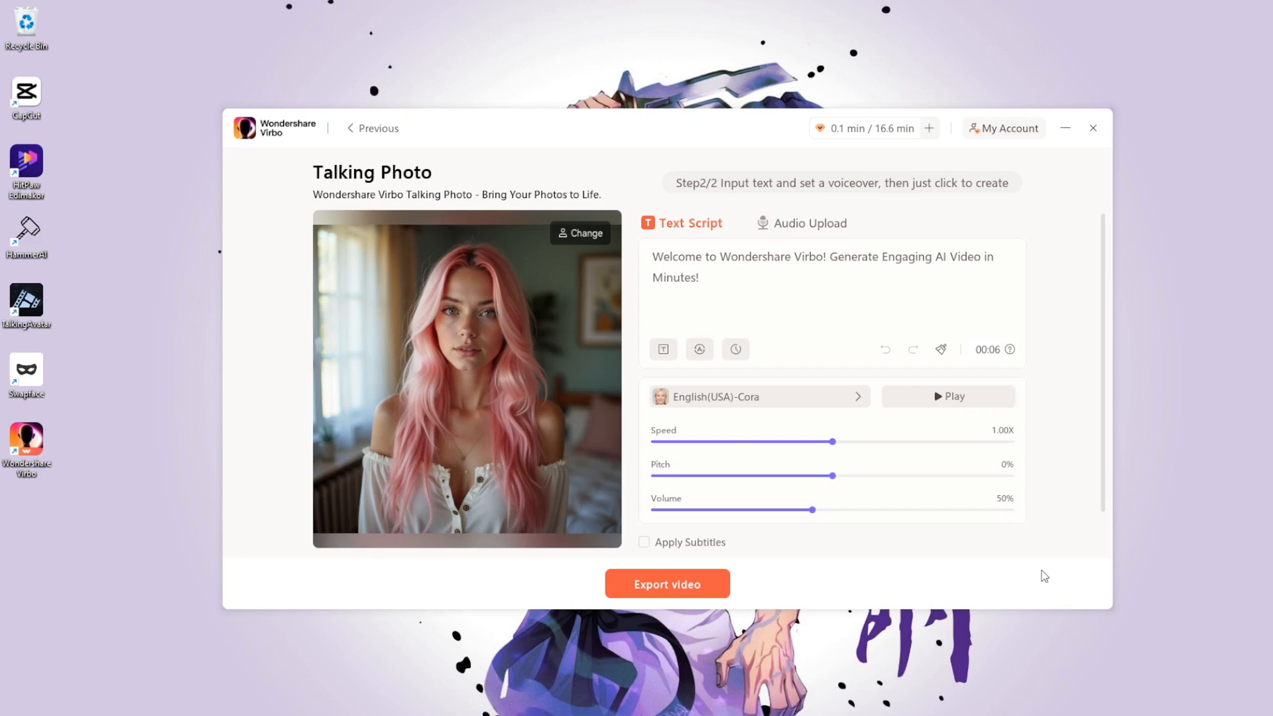
# - Change the talking photo script to 'Can you pay for my fanvue' and browse voices
pyautogui.write('C')
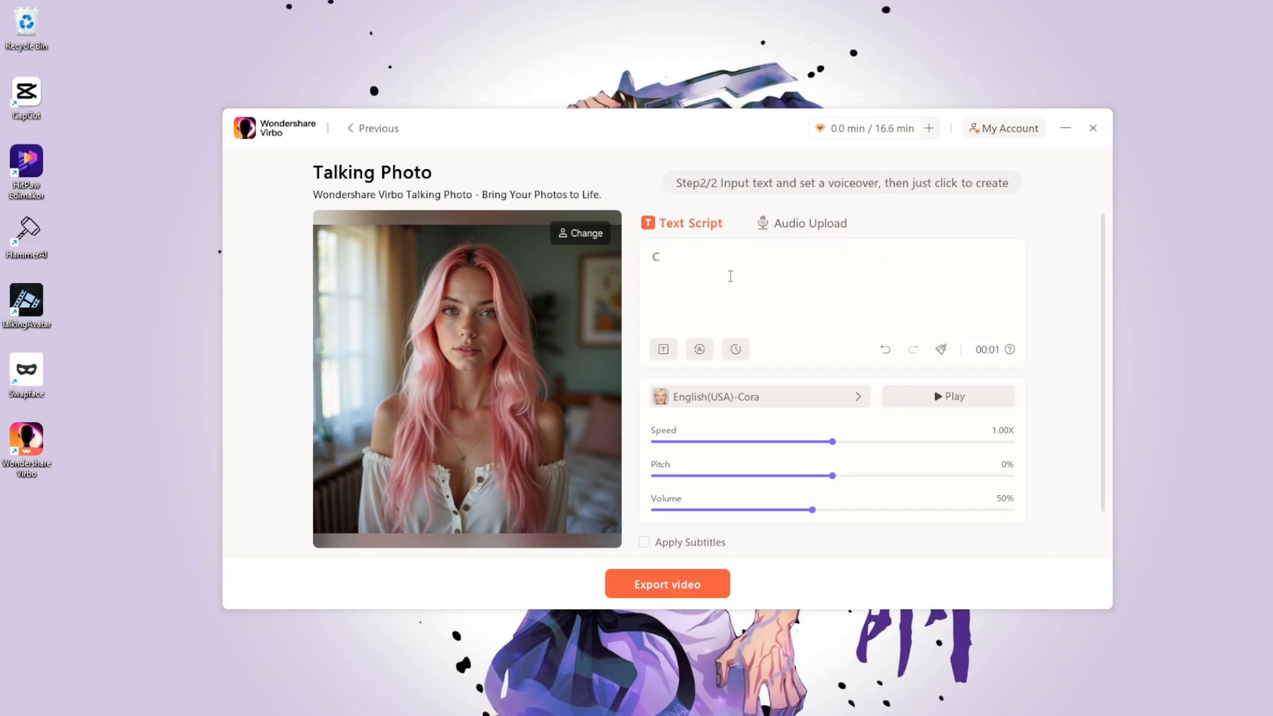
pyautogui.write('an you pay for my fanvue')
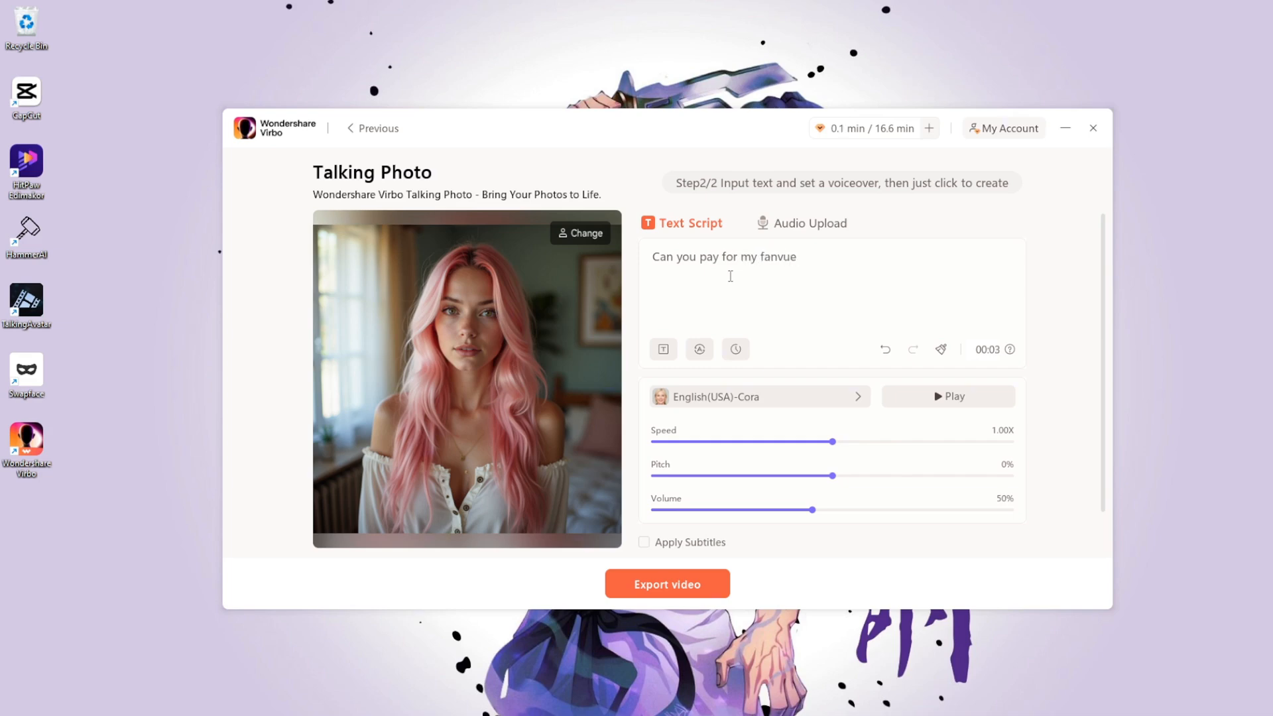
pyautogui.click(857, 397)
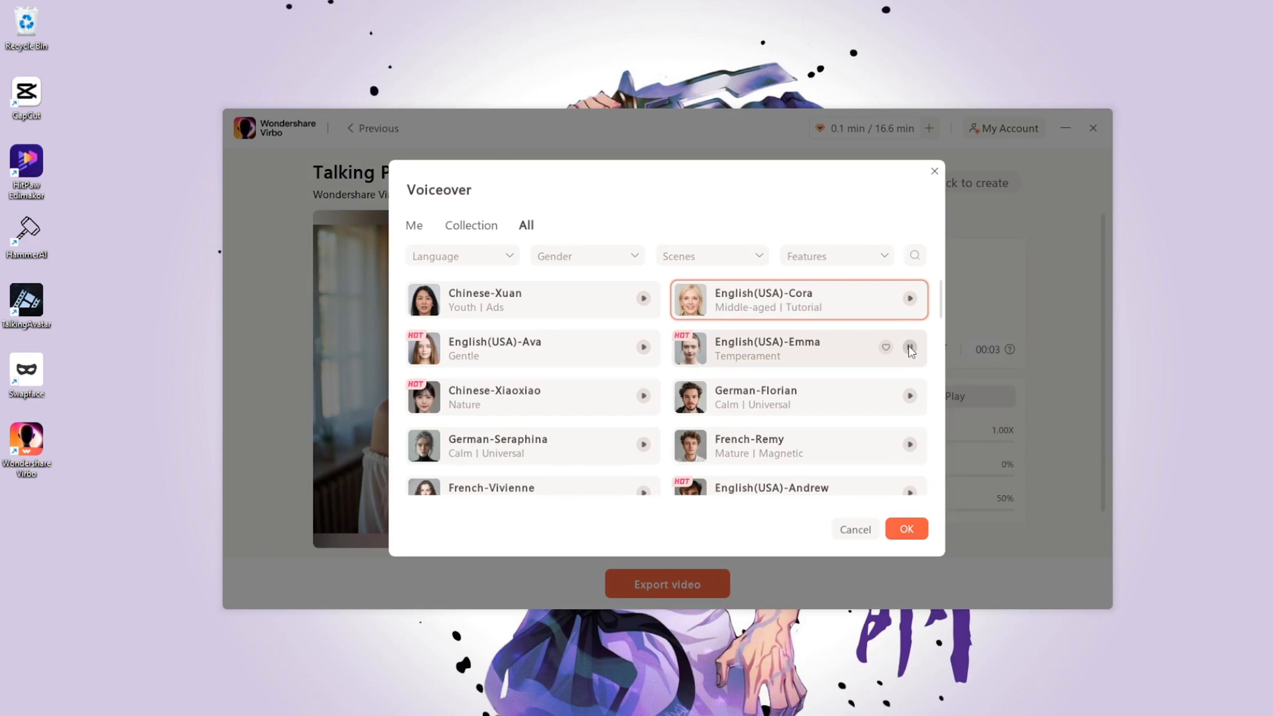
# - Switch the voice to English(USA)-Ava and export the talking photo video
pyautogui.click(641, 348)
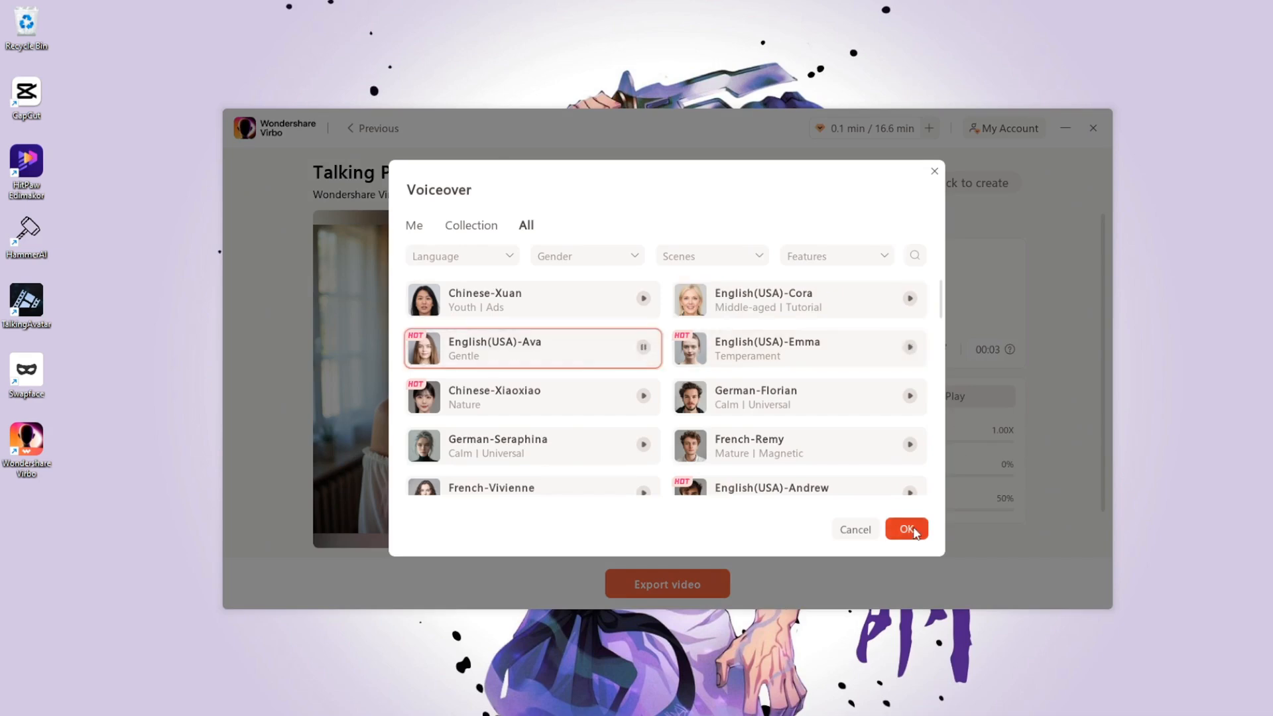
pyautogui.click(906, 529)
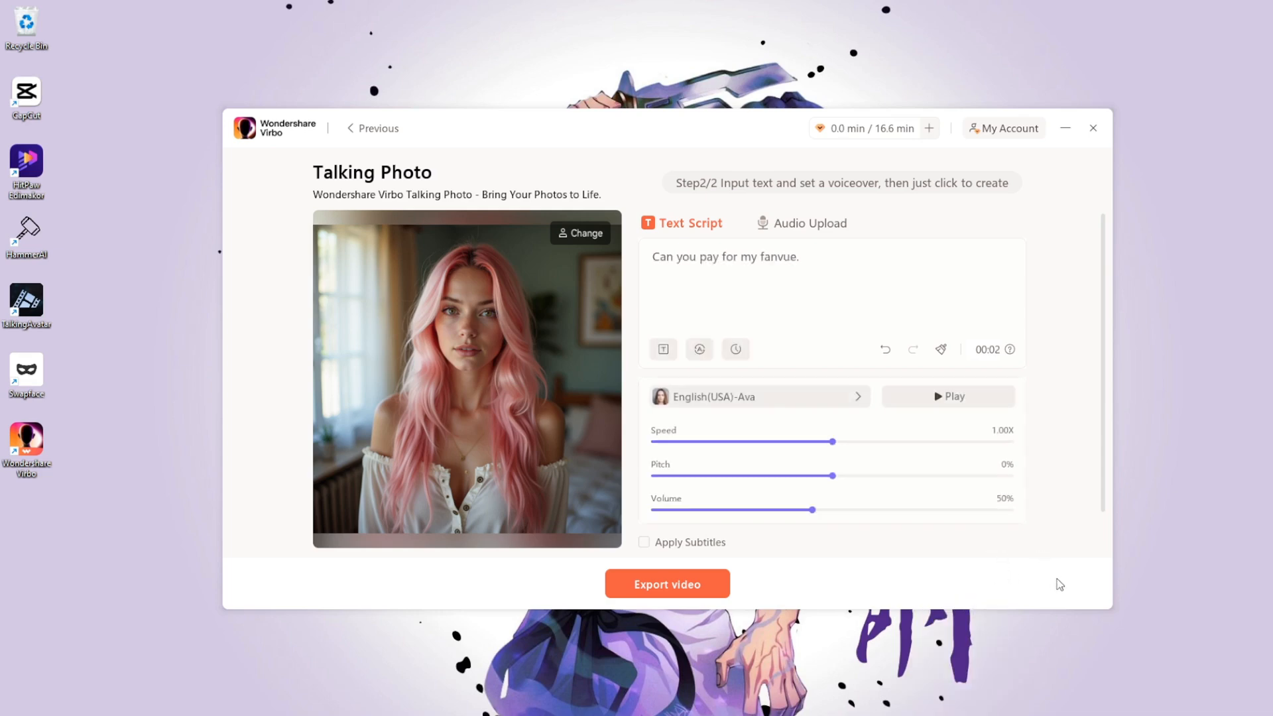
pyautogui.click(666, 583)
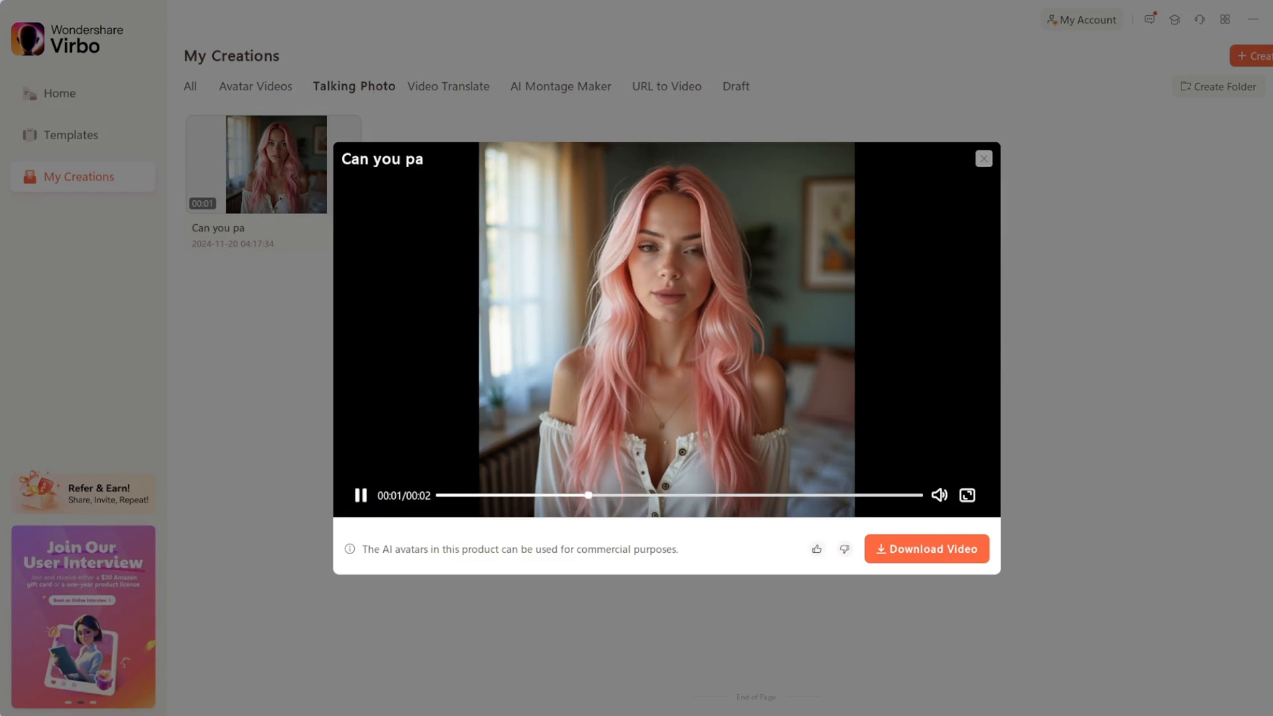
pyautogui.click(359, 495)
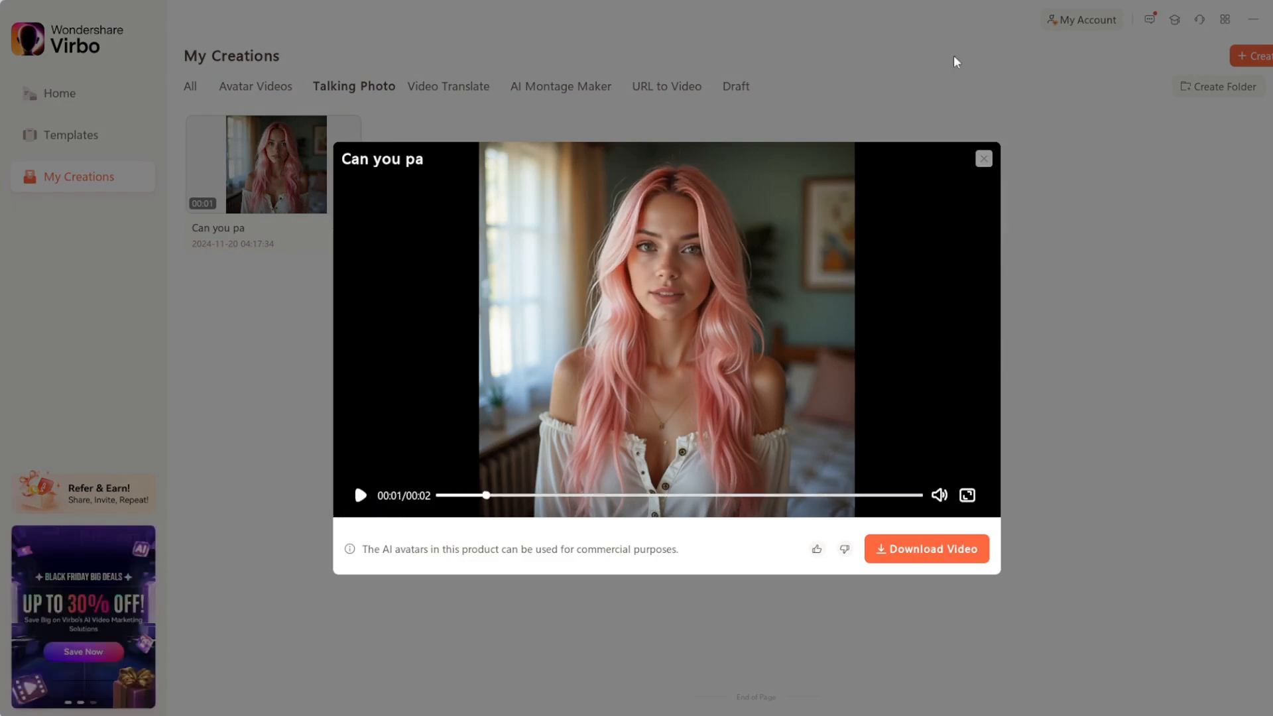
pyautogui.moveTo(926, 549)
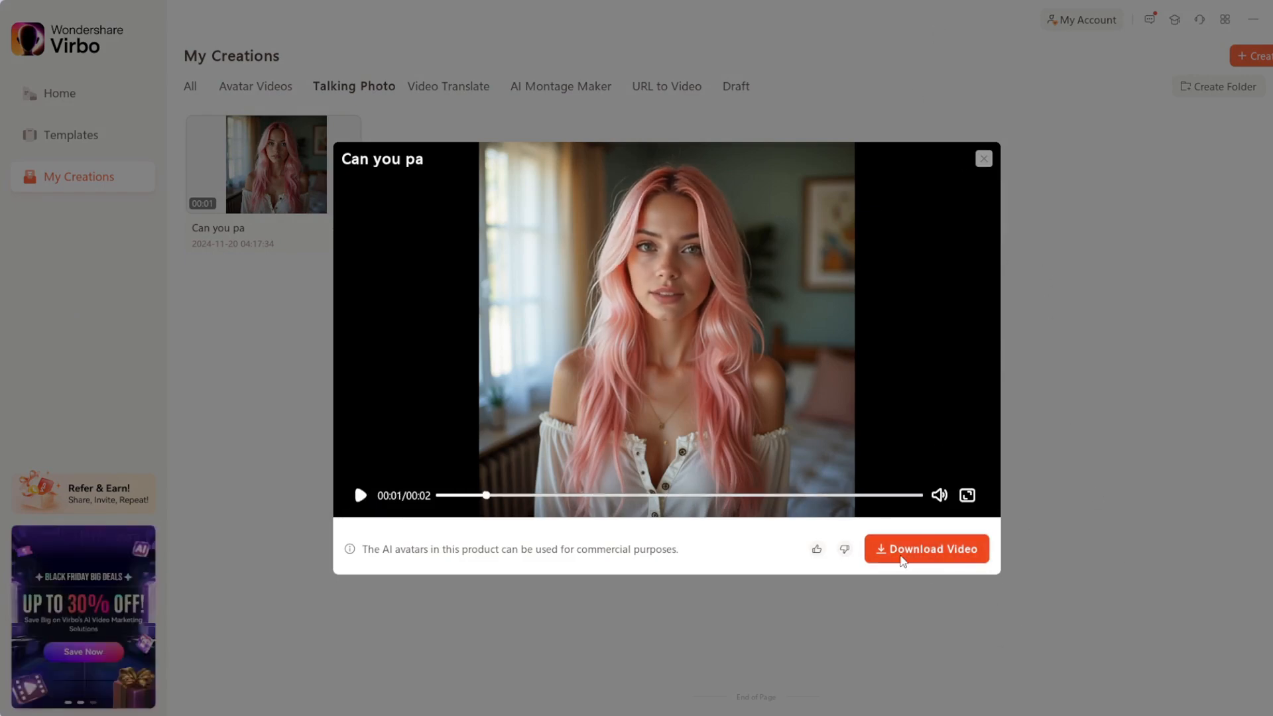